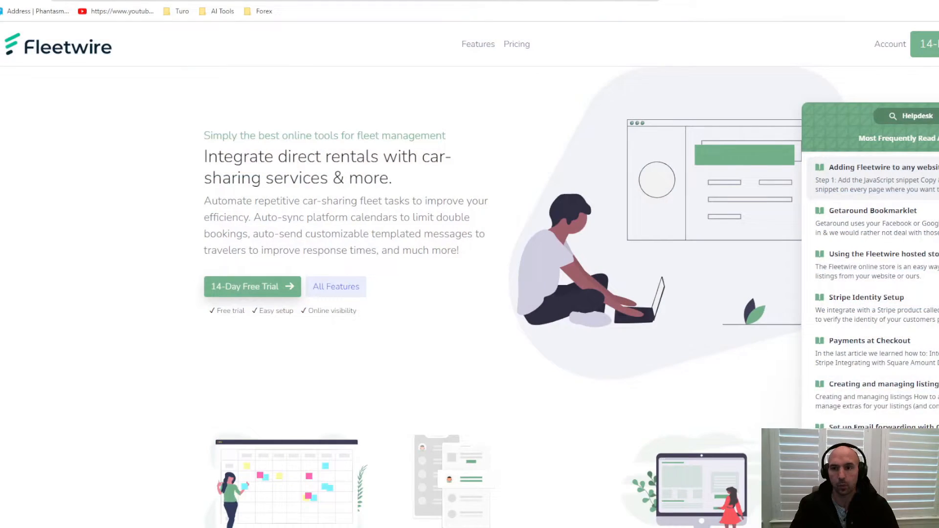
Enter the account area from the Fleetwire homepage to reach Online Reservations settings
scroll(down, 3)
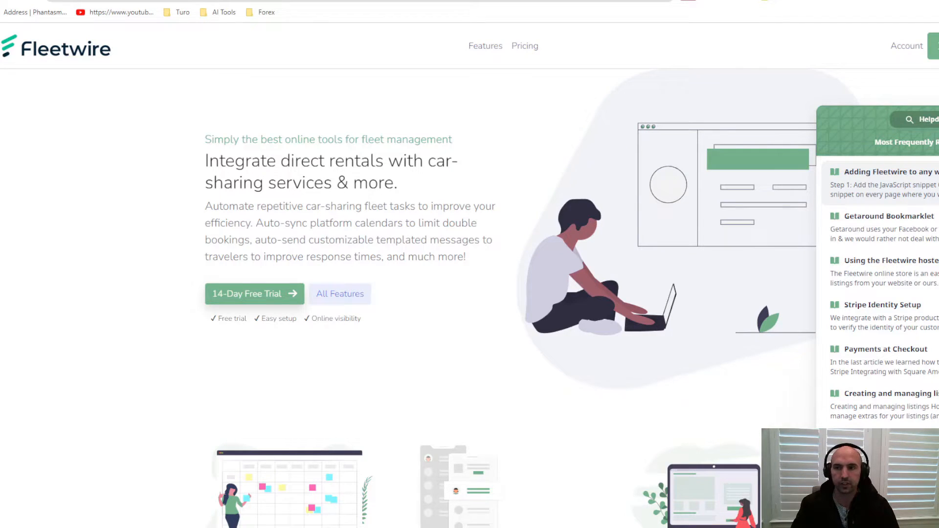
click(247, 293)
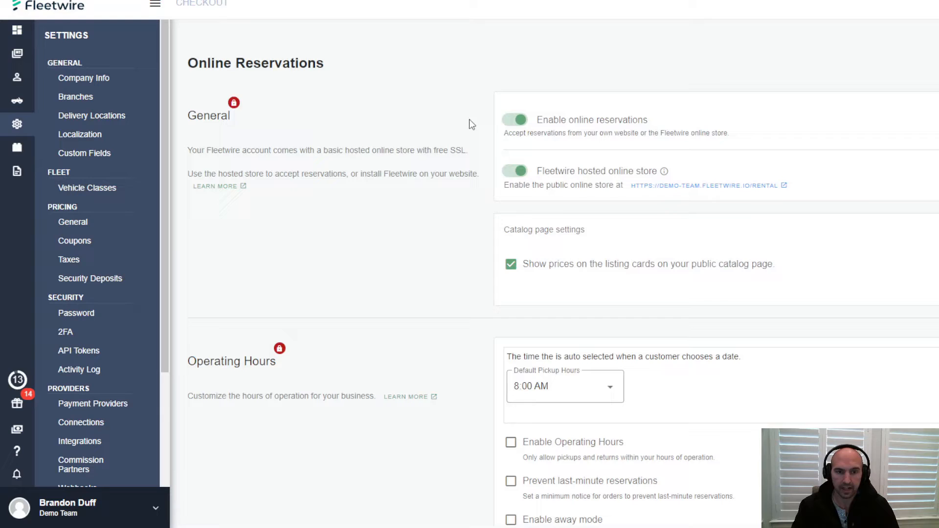
Enable operating hours and try away mode, leaving it switched off
scroll(down, 3)
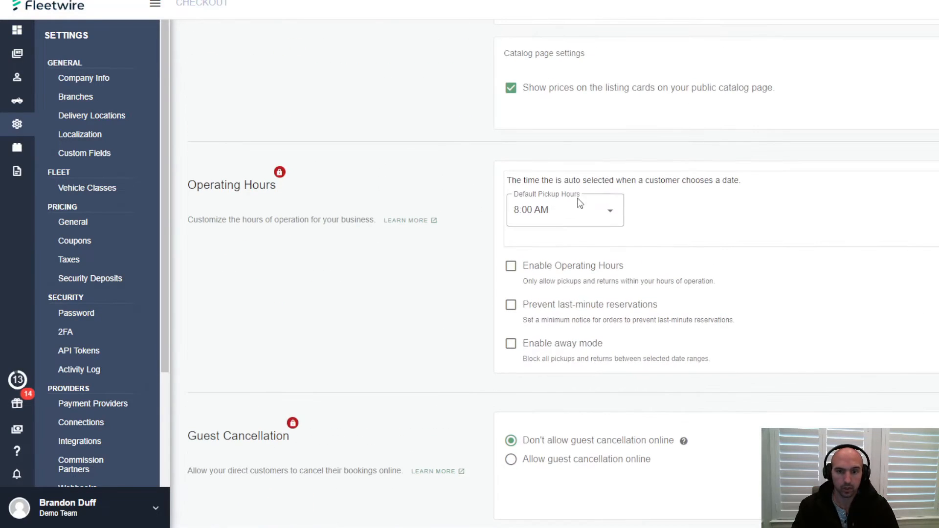
click(510, 265)
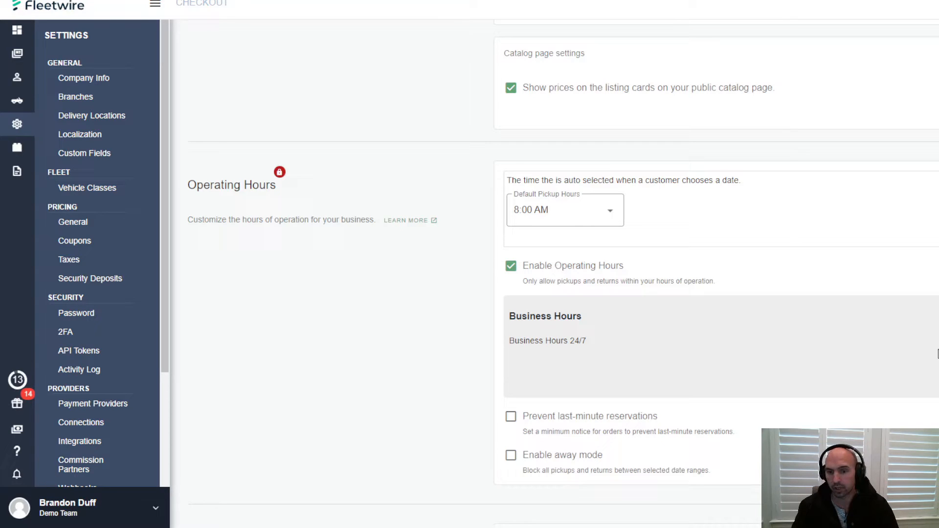
scroll(down, 3)
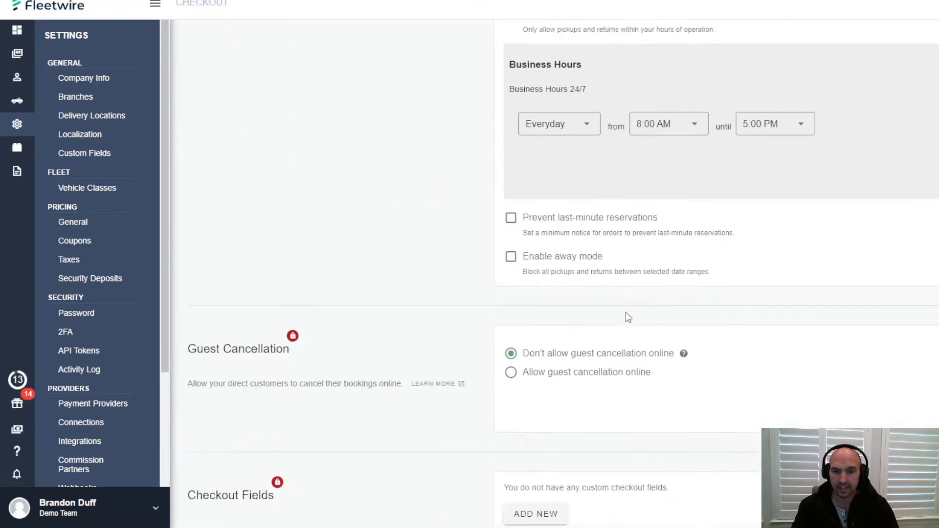
scroll(down, 3)
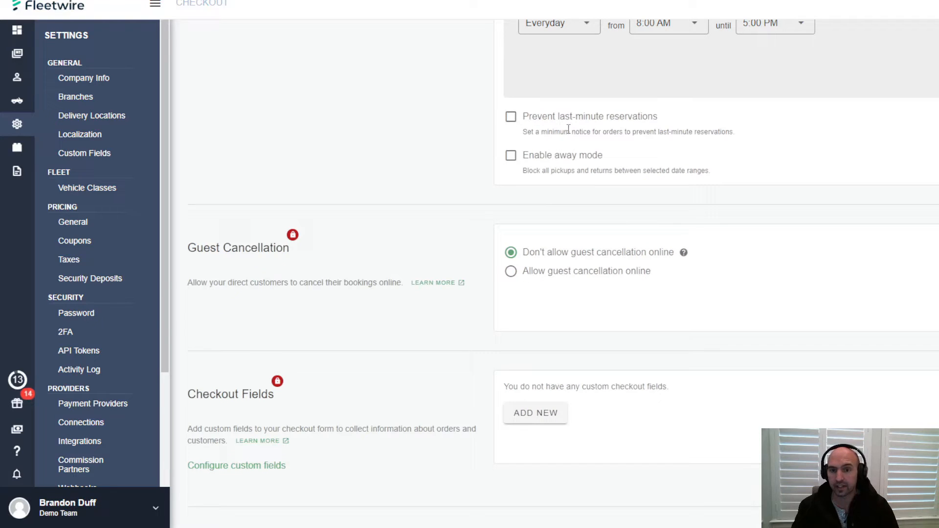
mouse_move(661, 124)
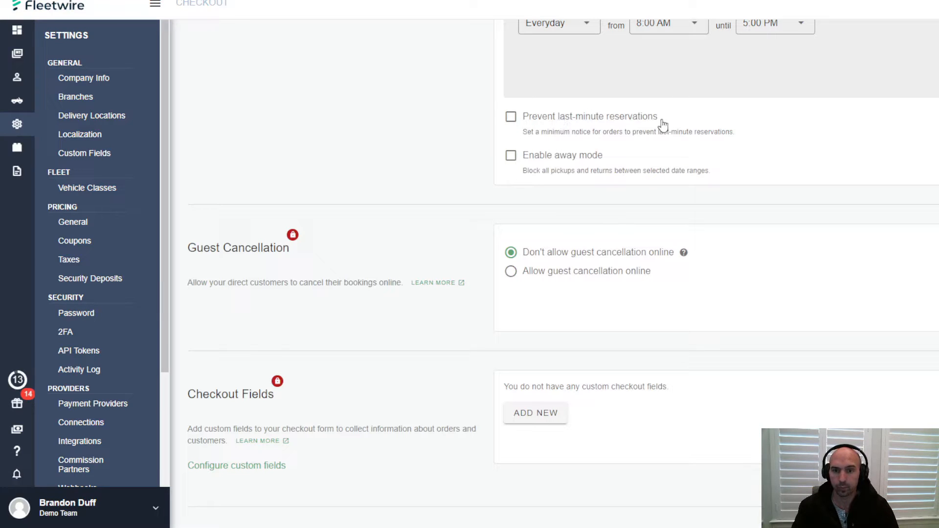
click(511, 155)
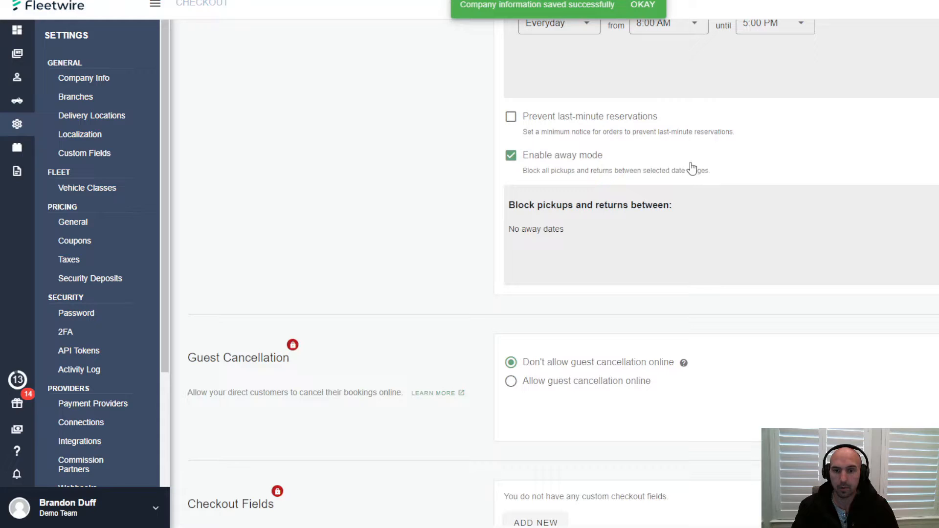
click(511, 156)
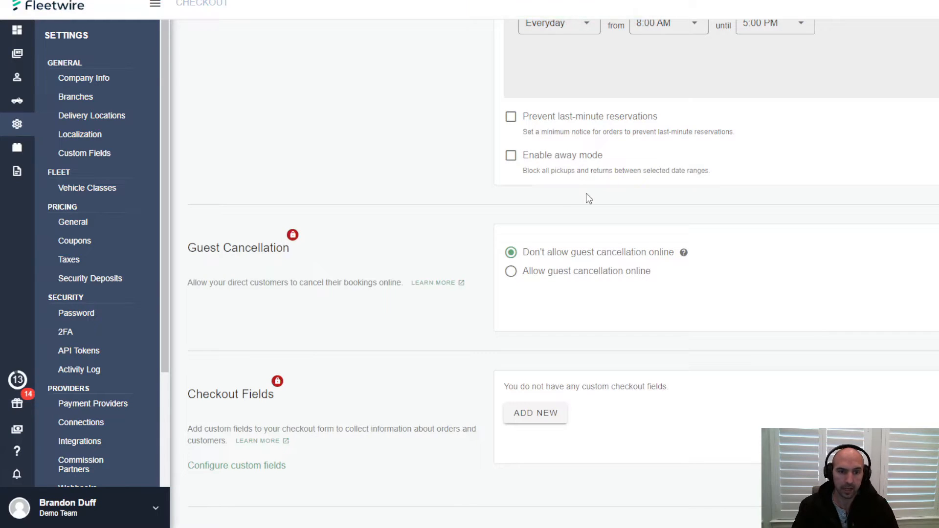
Try allowing online guest cancellation, then leave it set to Don't allow
scroll(down, 3)
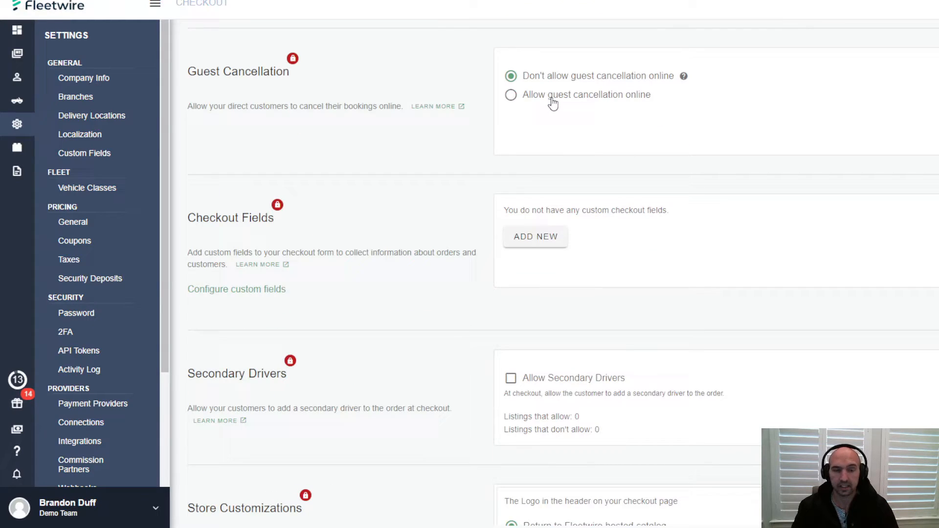
click(510, 95)
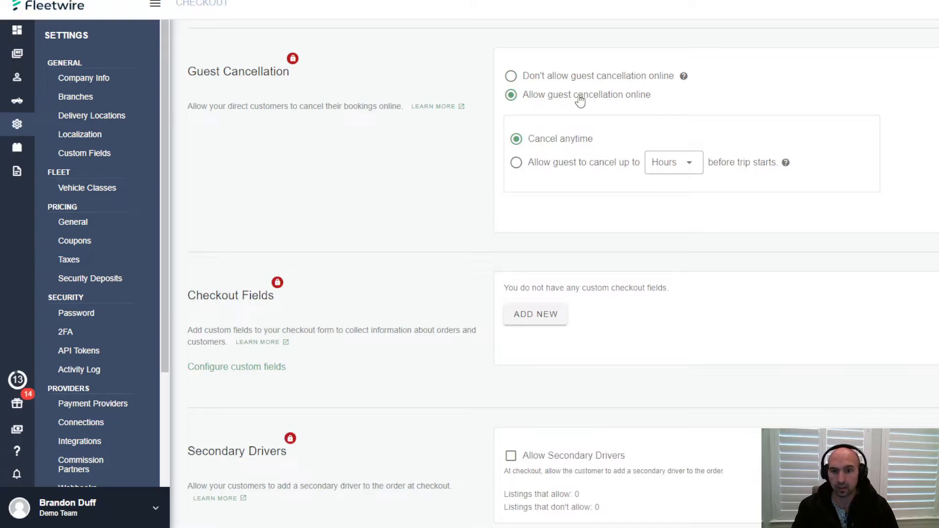
mouse_move(321, 63)
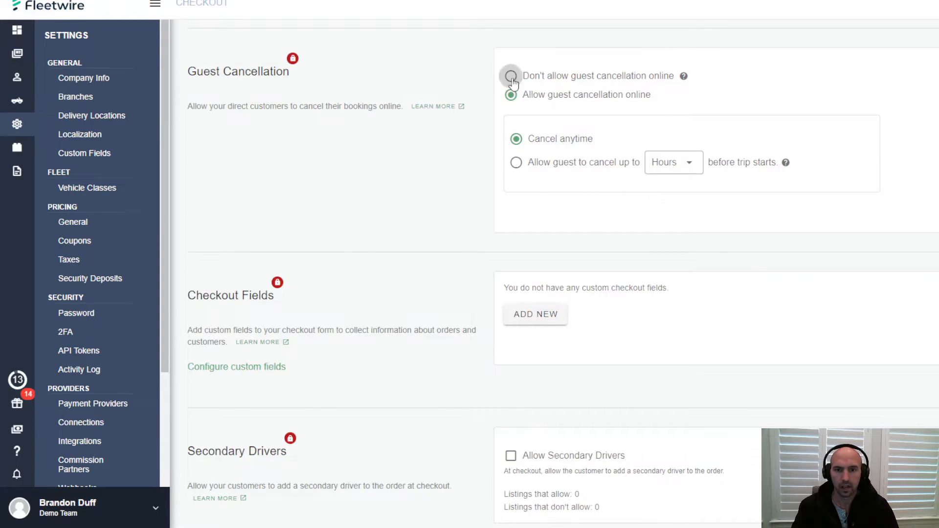
click(511, 76)
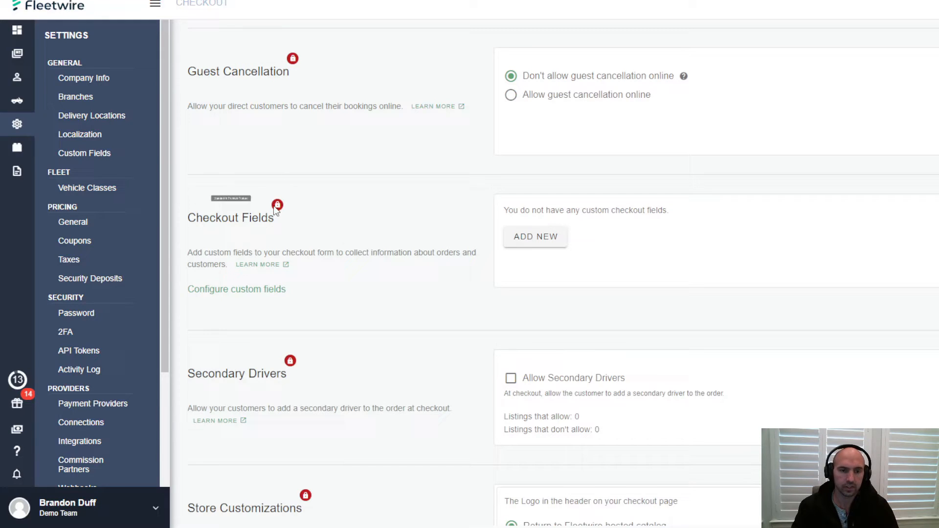
scroll(down, 3)
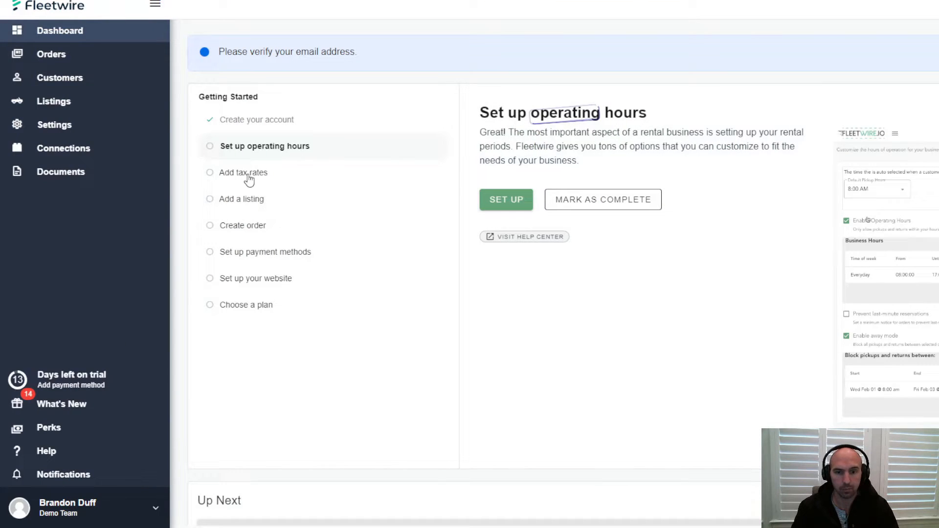
Show the 'Add tax rates' step of the dashboard's Getting Started checklist
click(244, 173)
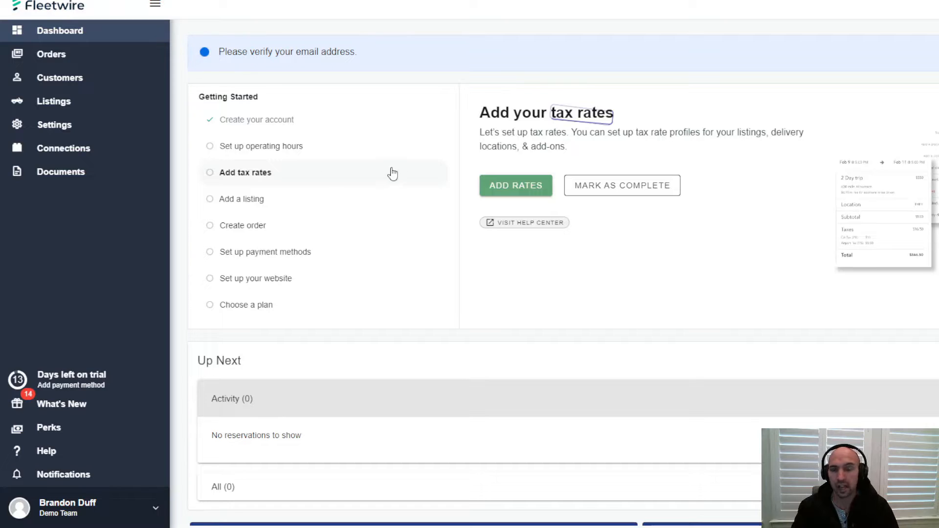
mouse_move(516, 185)
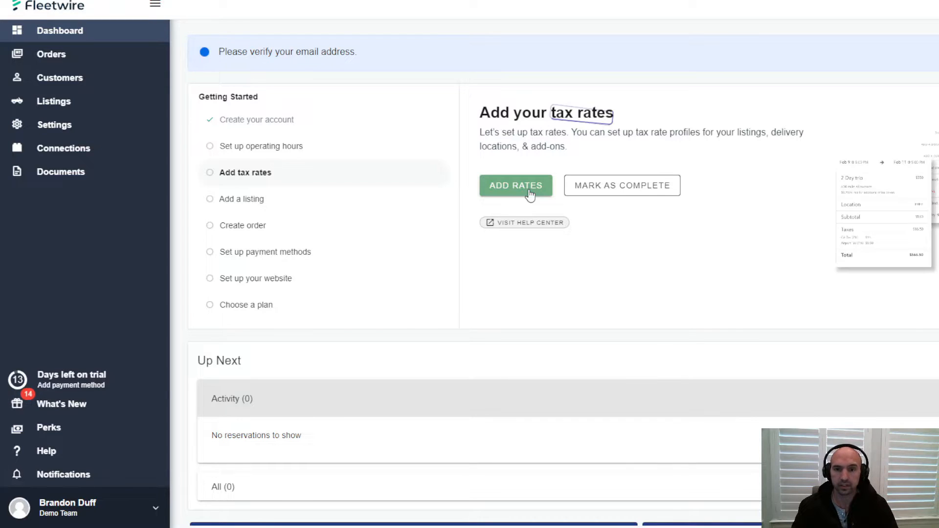
Create and save a 10% tax profile named Long Term
click(515, 184)
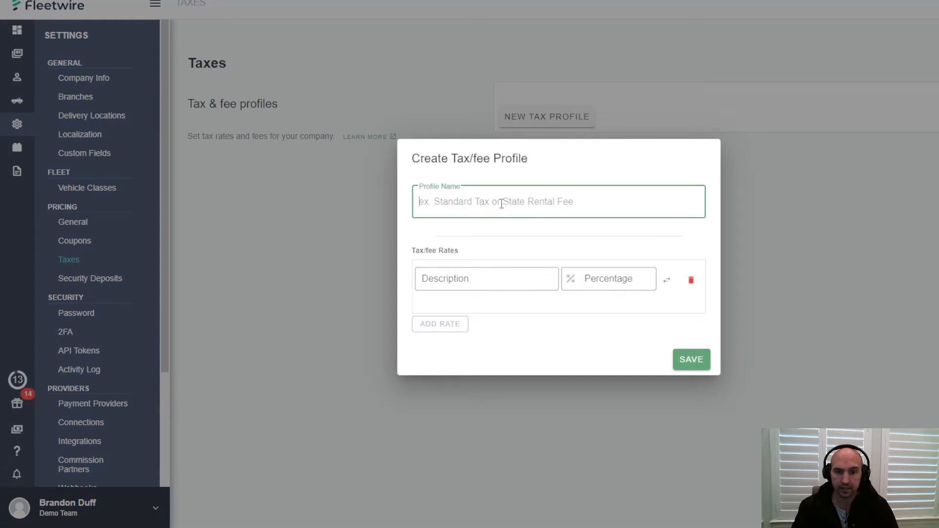
text(Log)
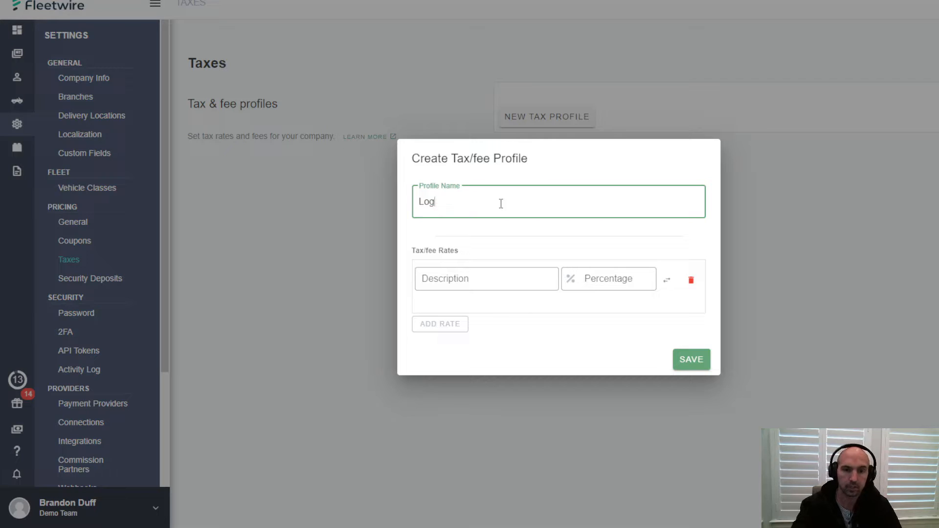
key(Backspace)
text(ng Term)
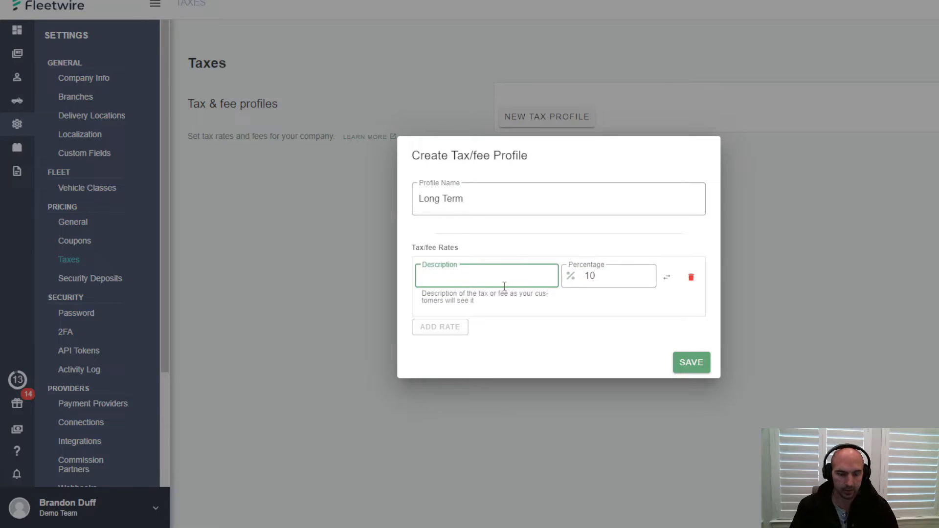
text(Long Term)
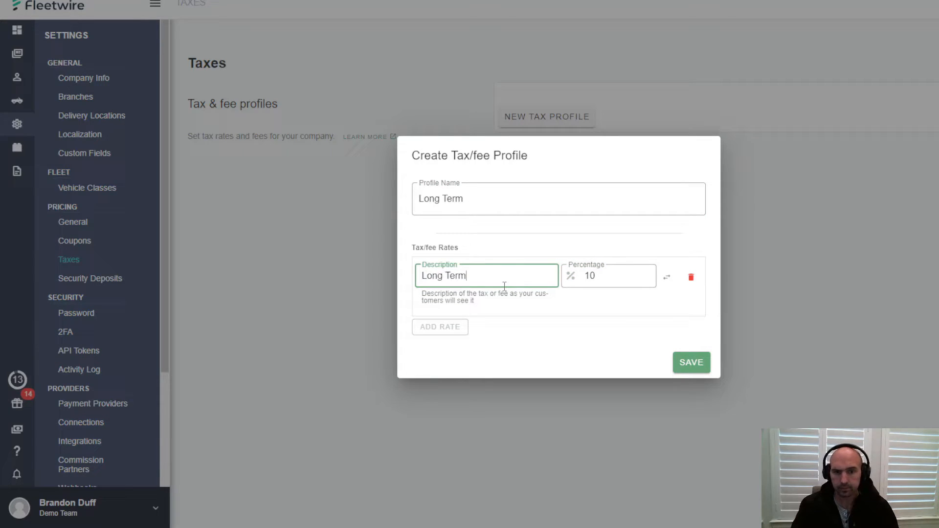
click(689, 361)
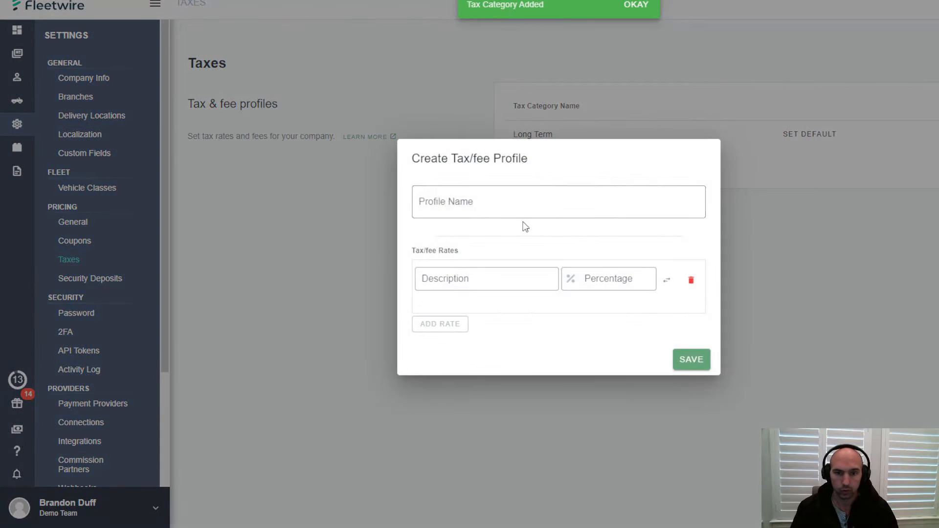
Create and save a second tax profile at 6.5% intended as Short Term
text(Short Term)
text(6.5)
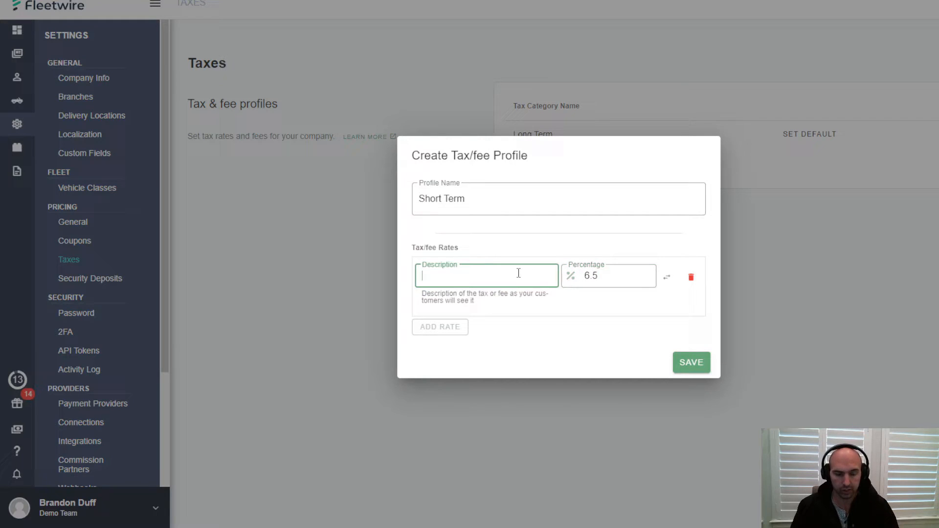
text(Short T)
text(Long Term)
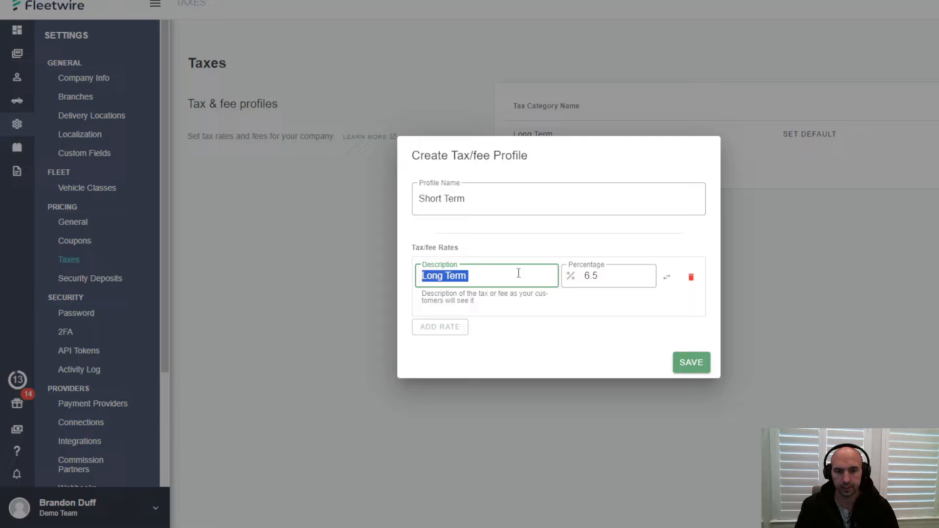
click(690, 362)
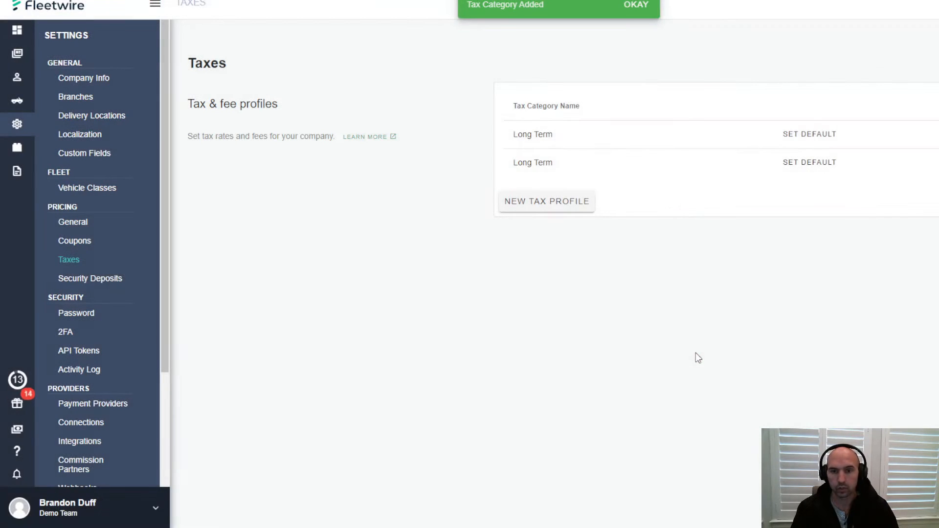
Rename the first duplicate Long Term profile to Short Term, update it, and go to the Dashboard
click(532, 134)
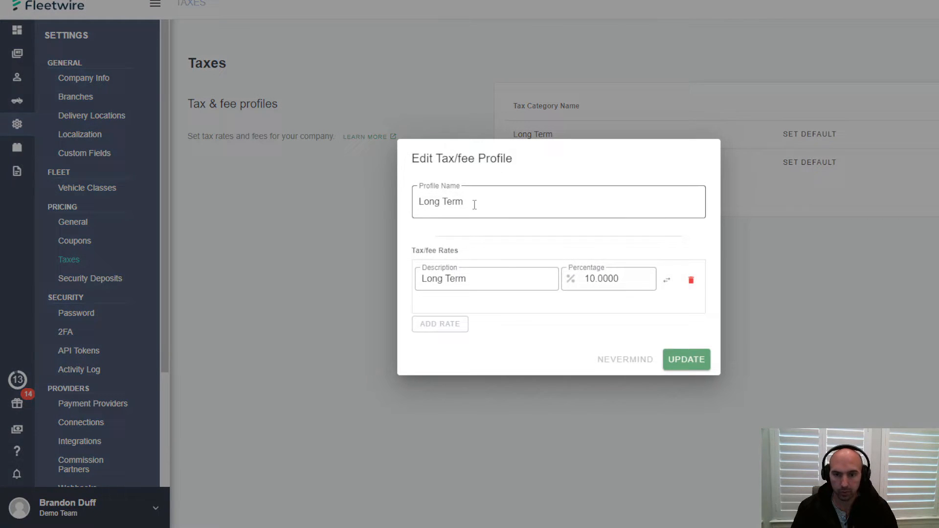
text(Short Term)
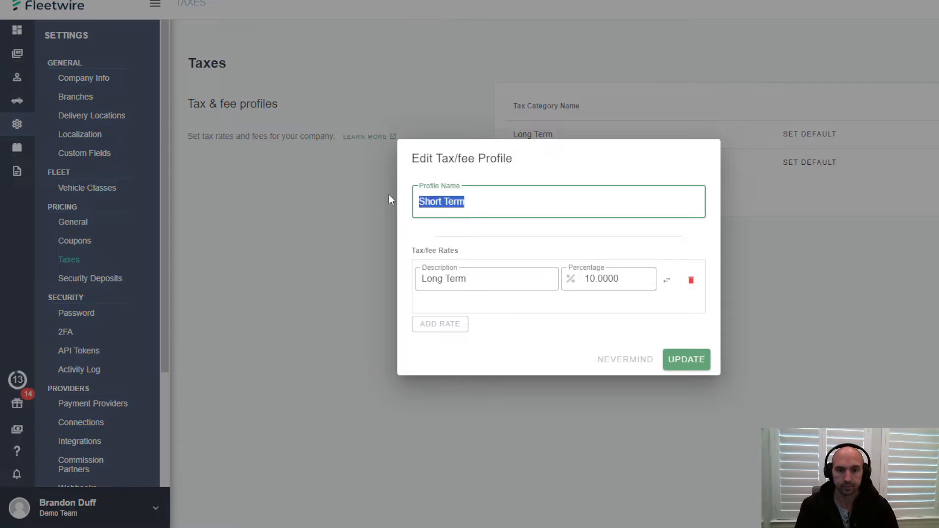
click(686, 359)
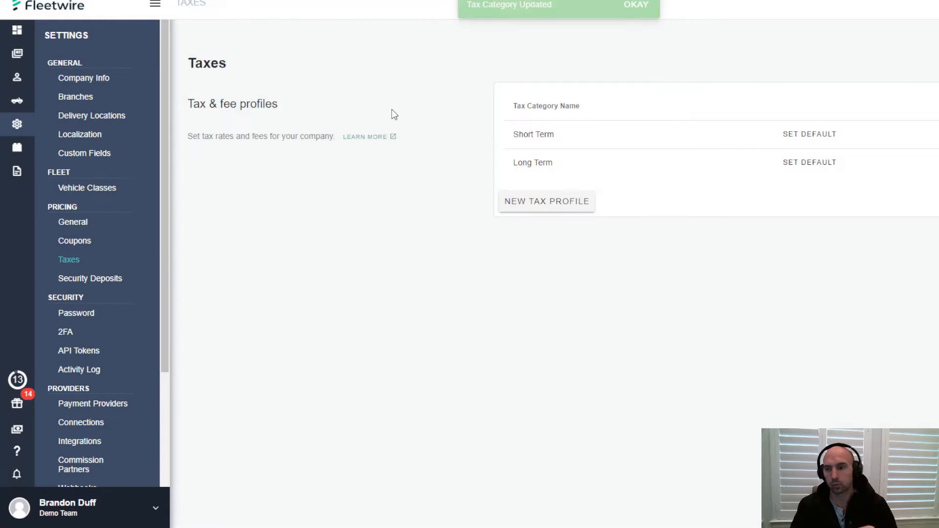
click(635, 4)
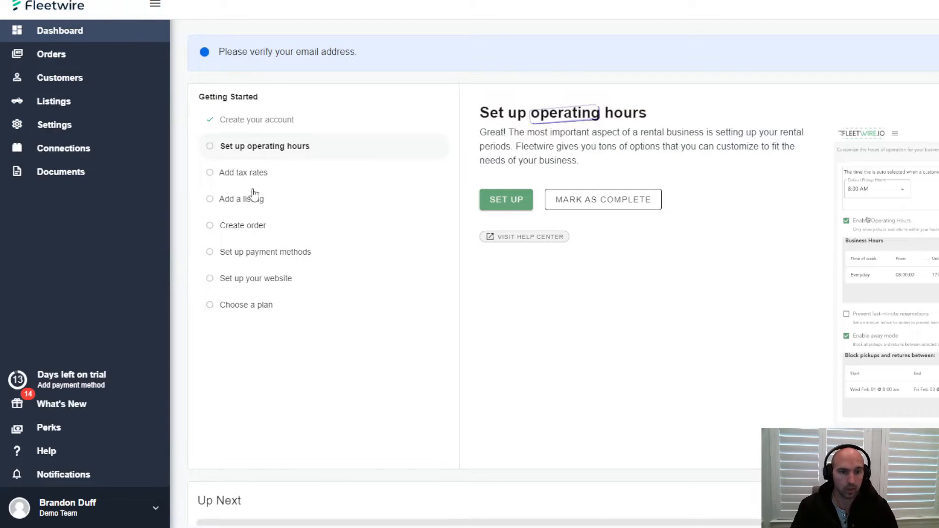
View the empty Listings page, briefly showing and dismissing the Import Listings panel
click(243, 199)
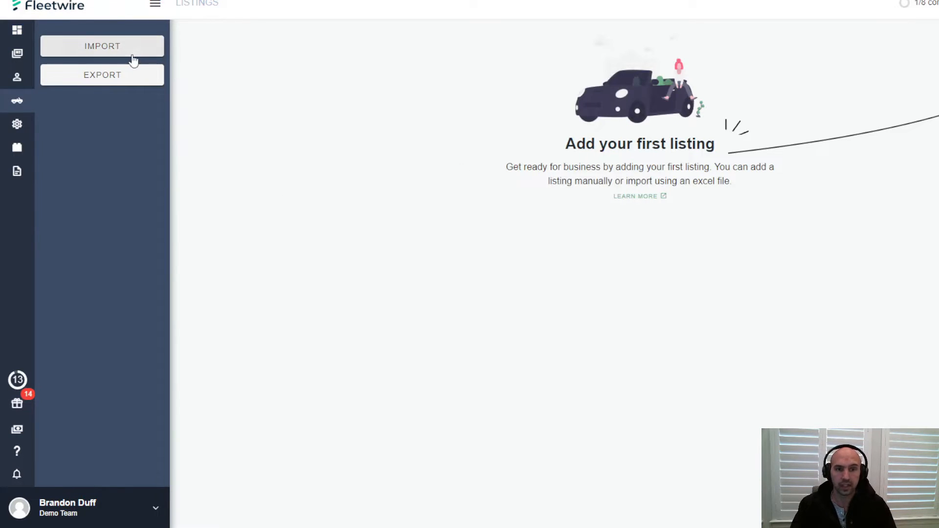
click(102, 46)
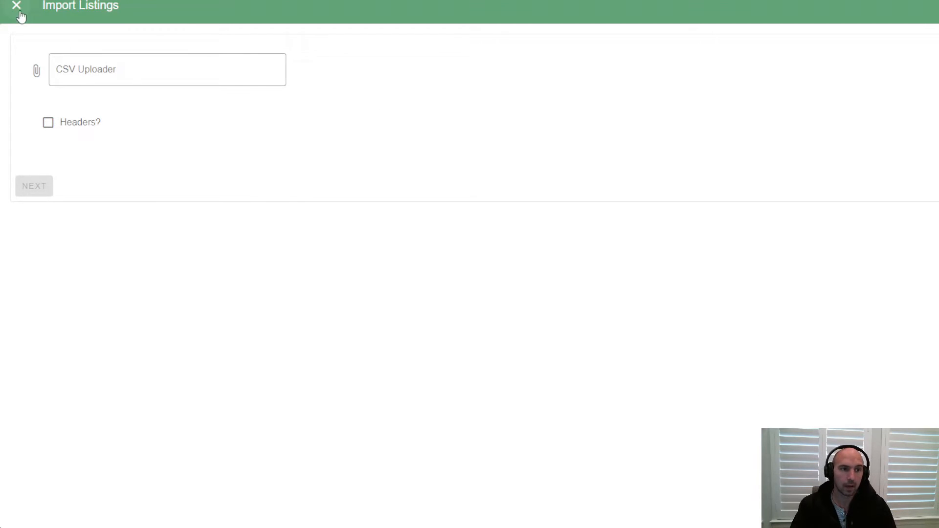
click(16, 6)
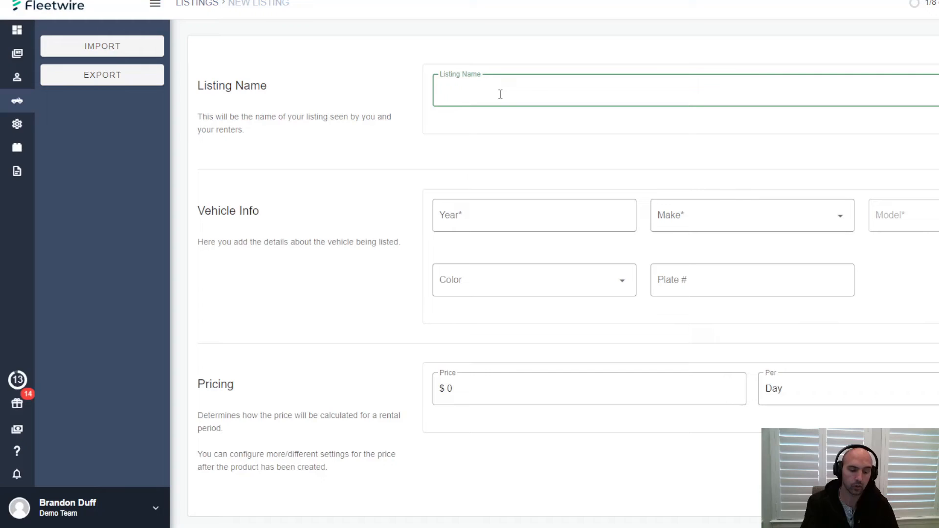
Name the listing and set the make to Toyota, year 2018
text(Toyota Prius 2018 - White)
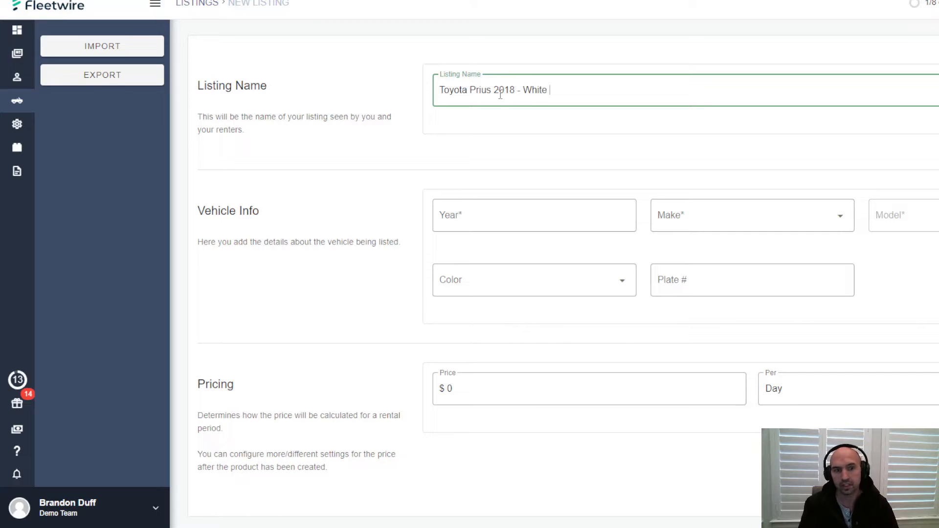
mouse_move(556, 90)
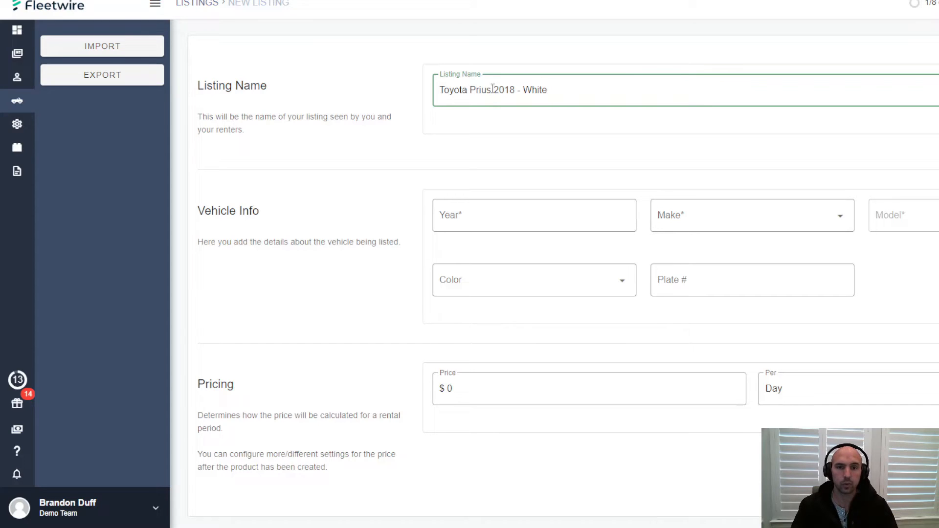
key(Backspace)
text(2018)
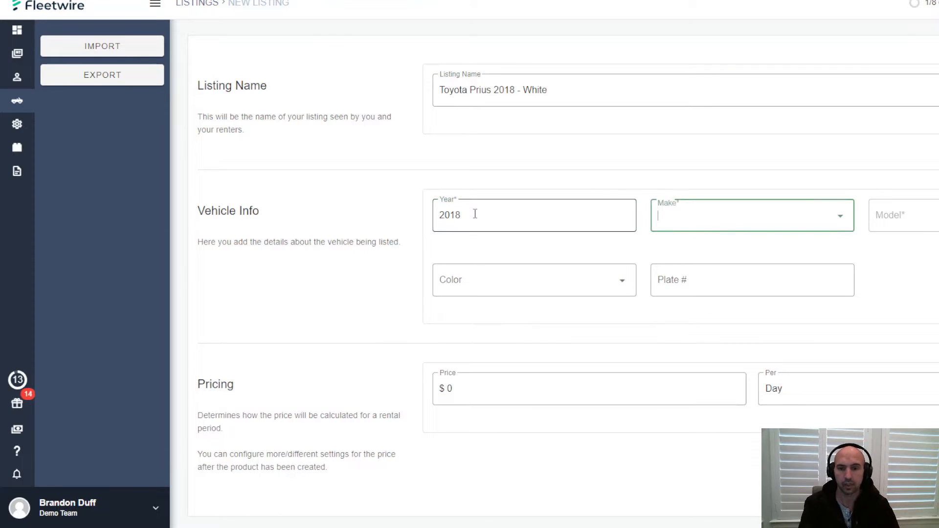
text(y)
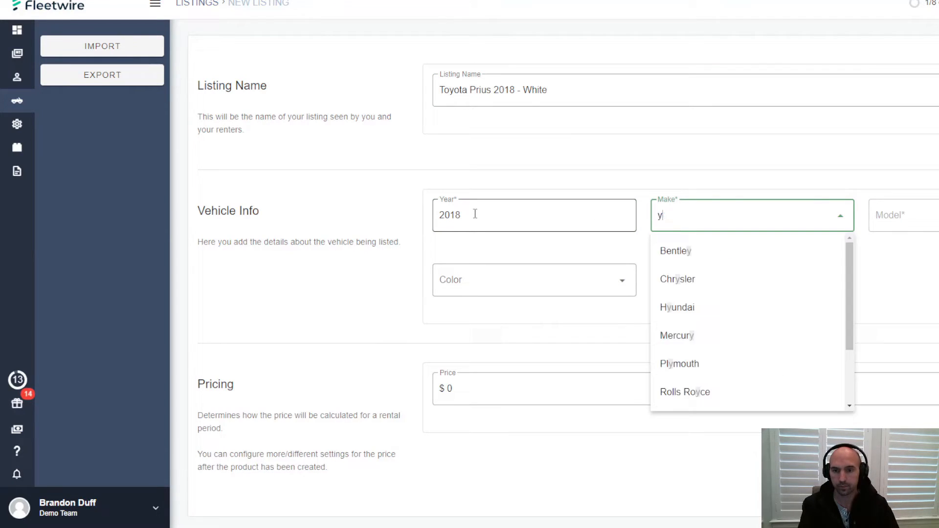
text(oyo)
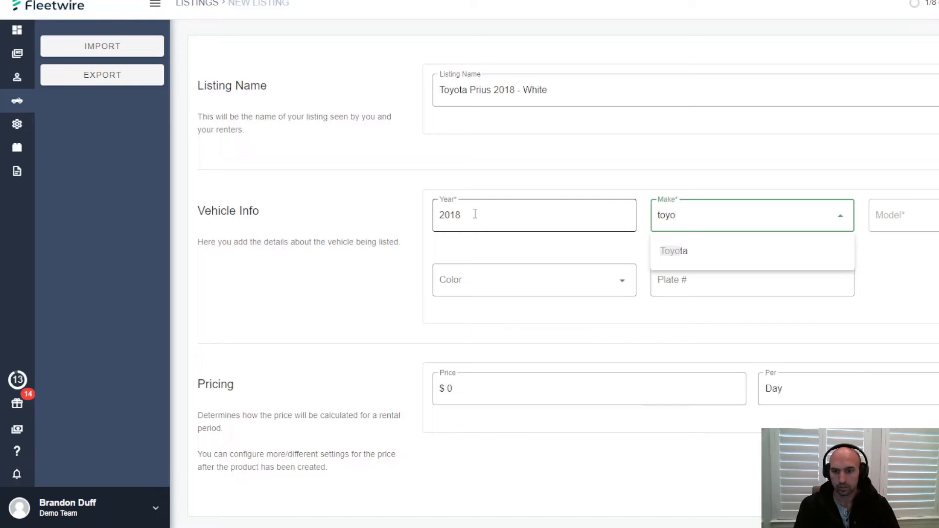
click(672, 250)
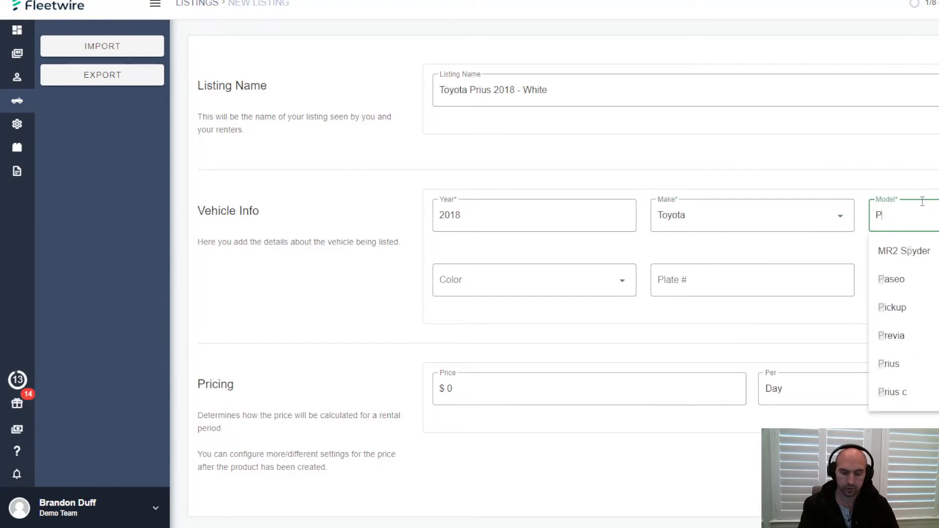
Set plate TCH-0144, colour White, $50 per day price and model Prius for the listing
click(751, 280)
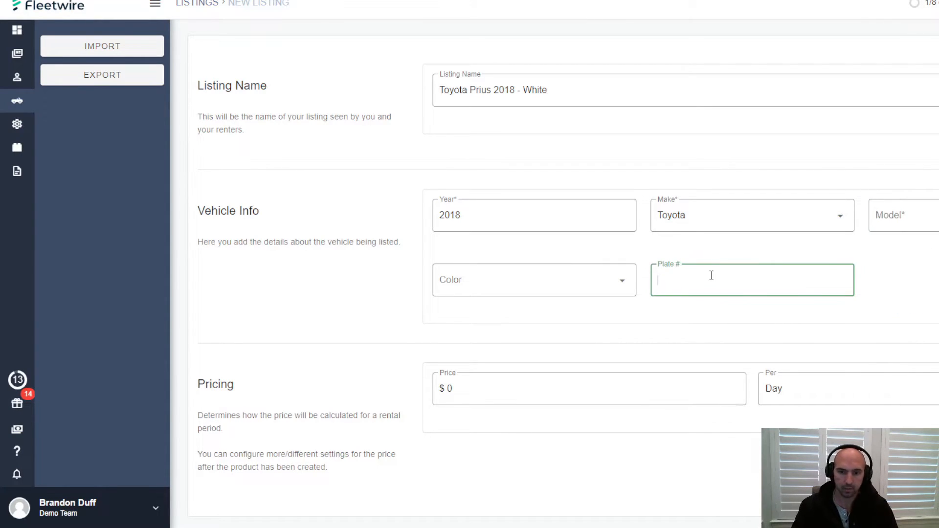
text(TCH-)
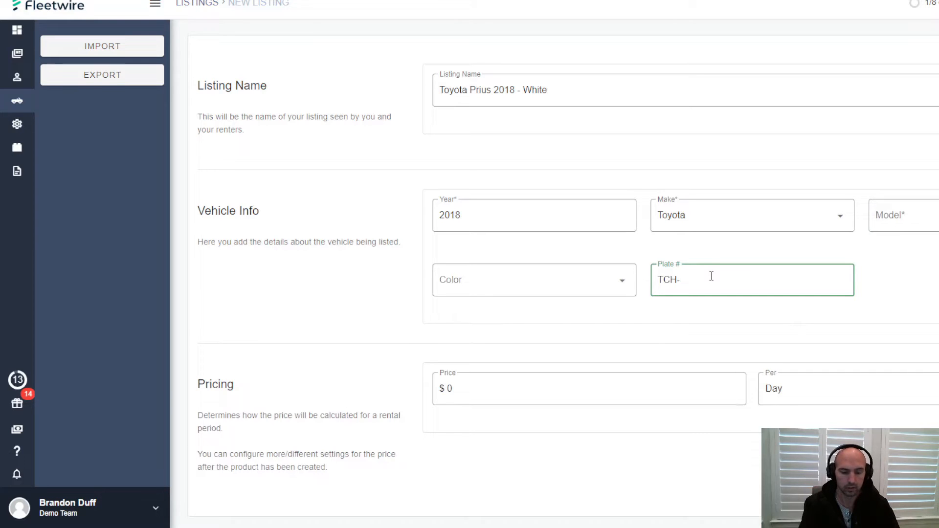
click(533, 280)
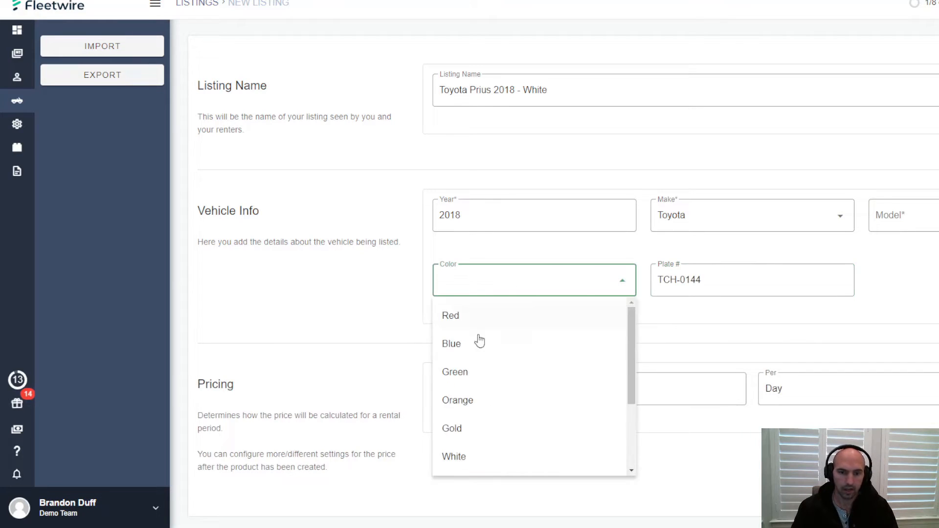
click(453, 457)
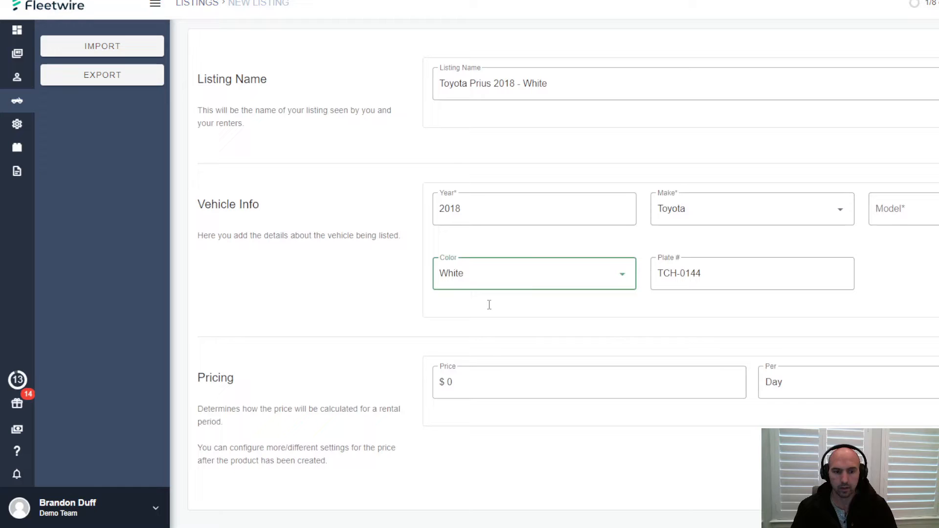
text(50)
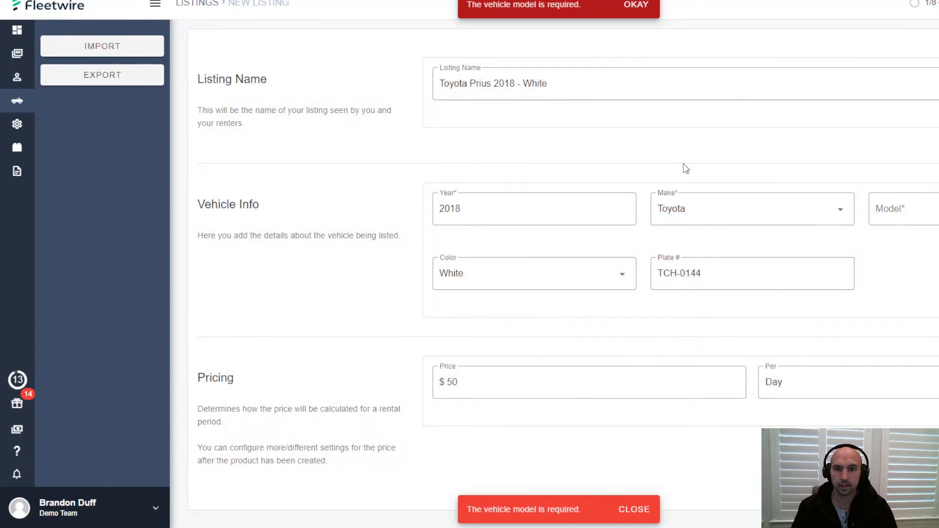
click(904, 208)
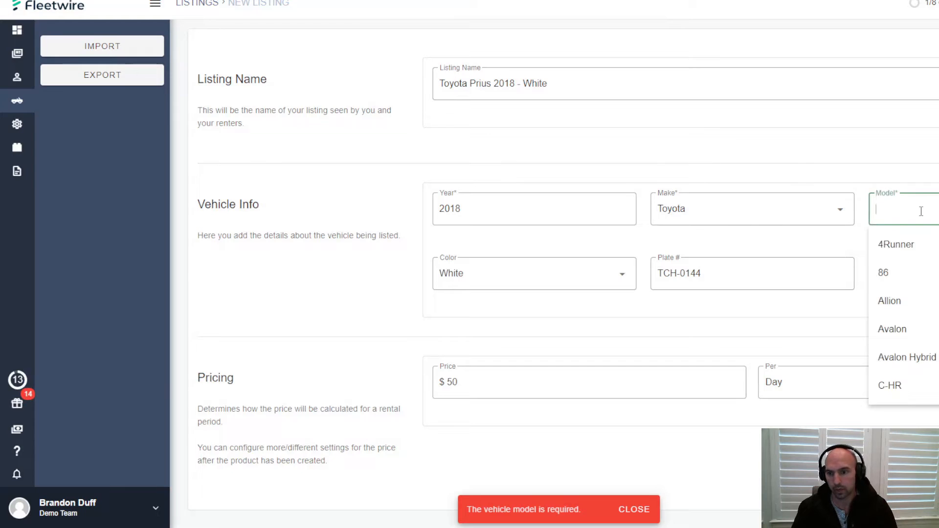
text(prius)
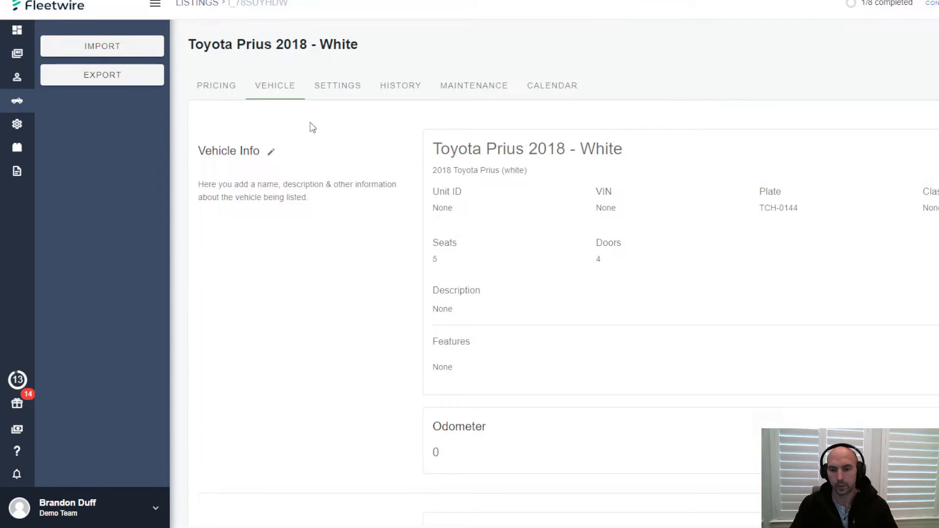
In the listing's Pricing settings, set a fixed $200 credit-card security deposit
click(216, 85)
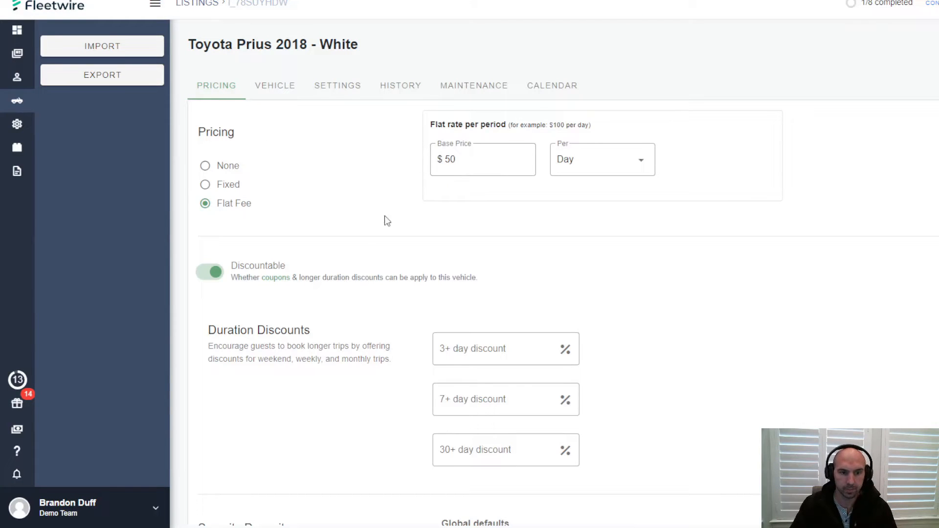
scroll(down, 3)
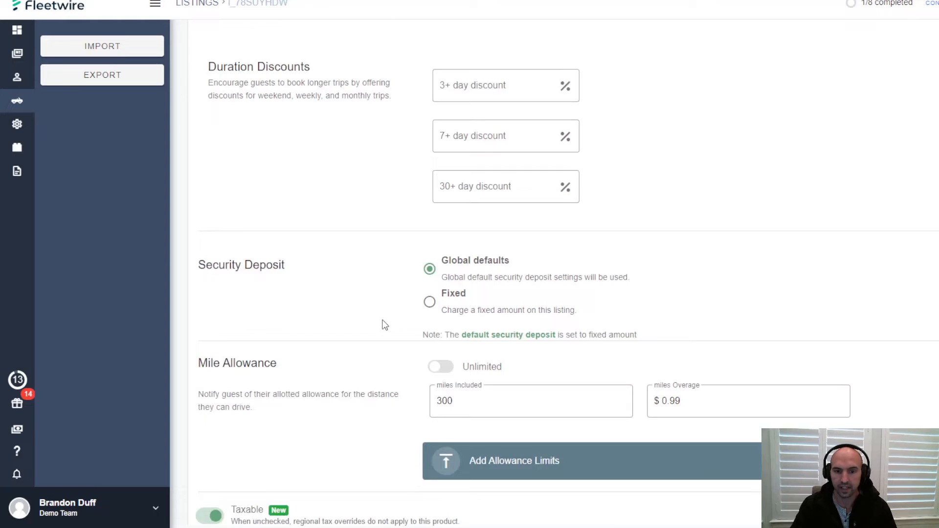
scroll(down, 3)
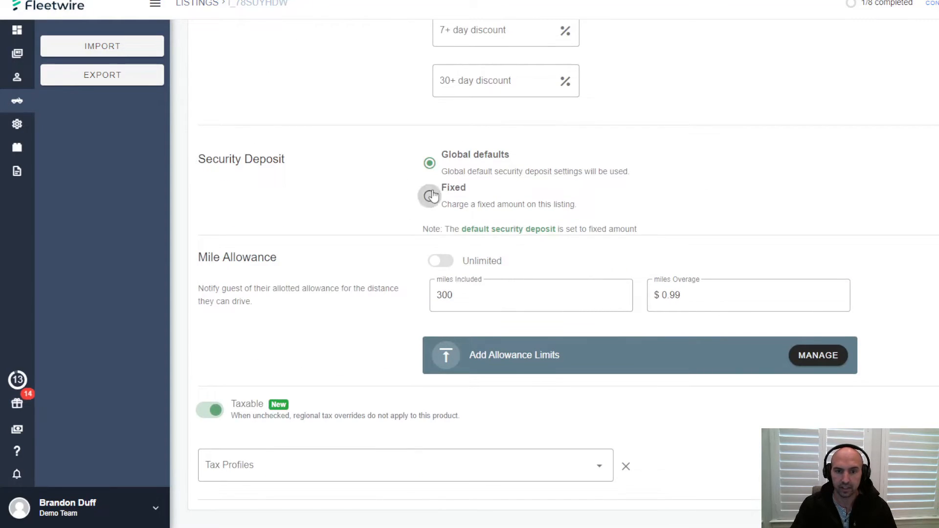
click(429, 195)
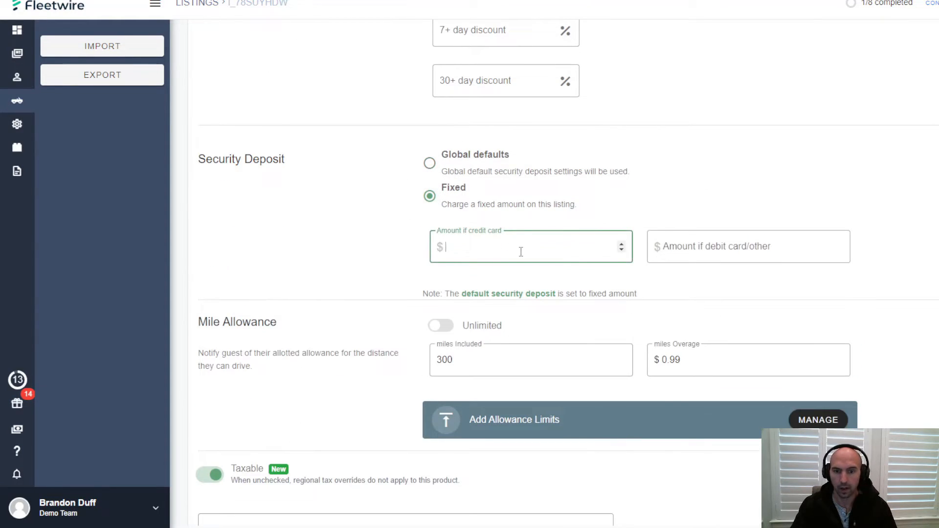
text(200)
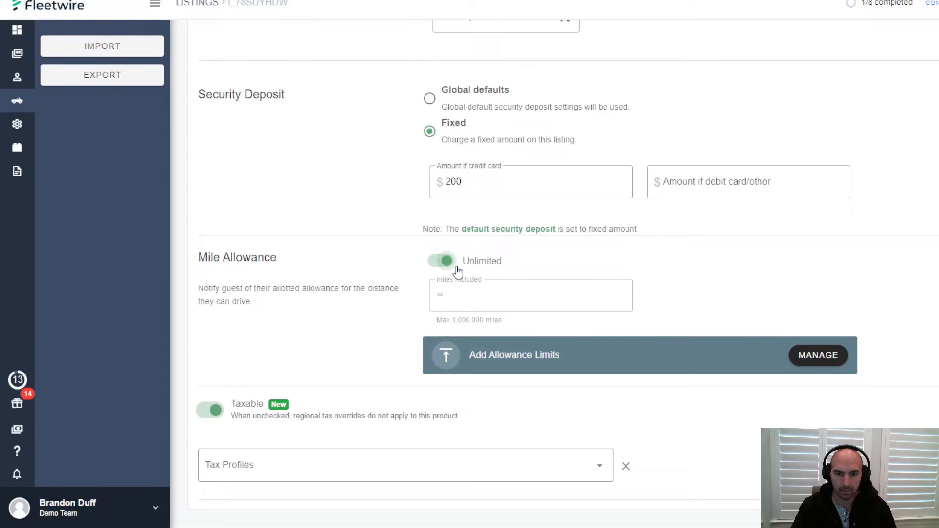
Replace unlimited mileage with 200 included miles and a $0.21 per-mile overage
click(440, 260)
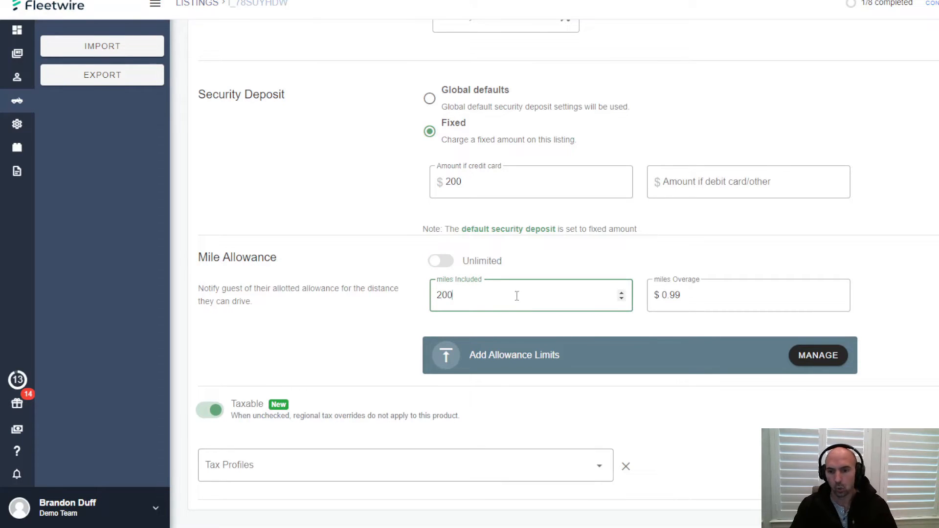
key(Backspace)
text(21)
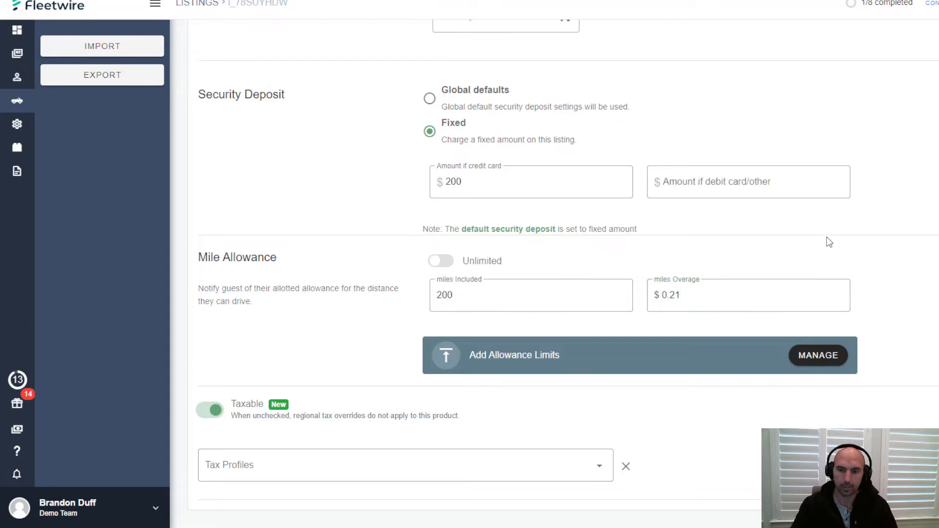
mouse_move(572, 258)
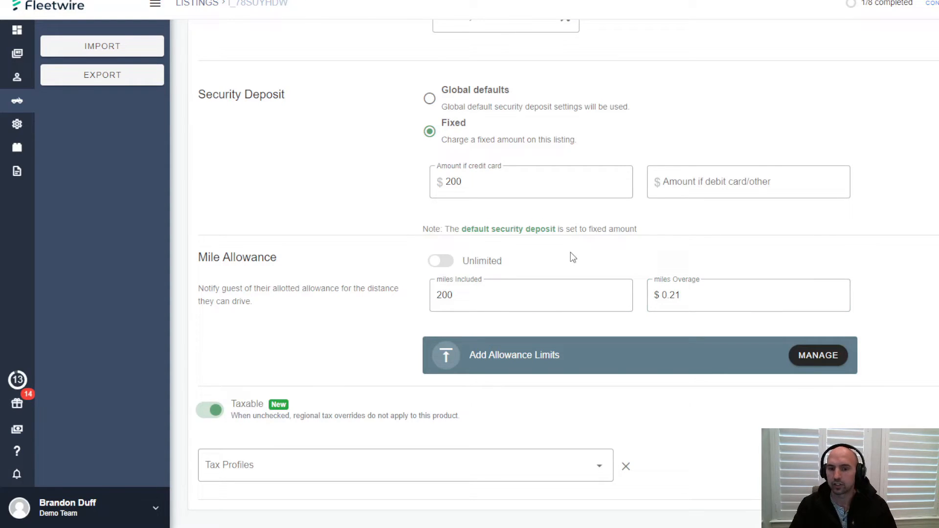
mouse_move(505, 249)
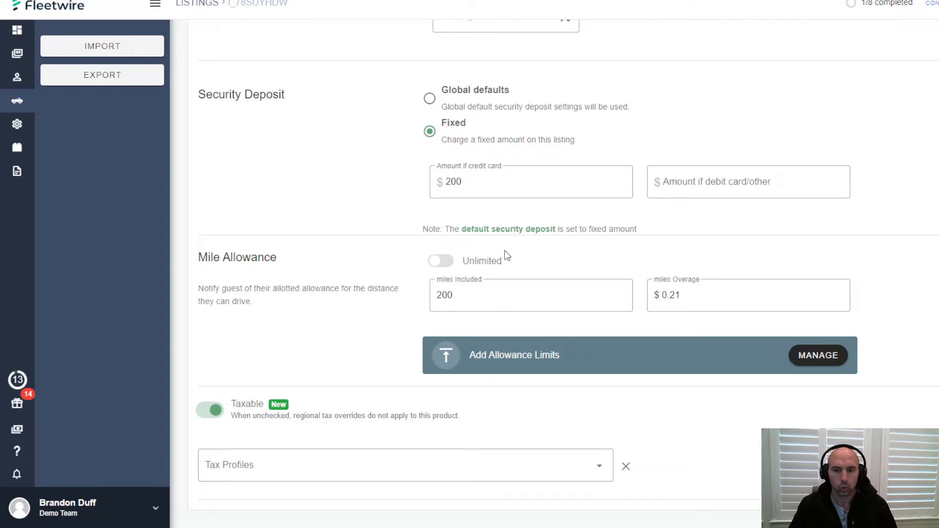
click(274, 86)
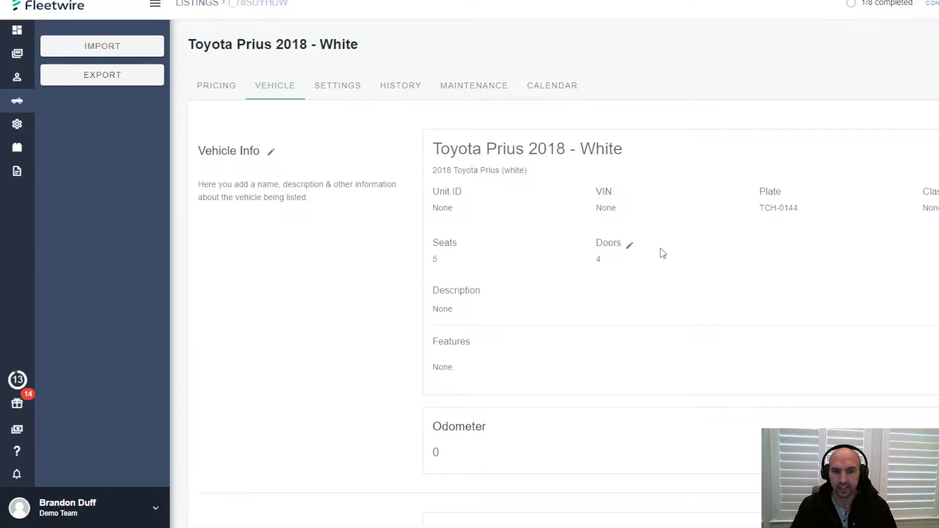
Cancel a damage inspection item and add a first vehicle photo to the Prius listing
scroll(down, 3)
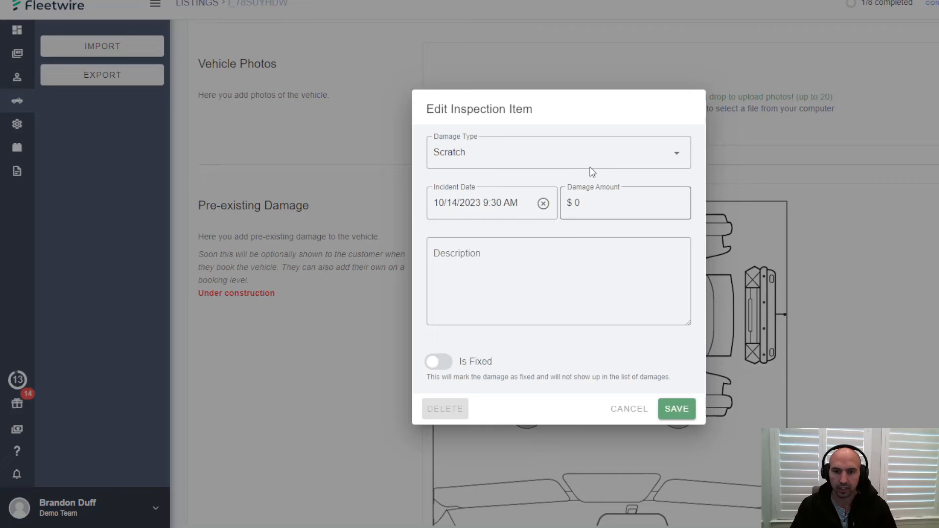
click(676, 409)
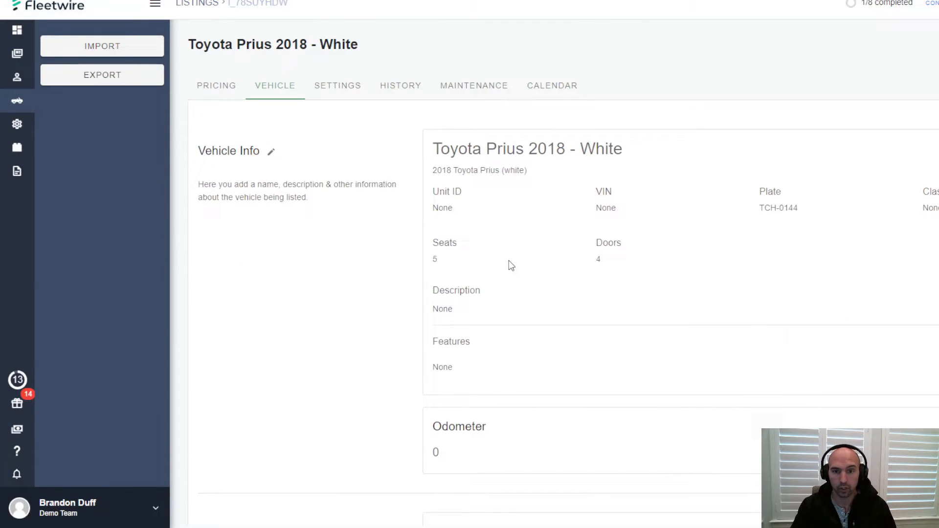
click(337, 85)
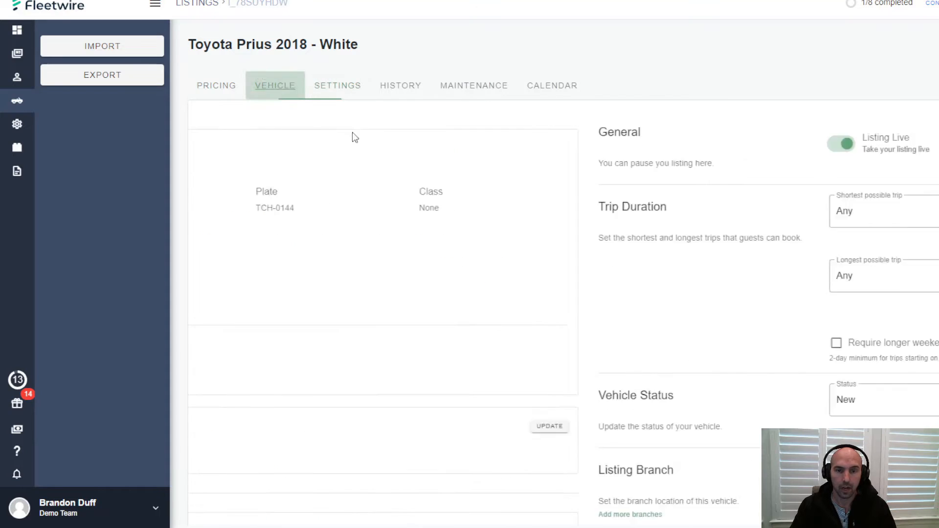
scroll(down, 3)
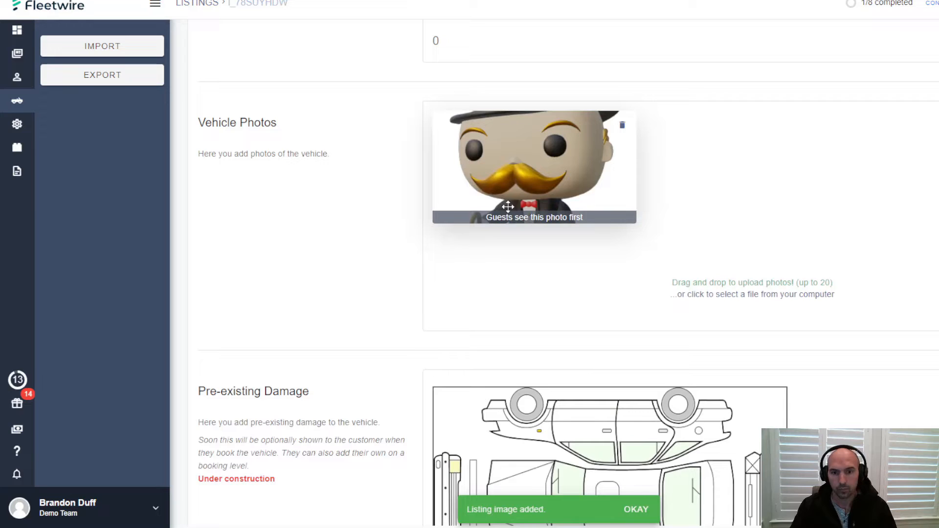
click(622, 126)
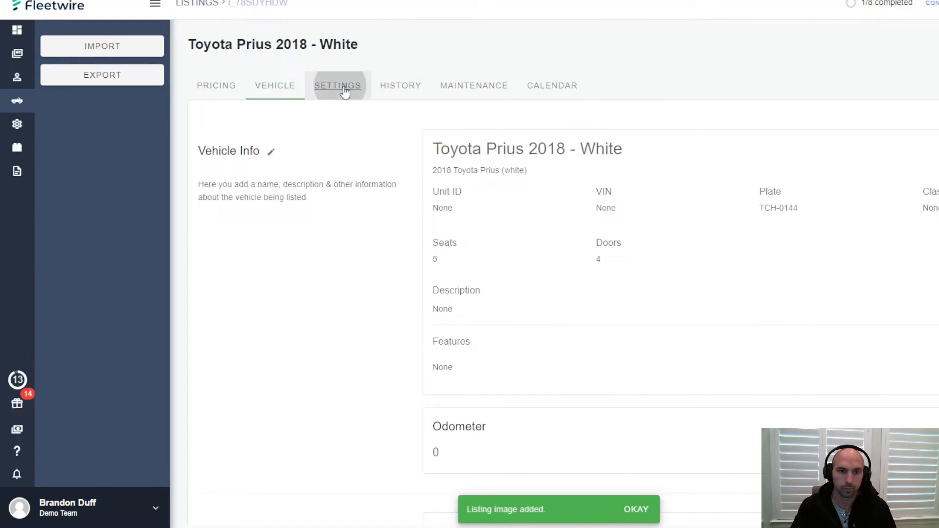
Review the listing's trip length settings, leaving shortest trip at Any
click(337, 85)
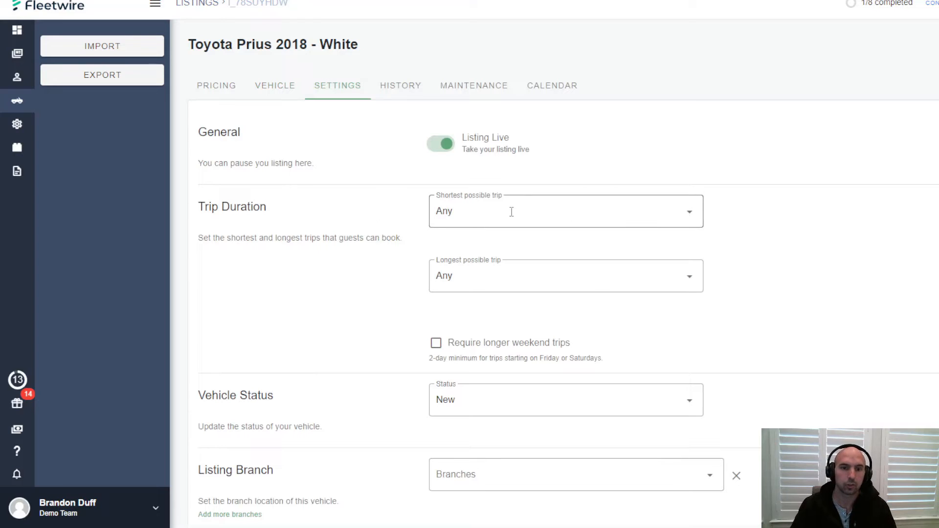
click(564, 211)
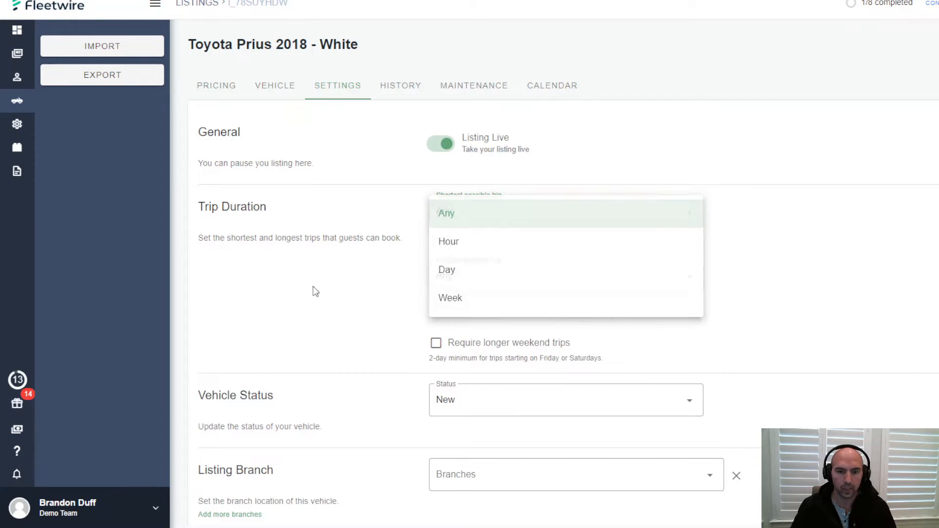
scroll(down, 3)
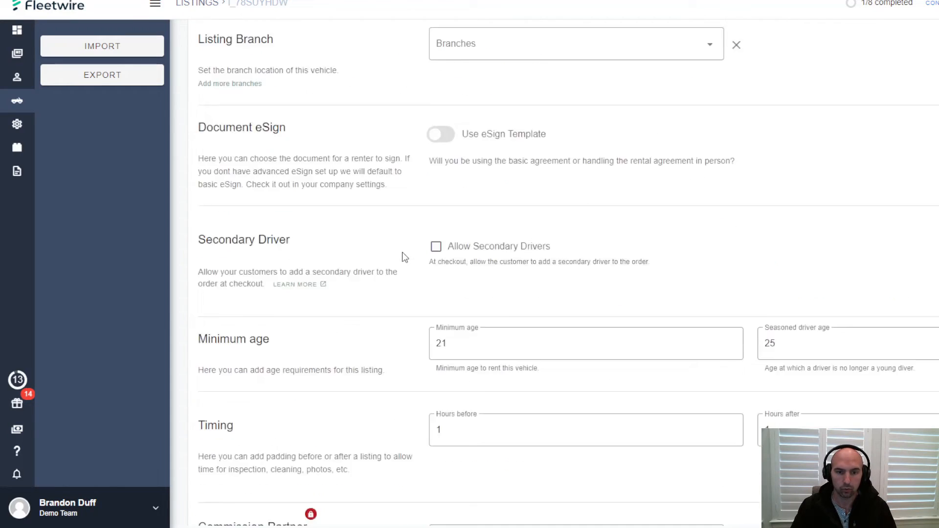
scroll(down, 3)
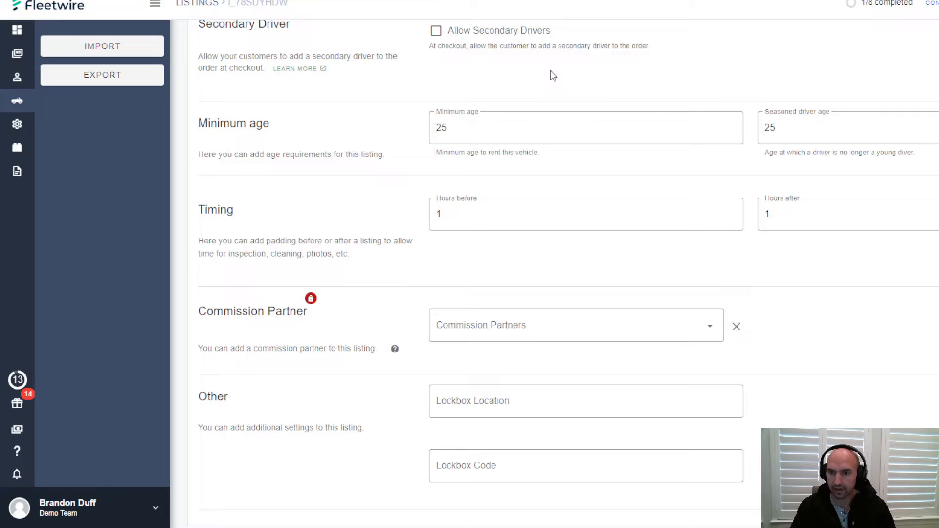
Change the minimum renter age from 25 to 21 and look over the lockbox and Other settings
click(585, 128)
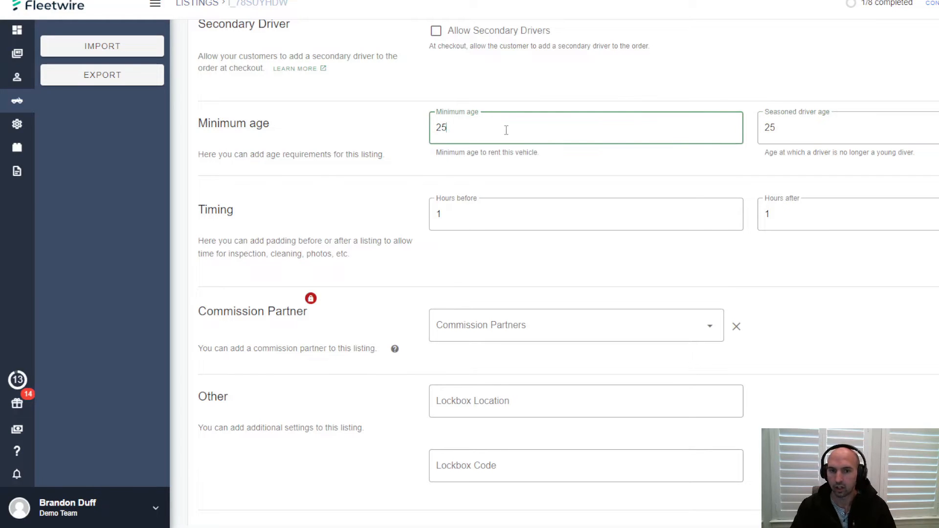
text(21)
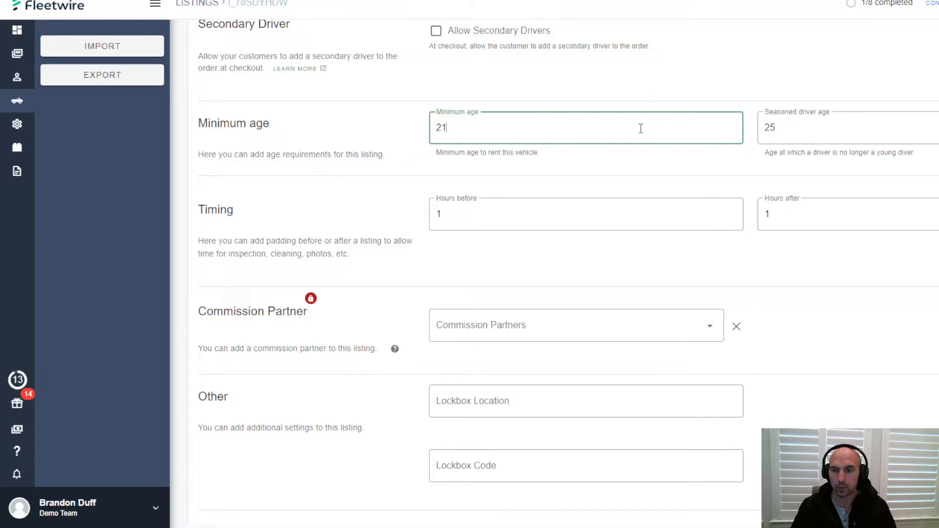
scroll(down, 3)
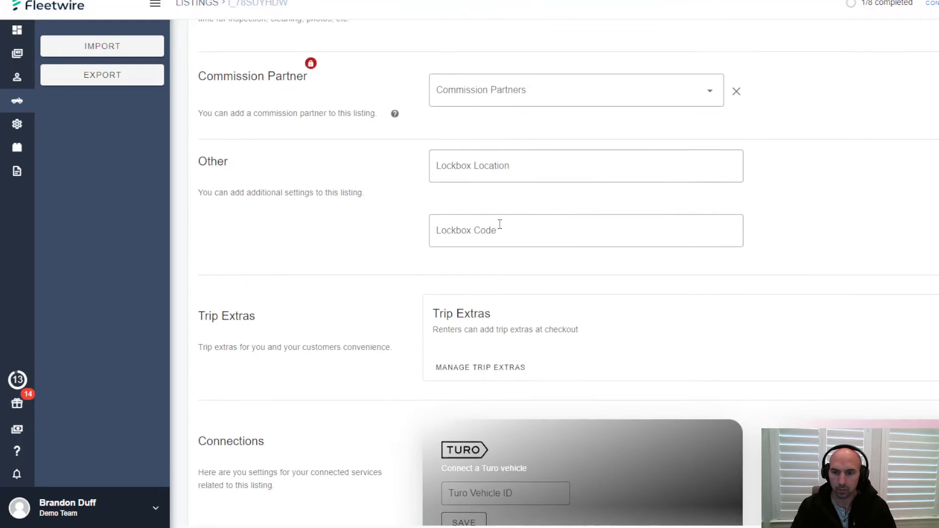
click(575, 90)
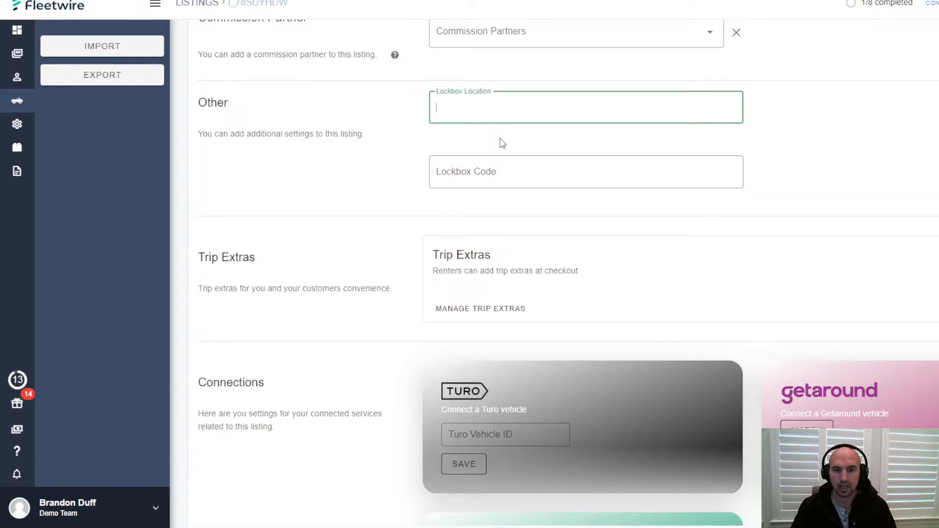
scroll(down, 3)
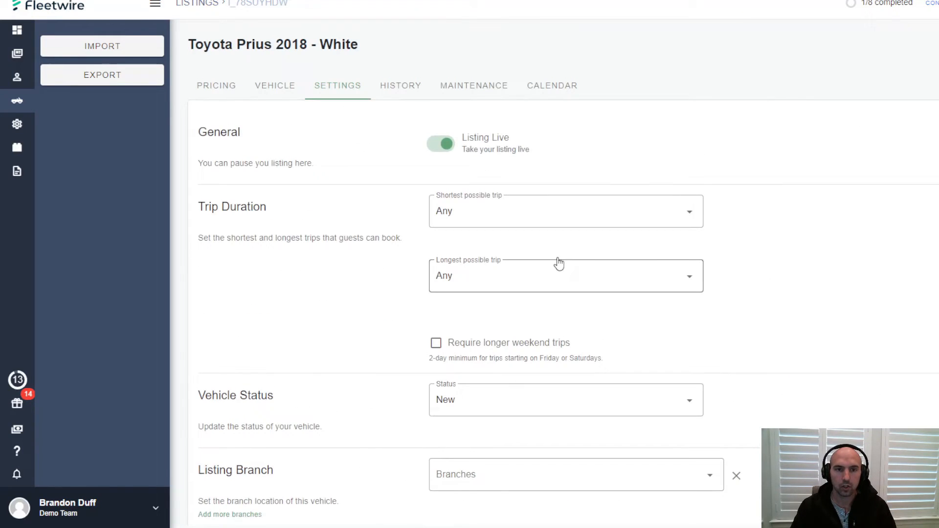
Add an oil change maintenance record for the Prius at odometer 80000 costing 54
click(400, 85)
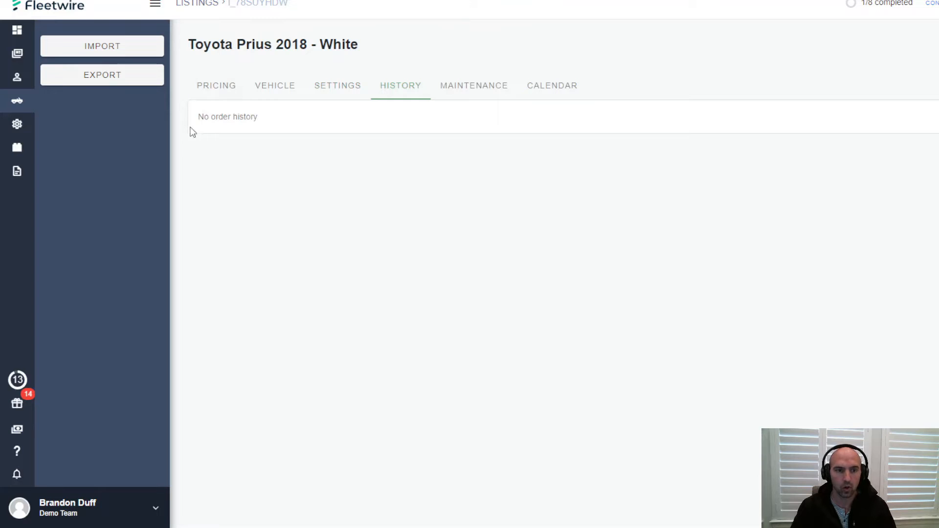
click(473, 85)
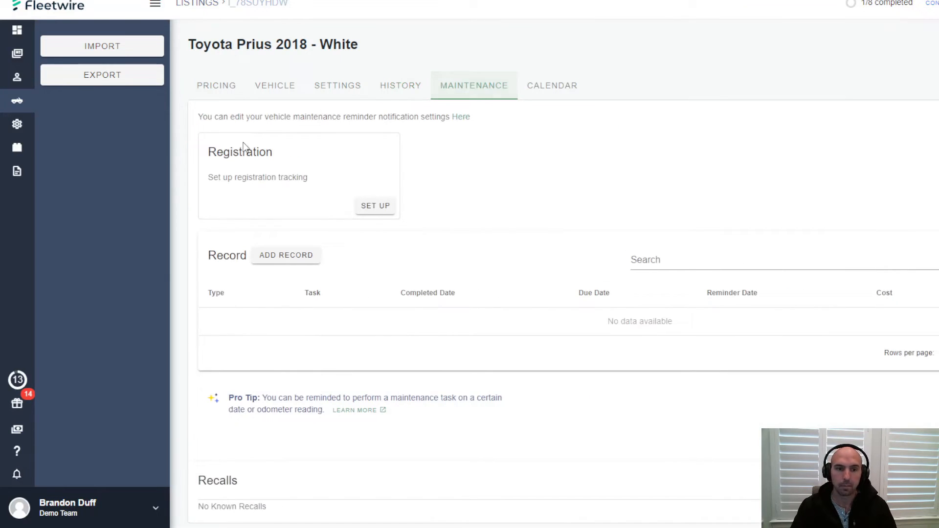
click(286, 254)
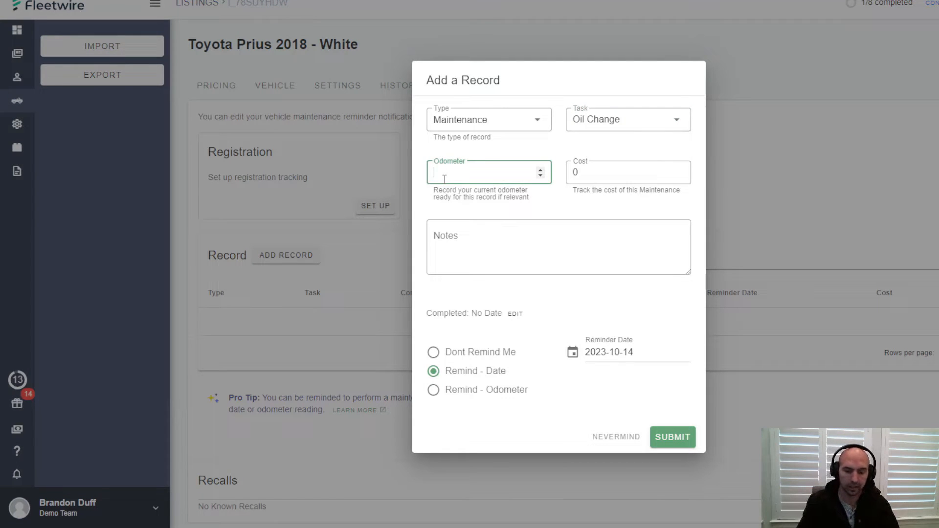
text(80000)
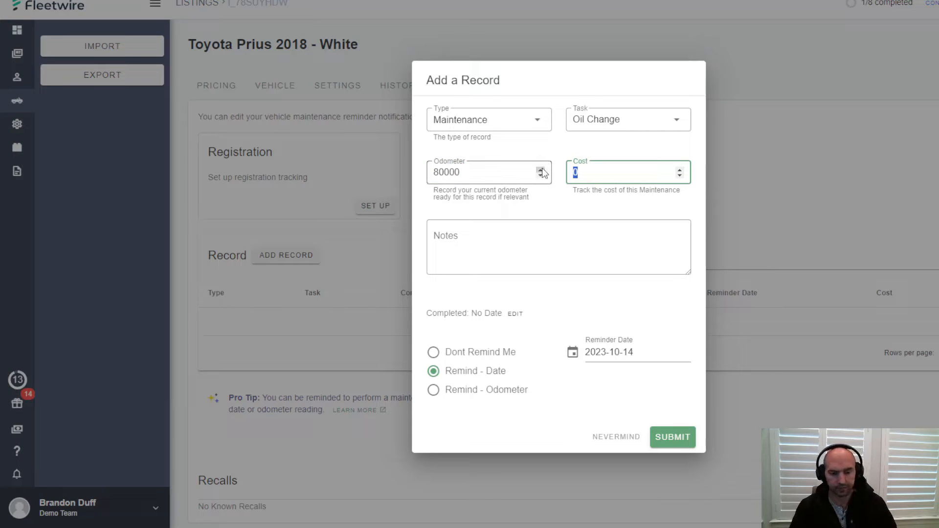
text(54)
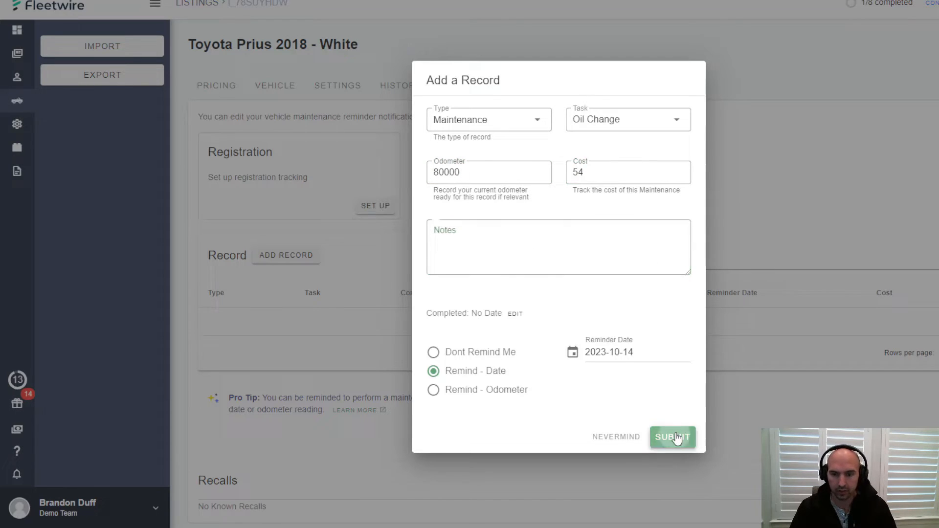
click(672, 437)
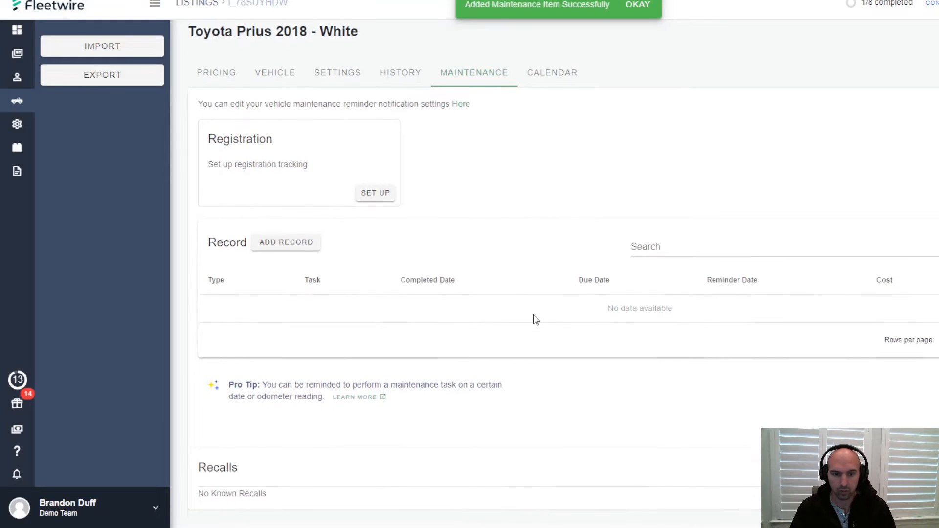
Check the Prius's October availability calendar, then view the Customers list from the dashboard
click(550, 71)
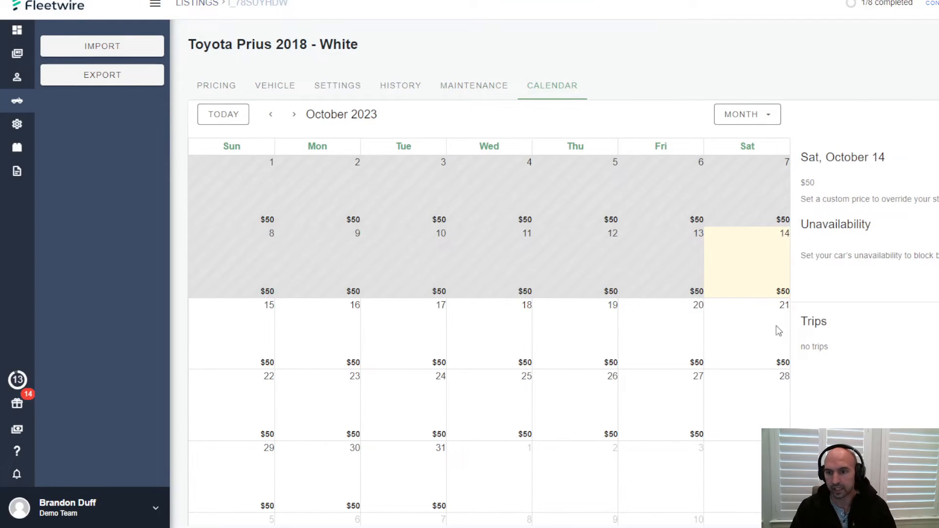
mouse_move(864, 359)
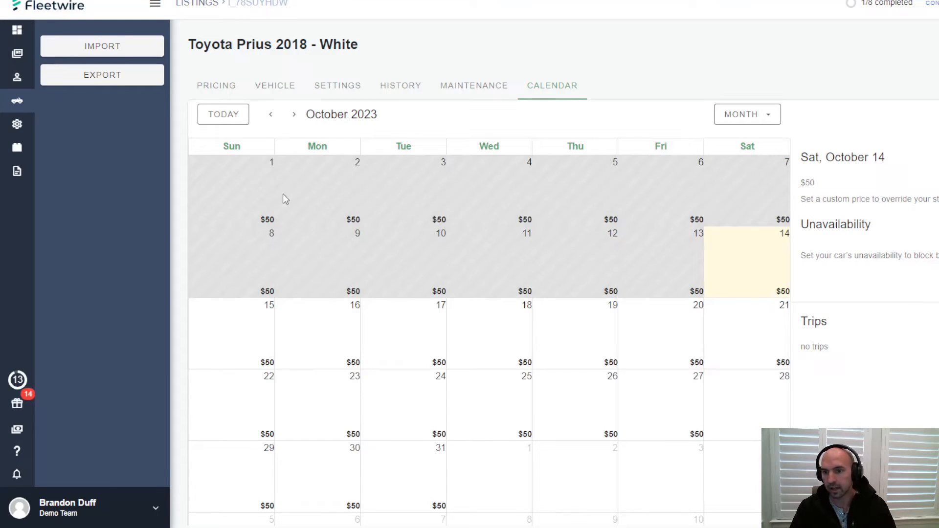
click(17, 30)
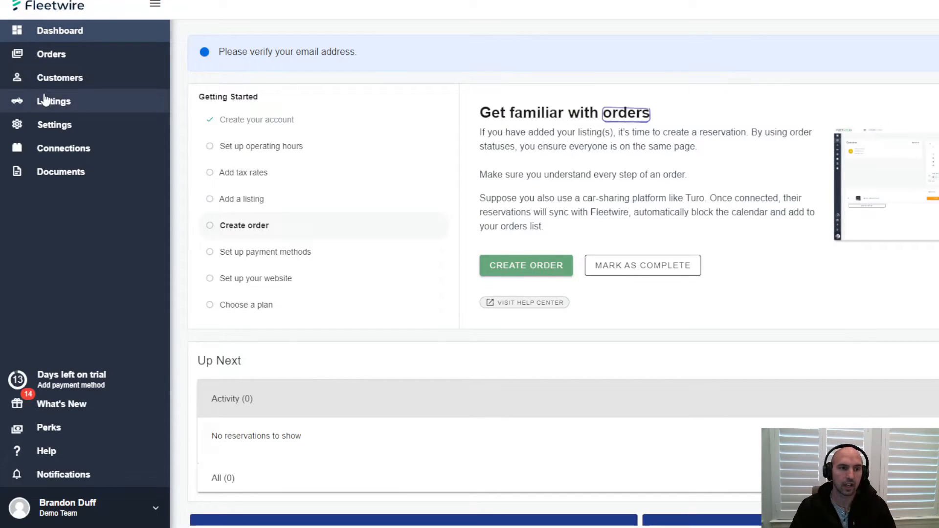
click(60, 77)
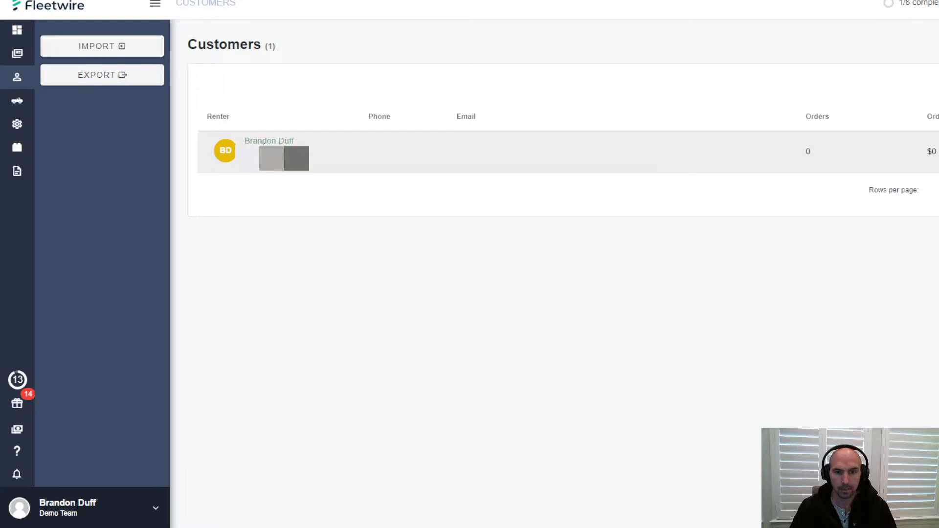
Create a new order for the customer spanning Oct 15–16 and add an item line
click(17, 30)
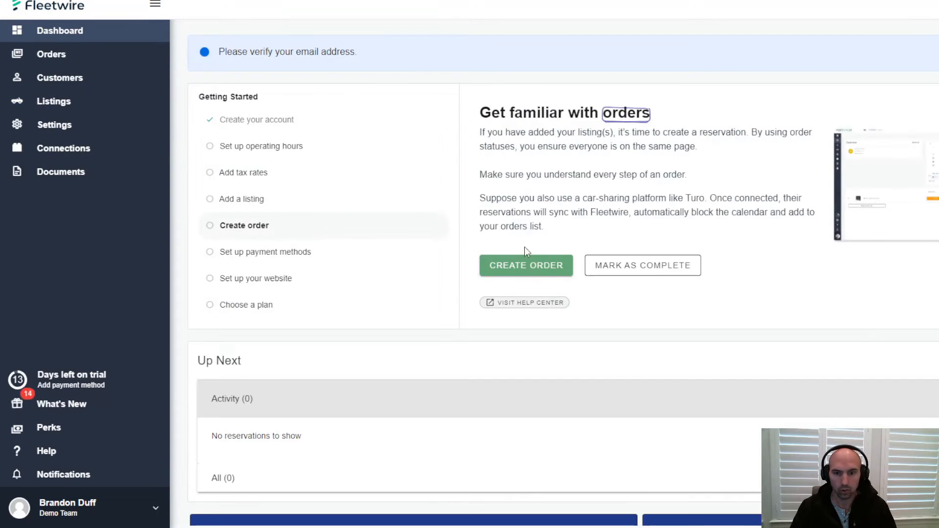
click(526, 265)
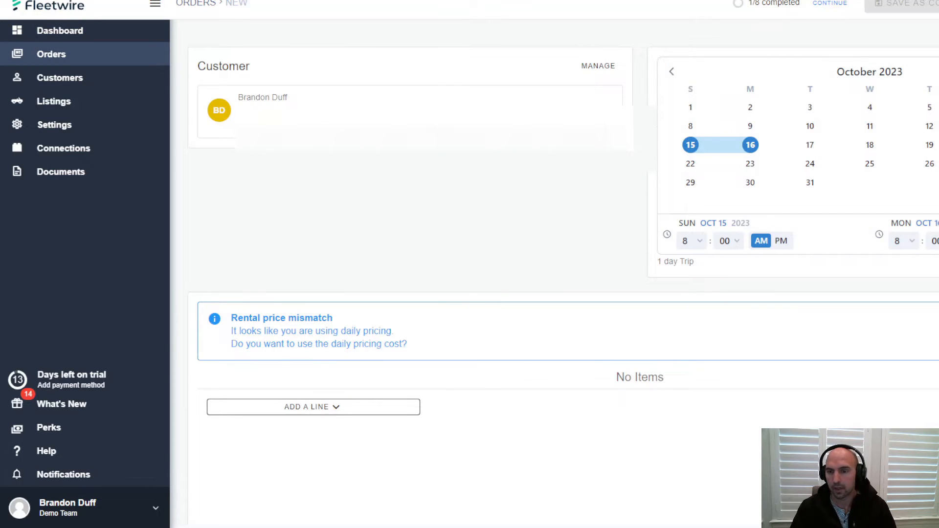
mouse_move(730, 156)
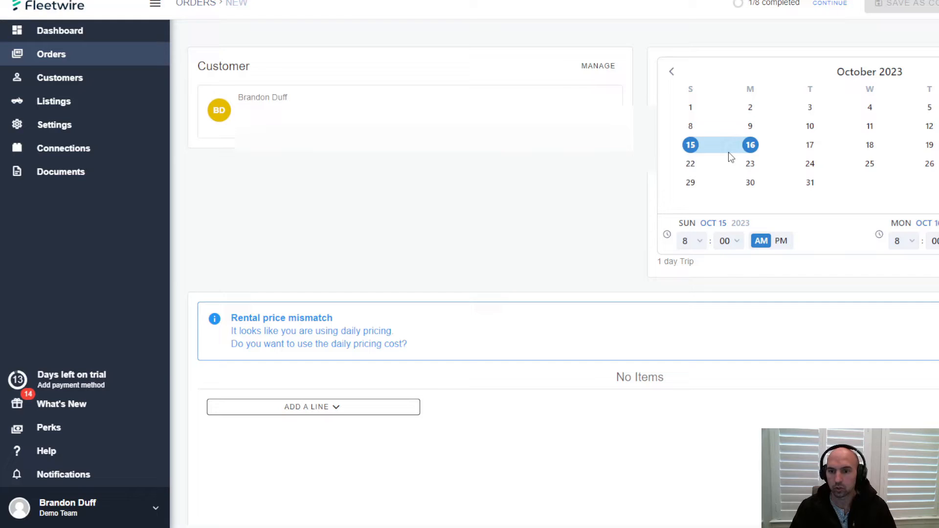
mouse_move(648, 233)
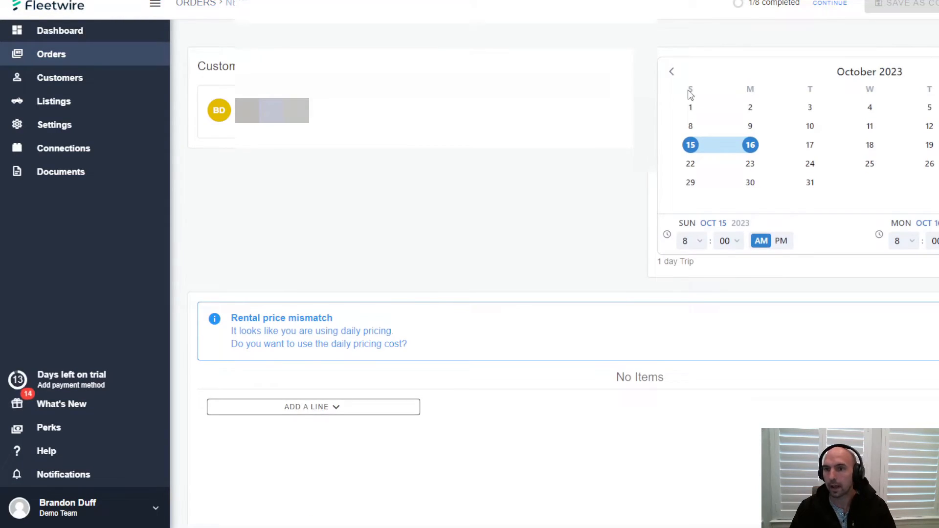
scroll(down, 3)
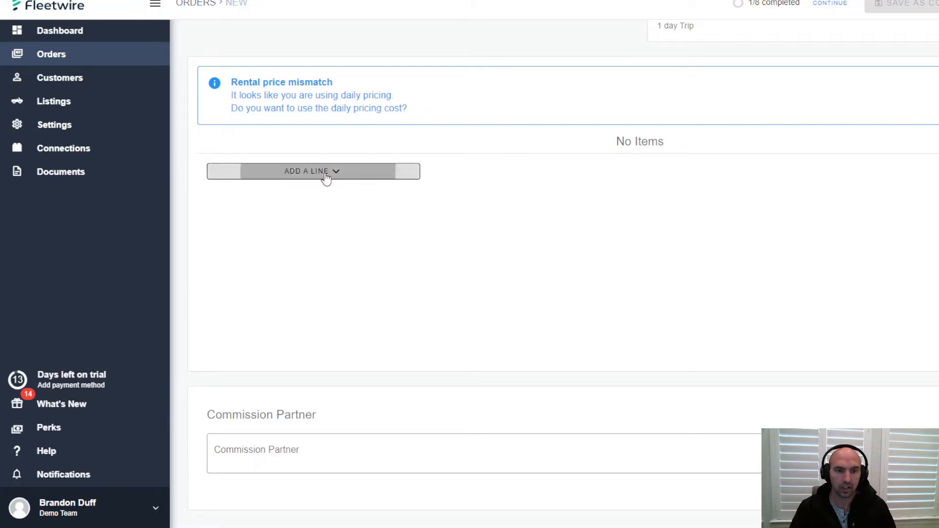
click(312, 170)
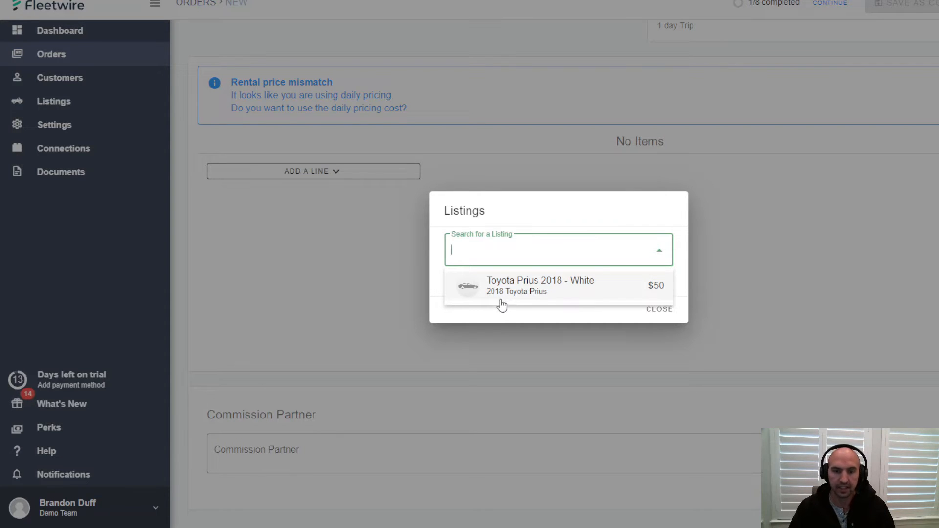
mouse_move(512, 296)
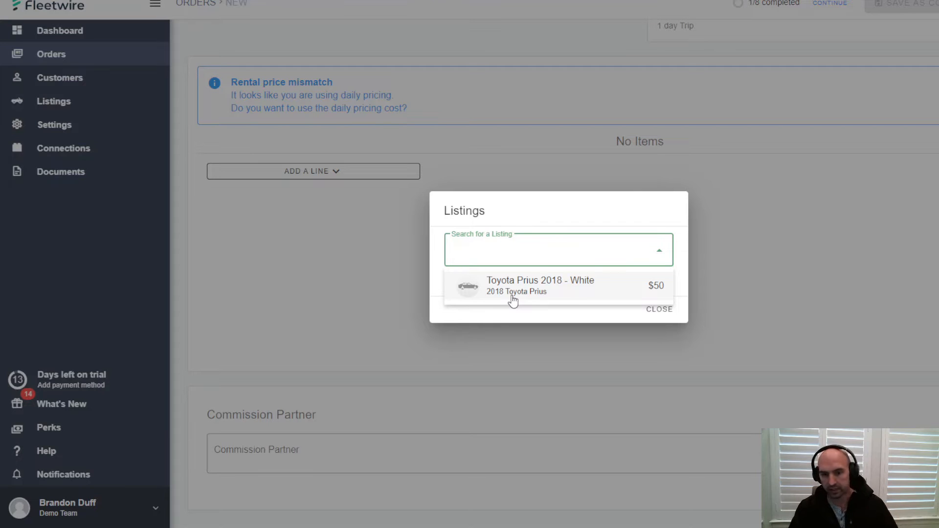
Add the Toyota Prius 2018 - White listing with a fixed $200 security deposit
click(539, 285)
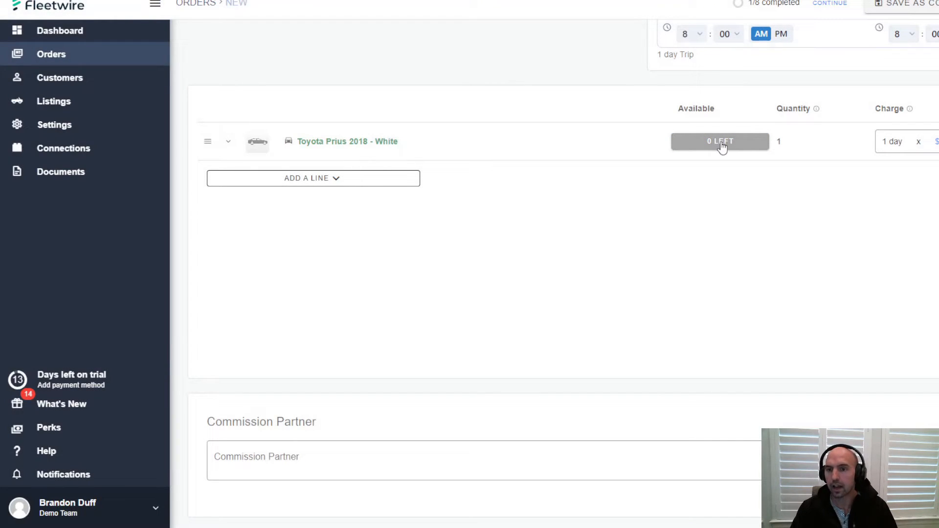
mouse_move(719, 132)
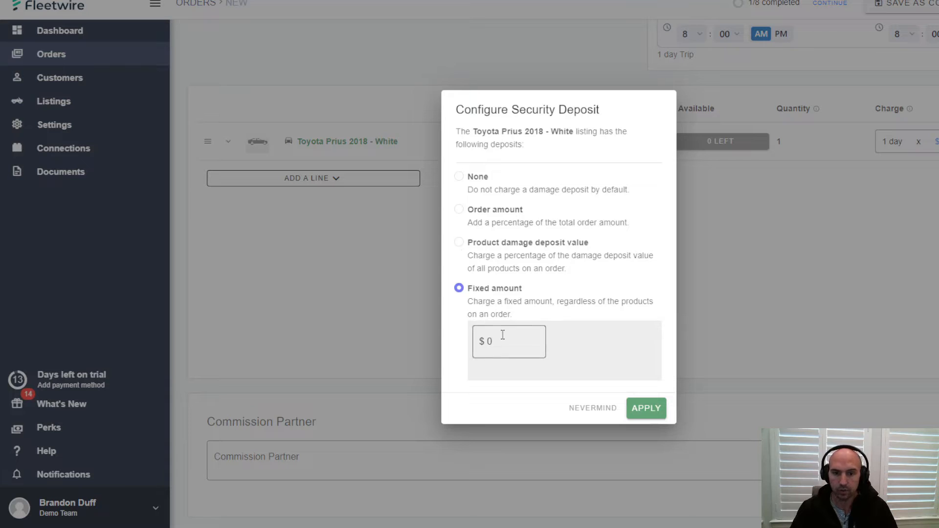
text(200)
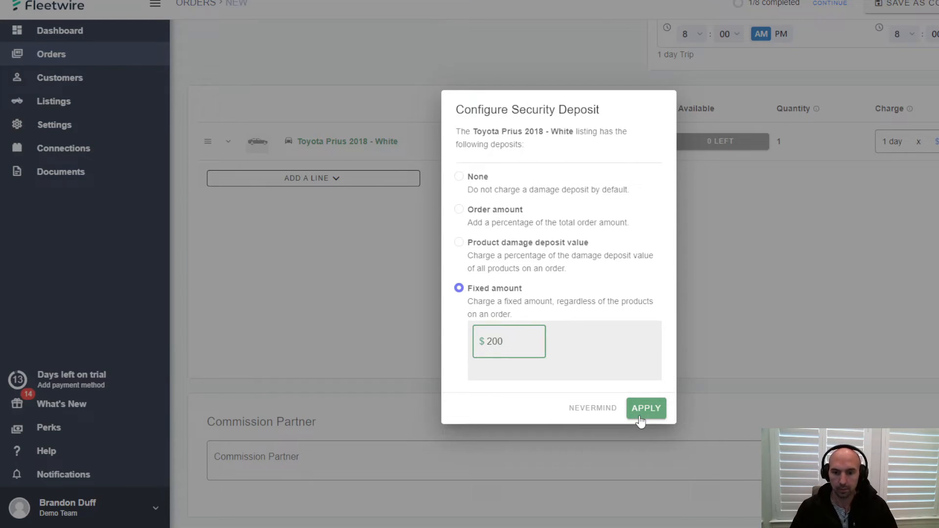
click(645, 408)
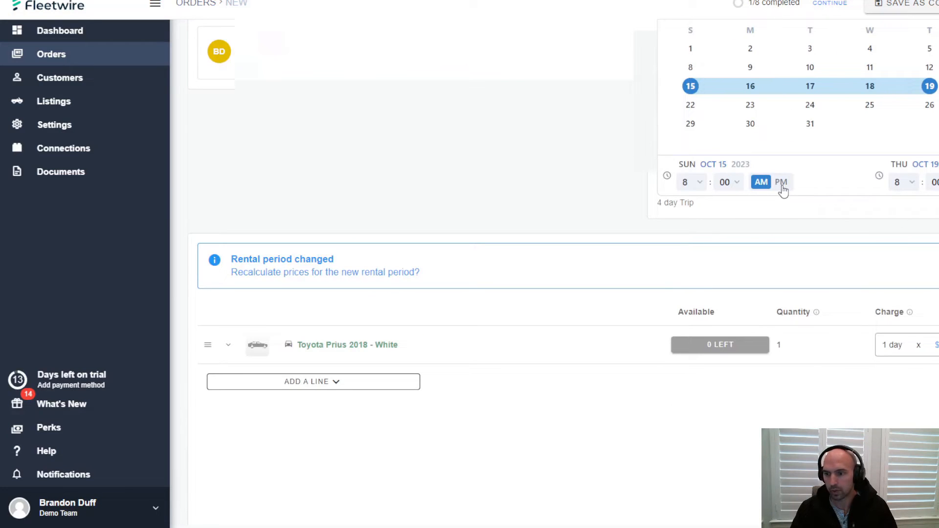
Review the reserved order's sections showing 4 days at $50 plus the $200 deposit
scroll(down, 3)
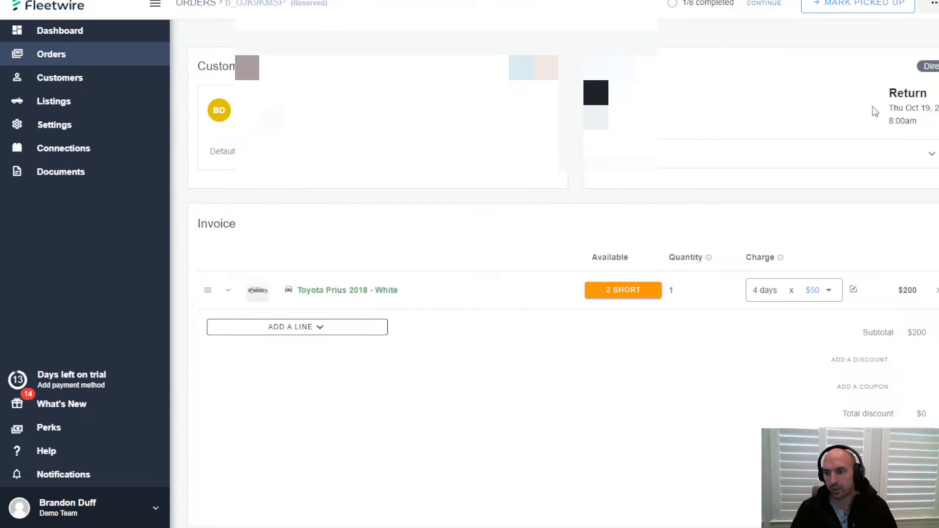
mouse_move(385, 280)
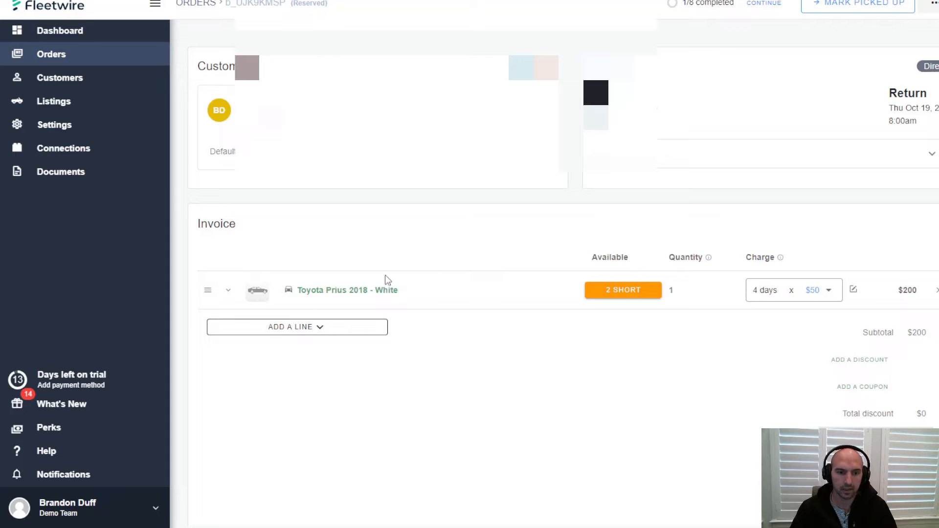
scroll(down, 3)
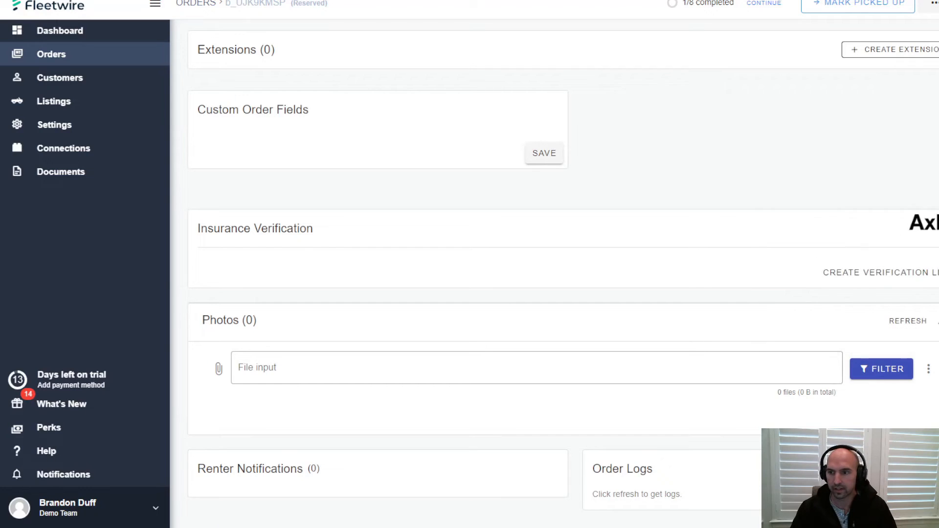
click(60, 172)
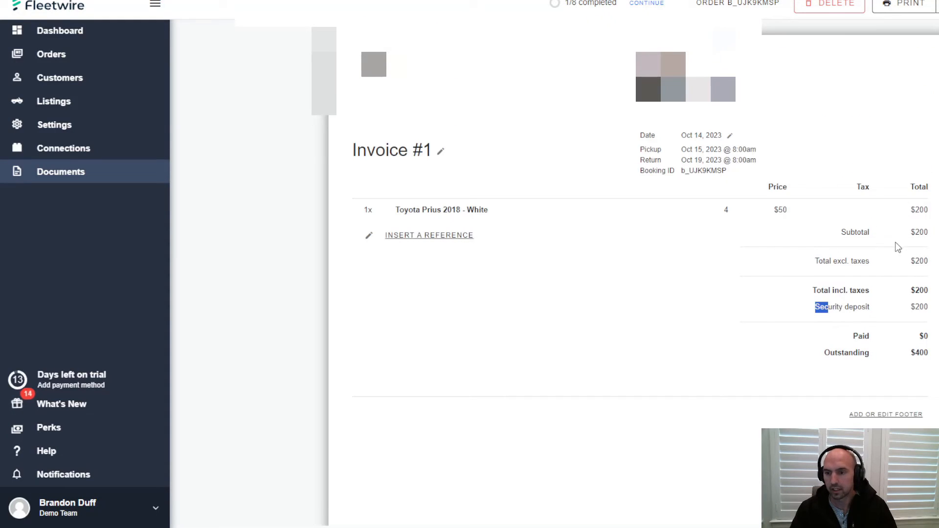
Scroll through the invoice before returning to the dashboard checklist
scroll(down, 3)
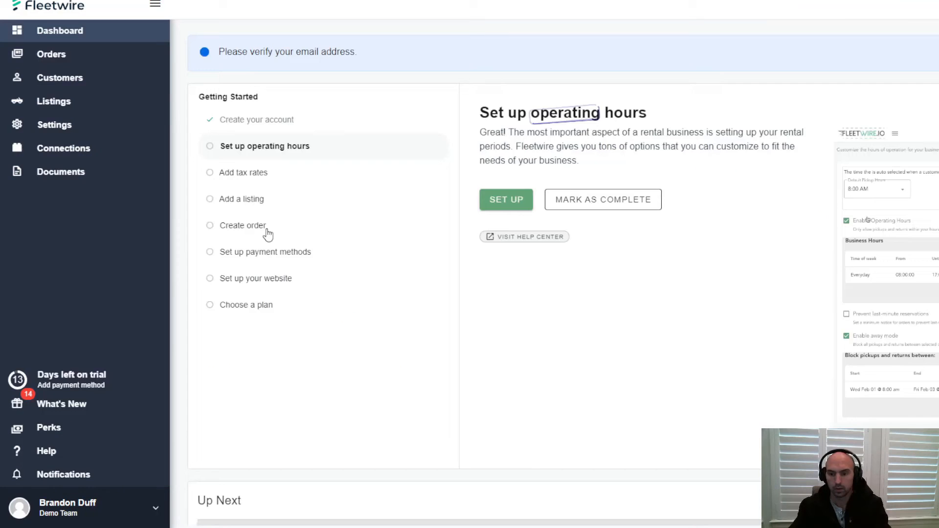
mouse_move(248, 116)
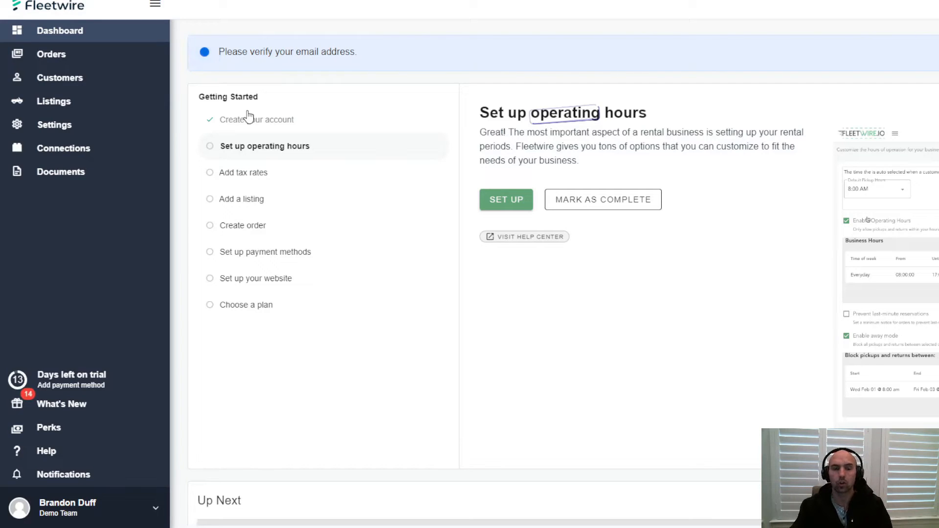
mouse_move(248, 269)
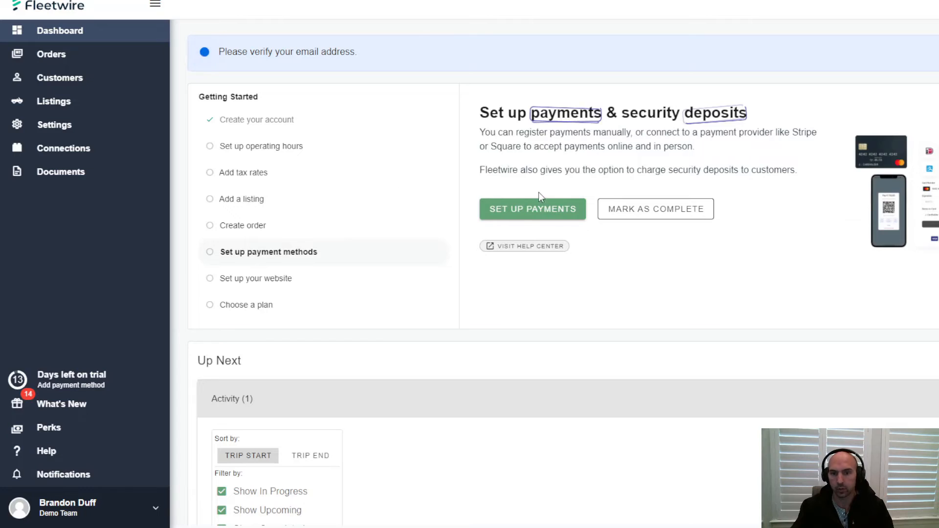
Review the Payment Providers settings page, then return to the dashboard
click(532, 209)
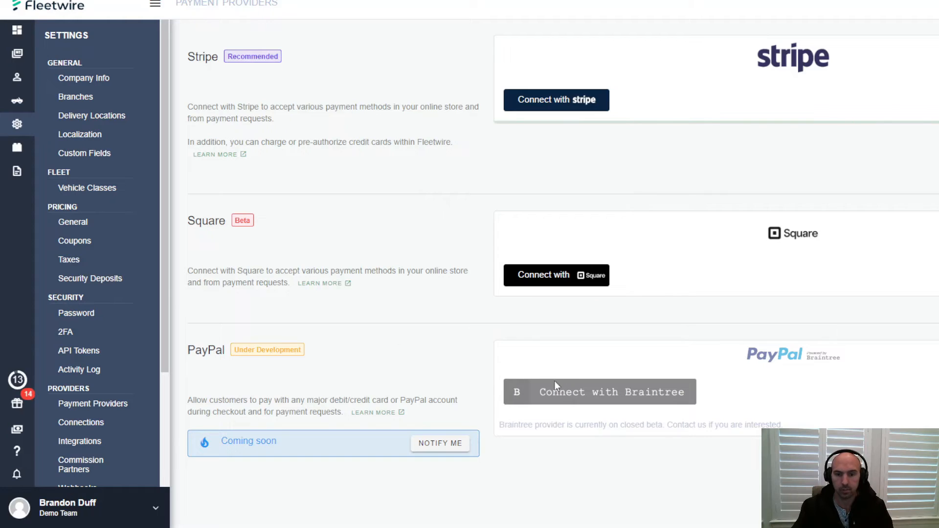
mouse_move(536, 91)
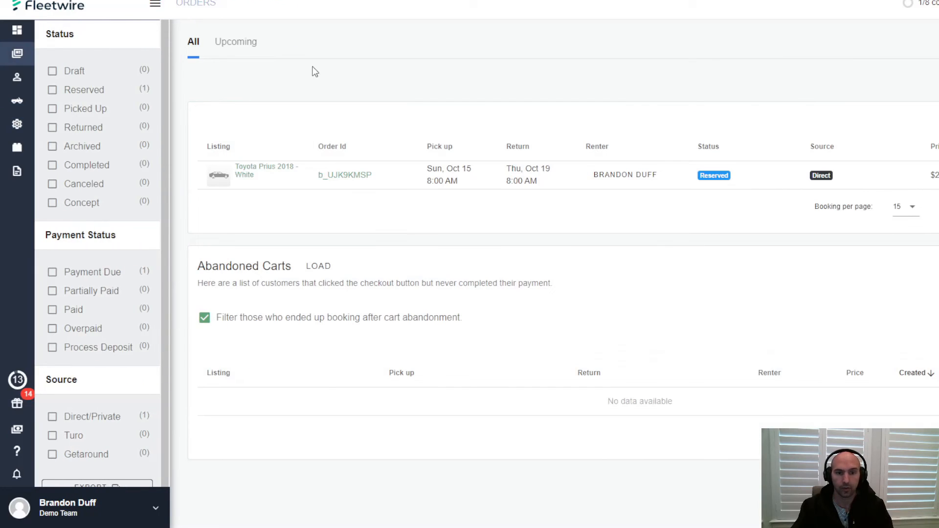
click(154, 5)
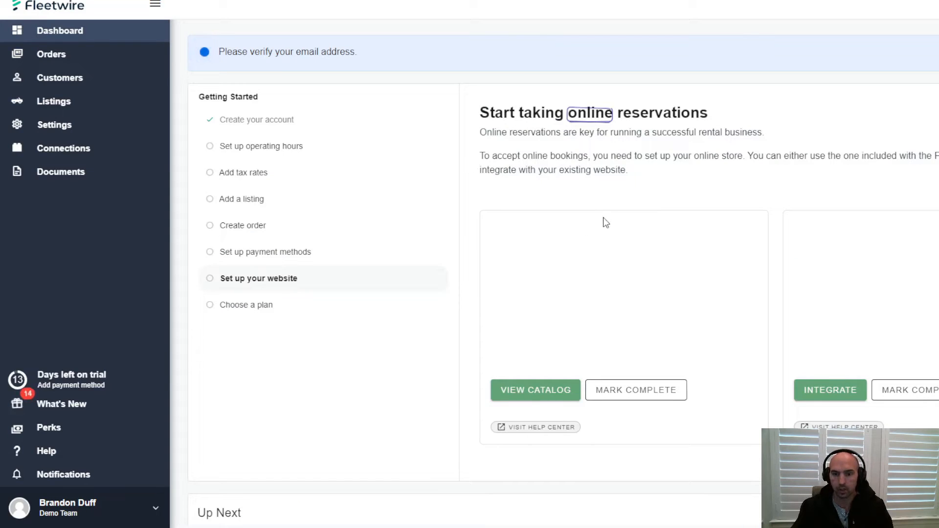
mouse_move(603, 228)
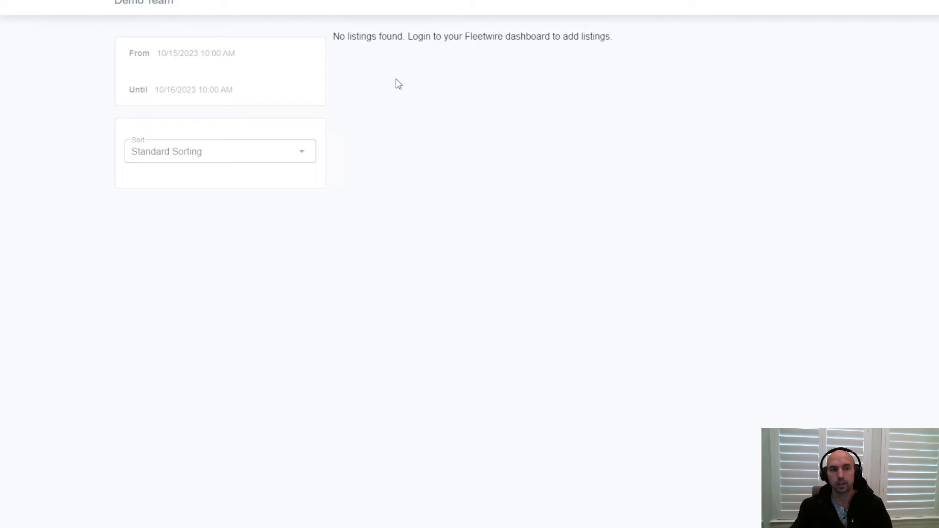
In the online store, reveal the Prius as unavailable for Oct 15–16, then go to the choose-a-plan step
click(196, 53)
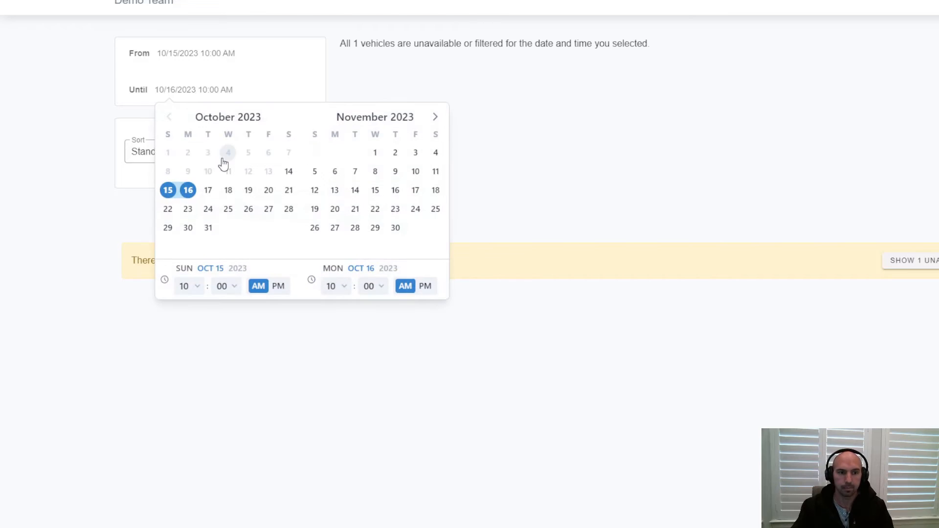
click(195, 8)
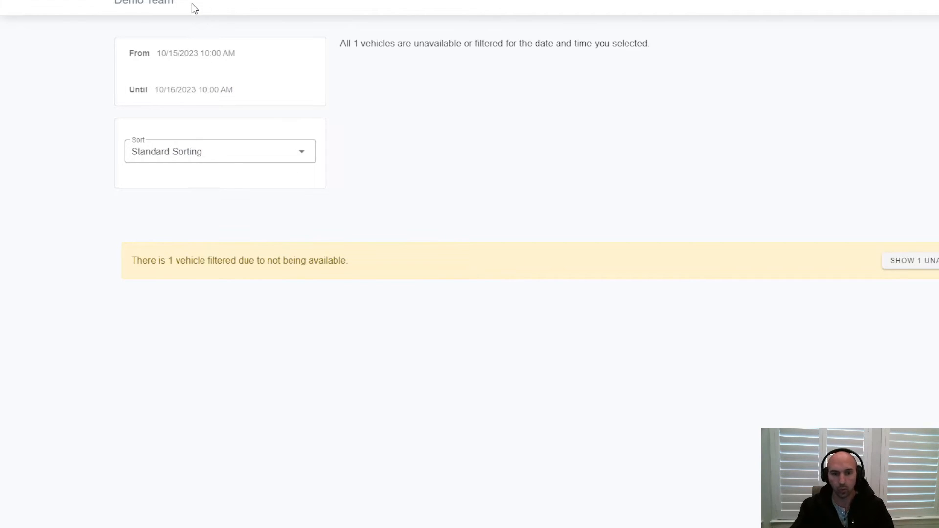
click(913, 260)
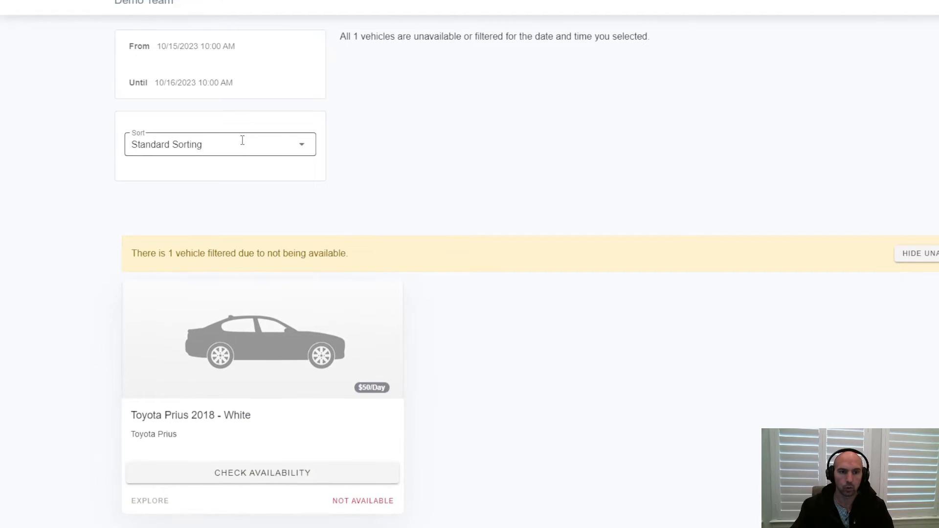
mouse_move(425, 117)
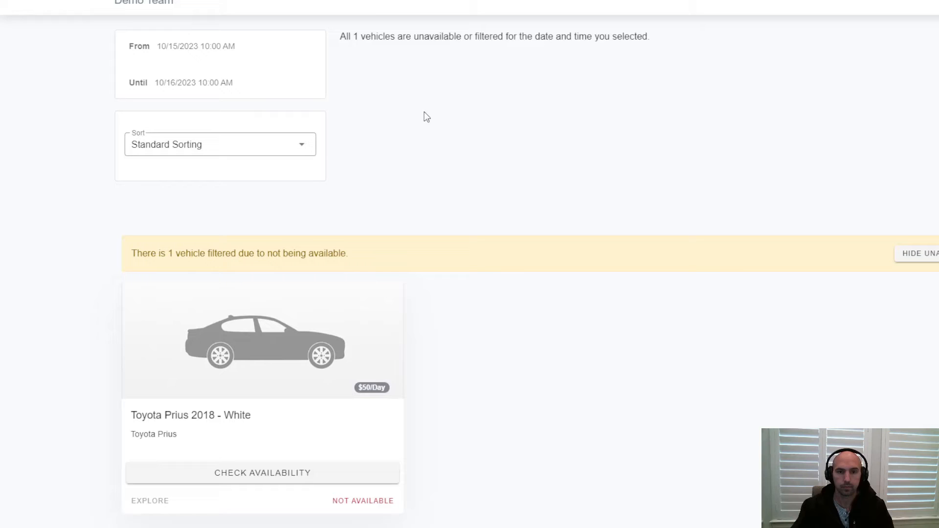
click(262, 472)
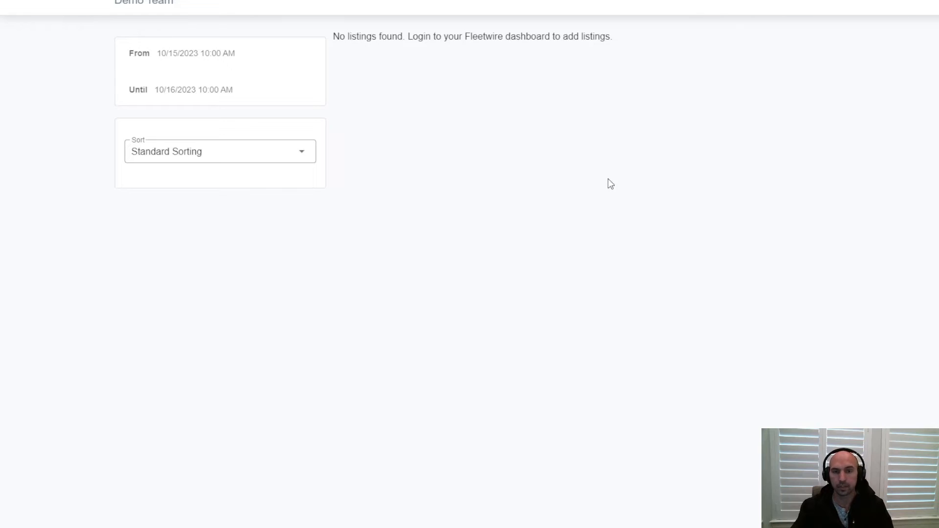
mouse_move(740, 129)
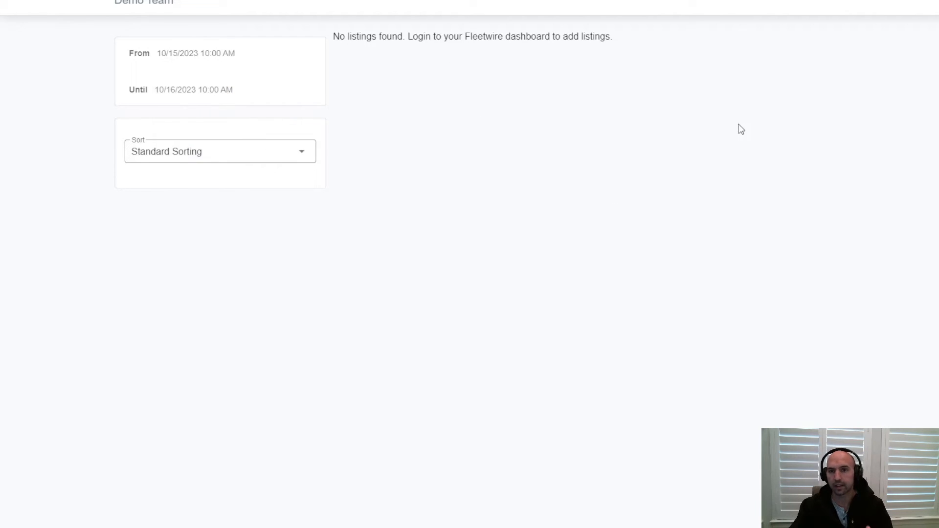
mouse_move(452, 117)
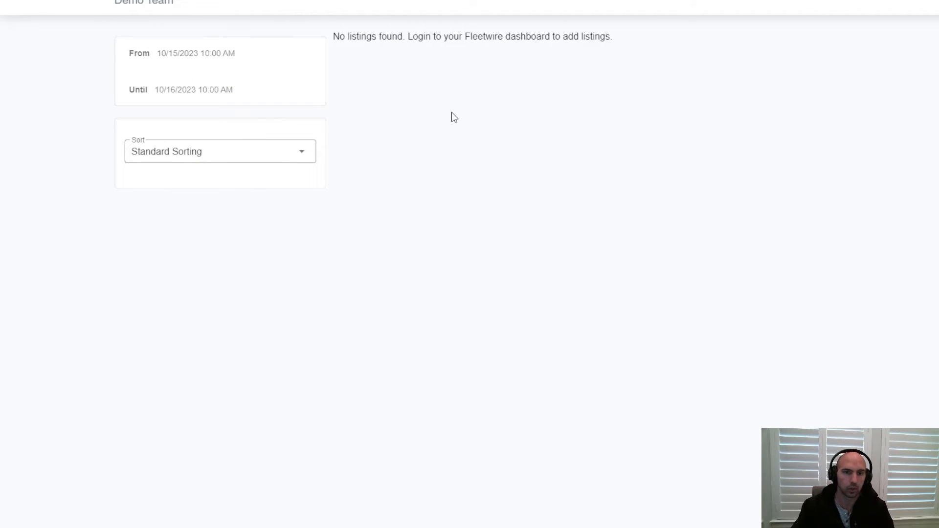
mouse_move(357, 130)
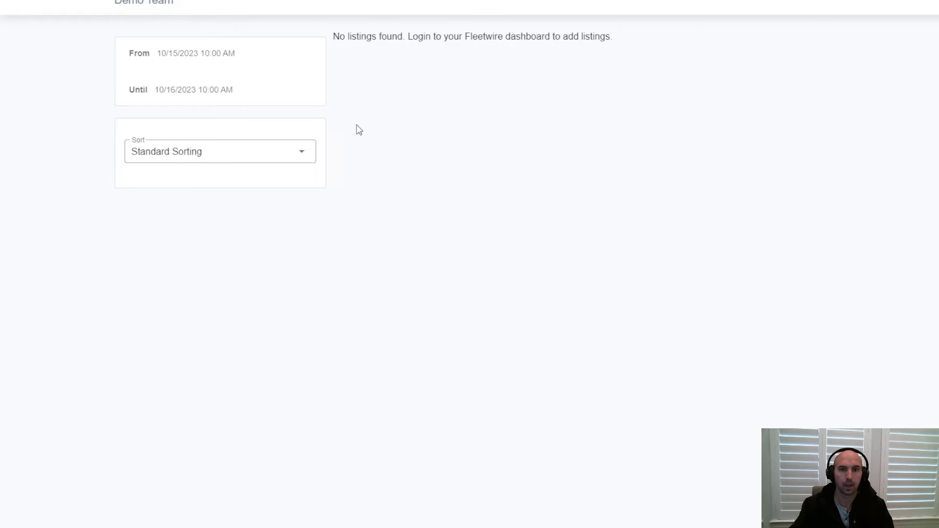
mouse_move(349, 124)
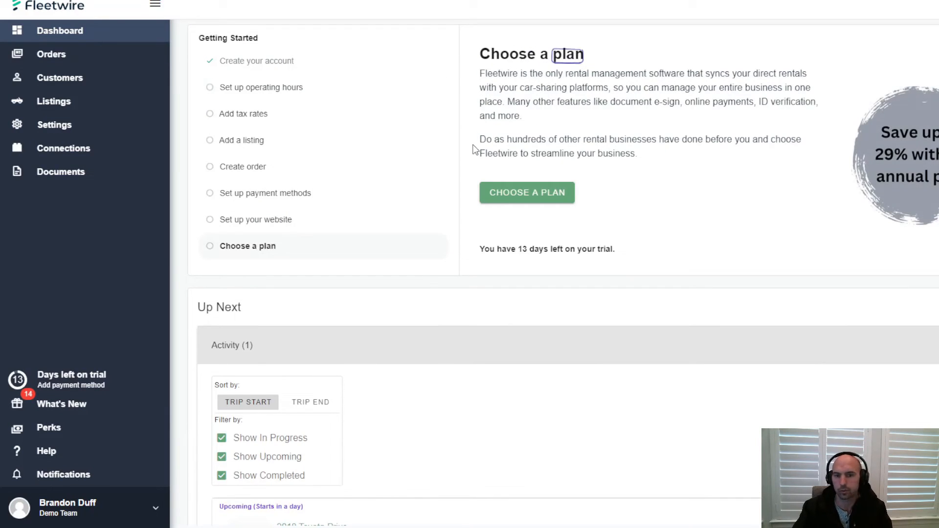
Review the Current Plan card showing Trial ending October 28, 2023, then view the subscription plans
scroll(down, 3)
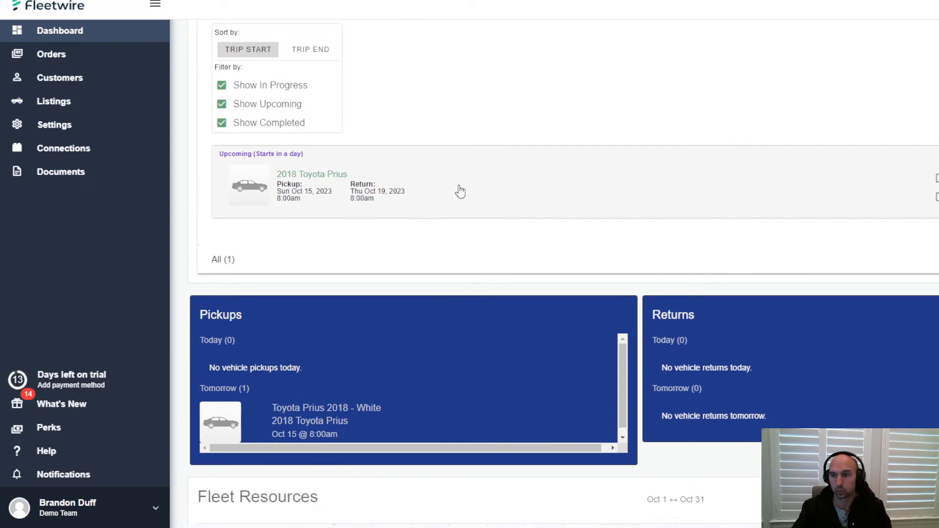
scroll(down, 3)
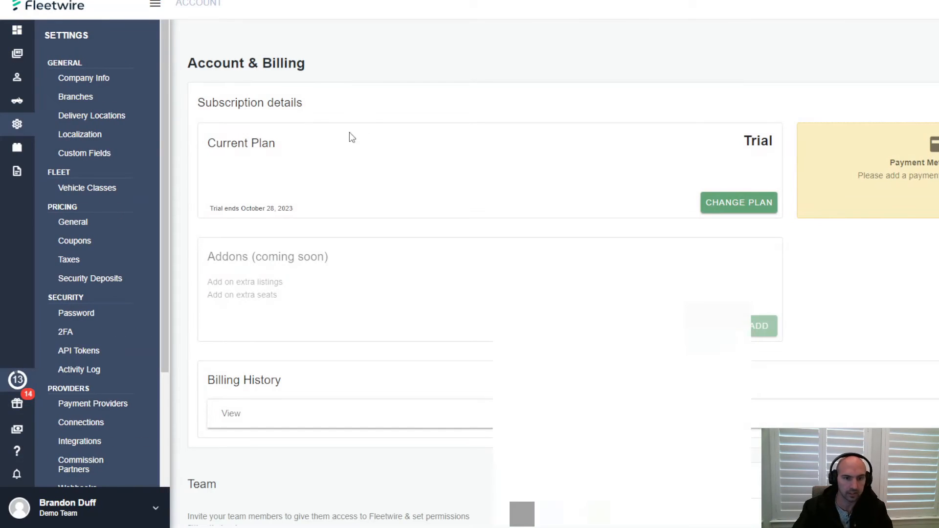
double_click(757, 141)
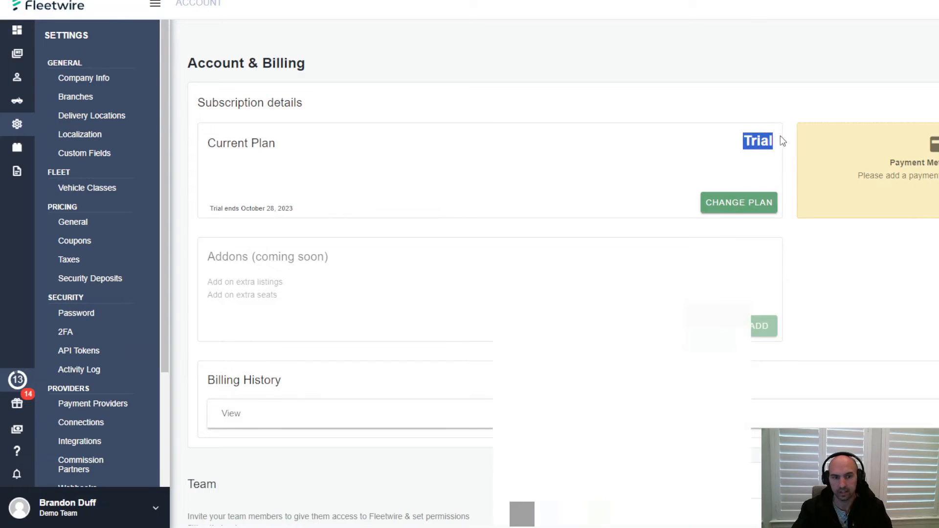
scroll(down, 3)
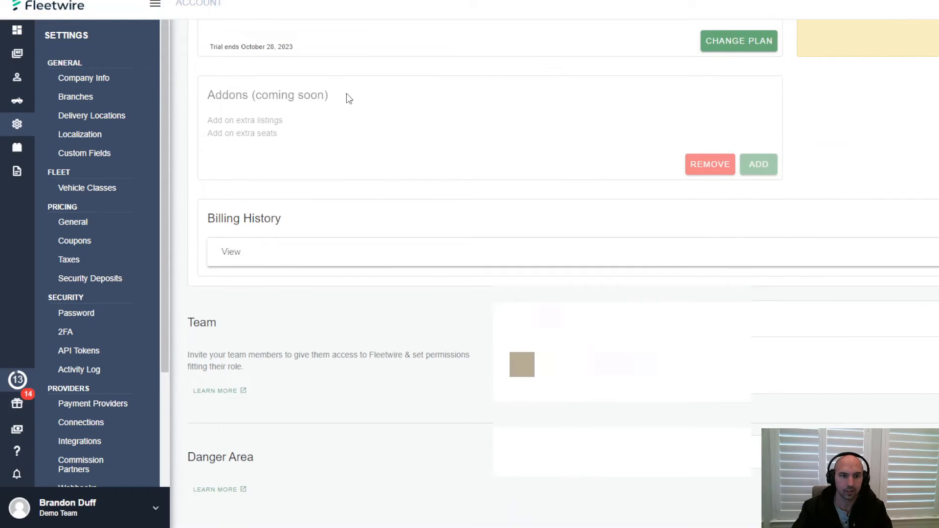
mouse_move(518, 157)
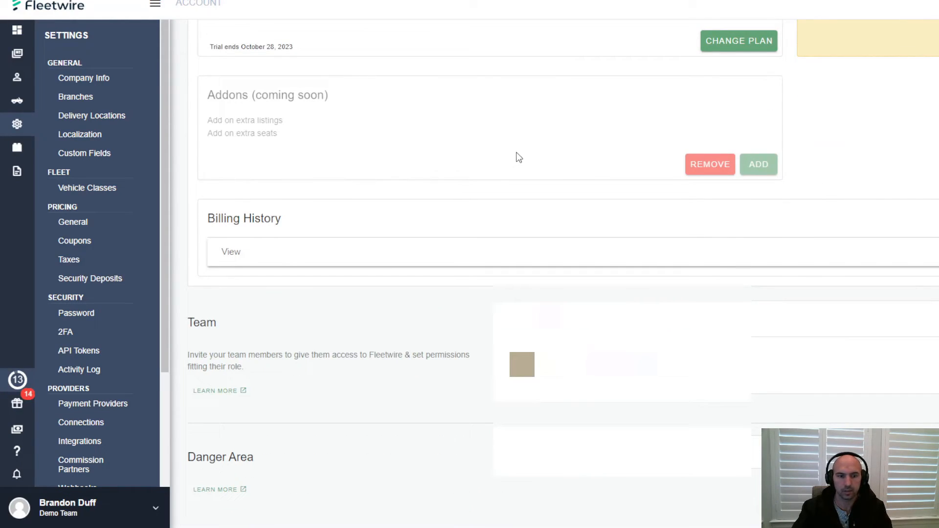
scroll(up, 3)
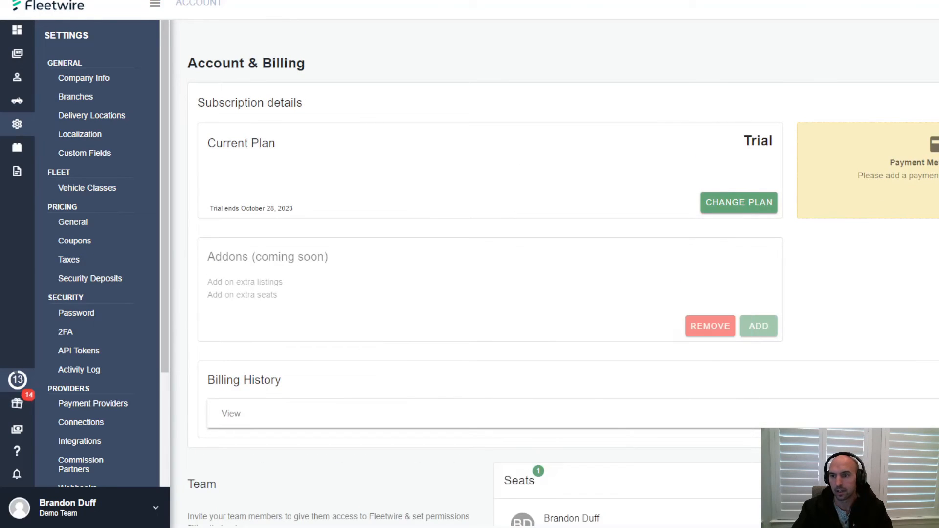
click(737, 203)
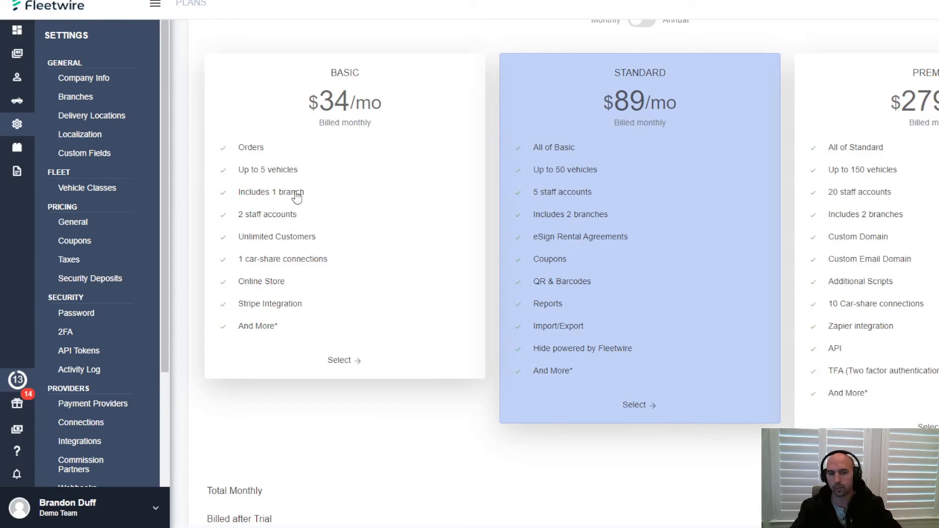
mouse_move(282, 272)
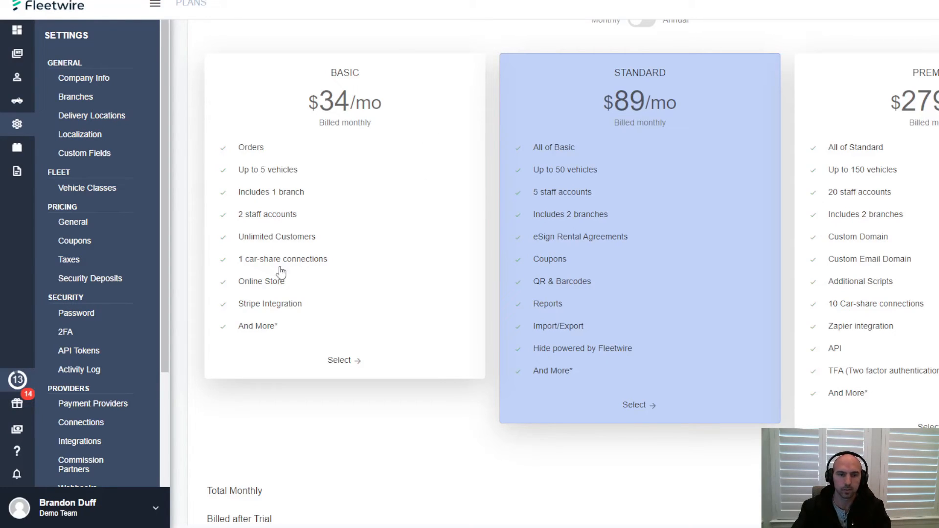
mouse_move(372, 188)
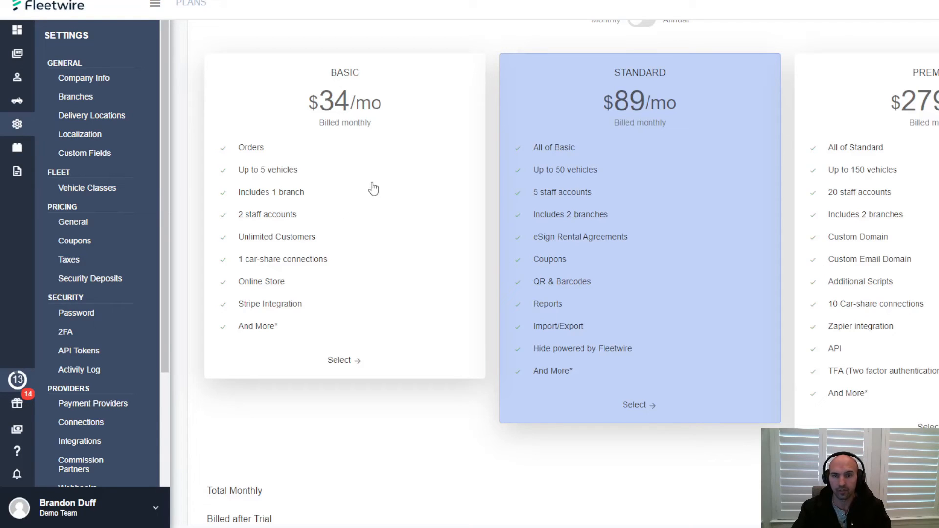
click(640, 137)
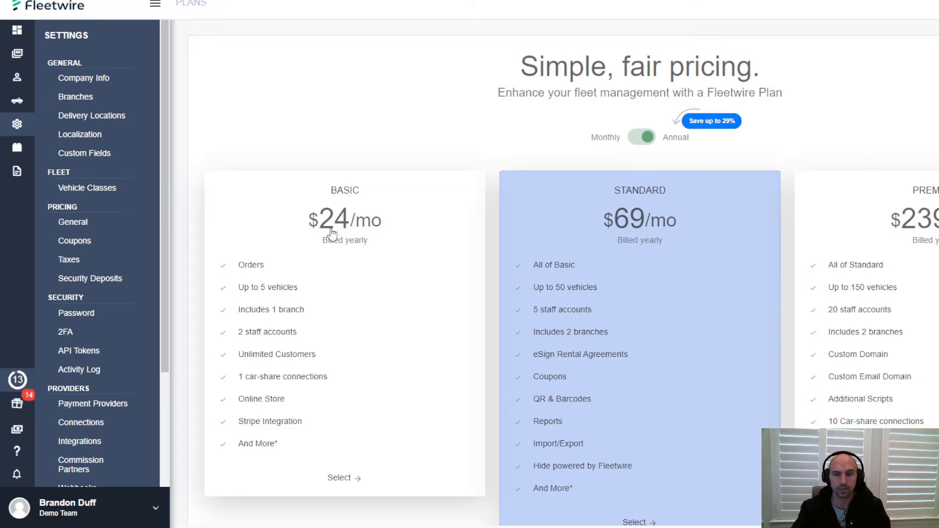
scroll(down, 3)
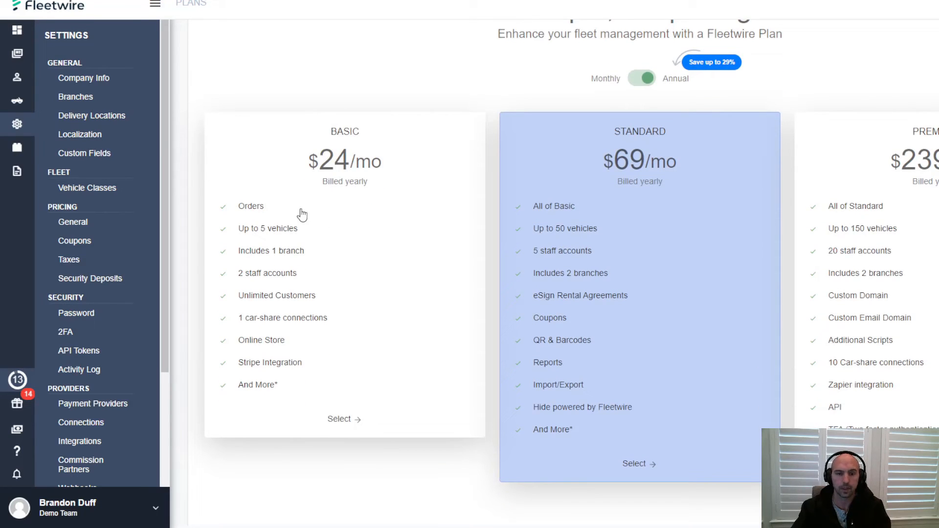
mouse_move(422, 247)
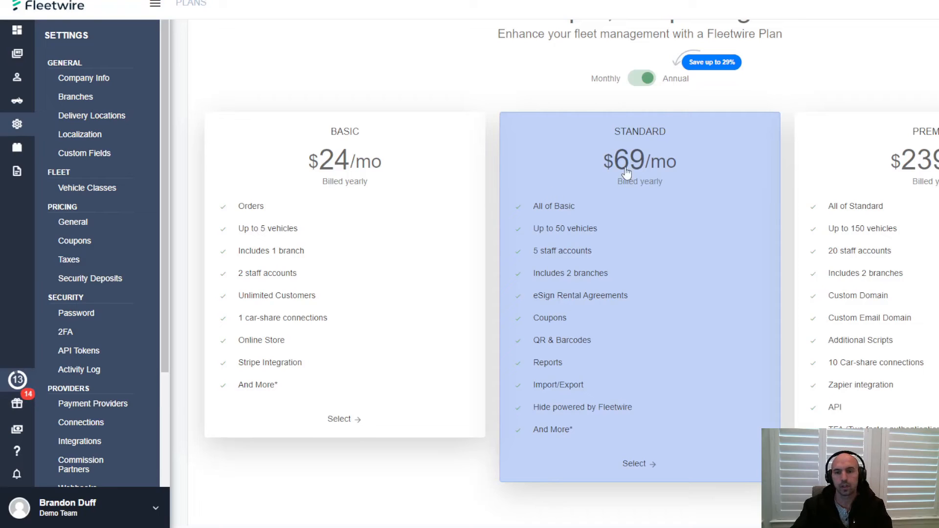
click(641, 78)
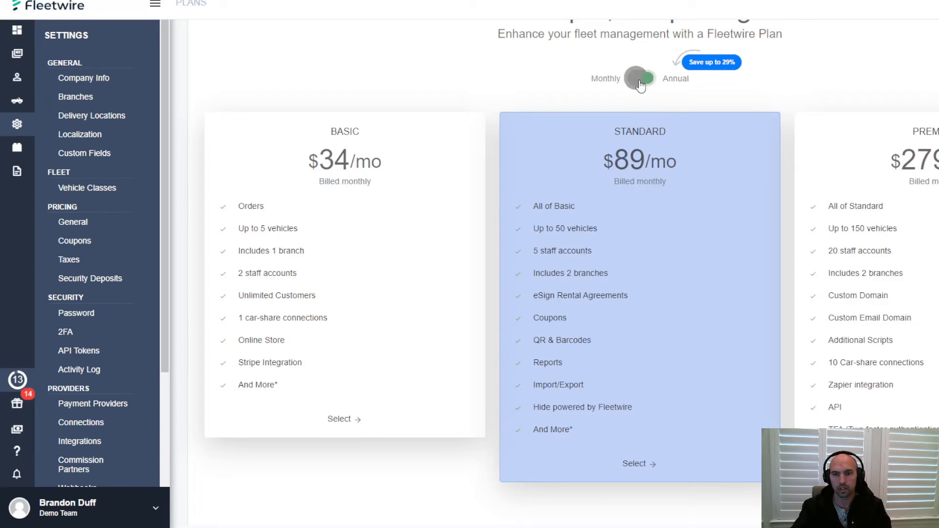
click(641, 78)
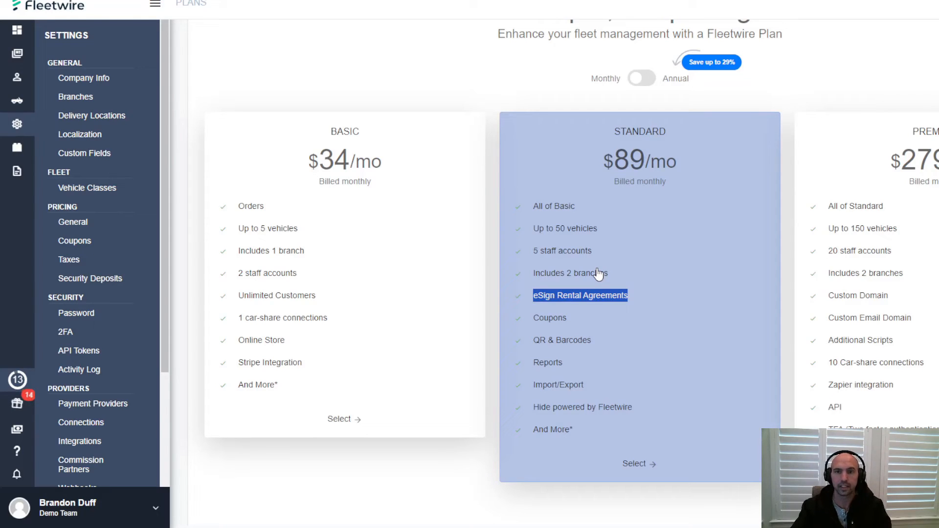
mouse_move(597, 243)
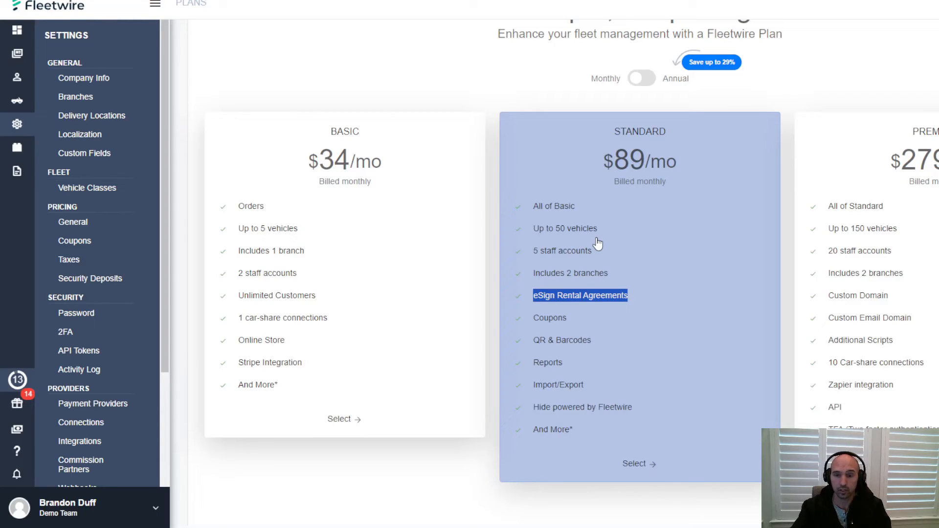
mouse_move(558, 218)
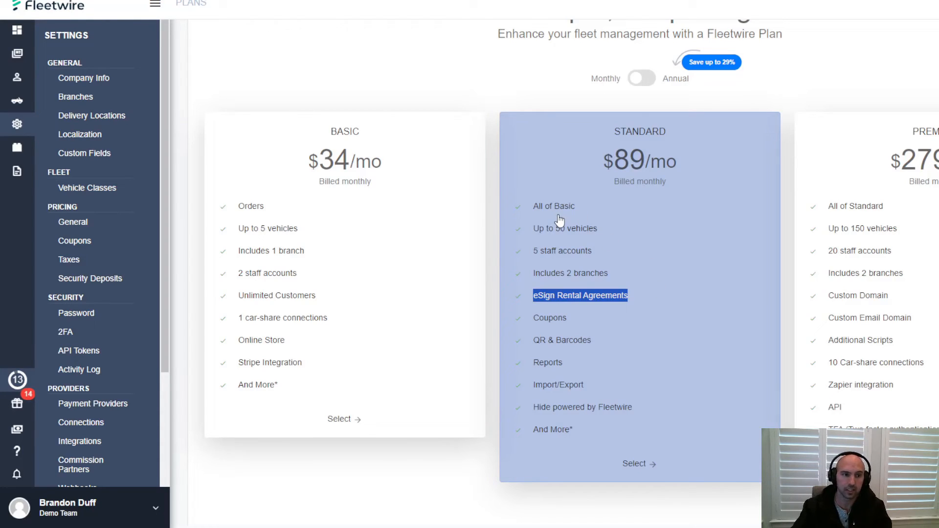
mouse_move(398, 148)
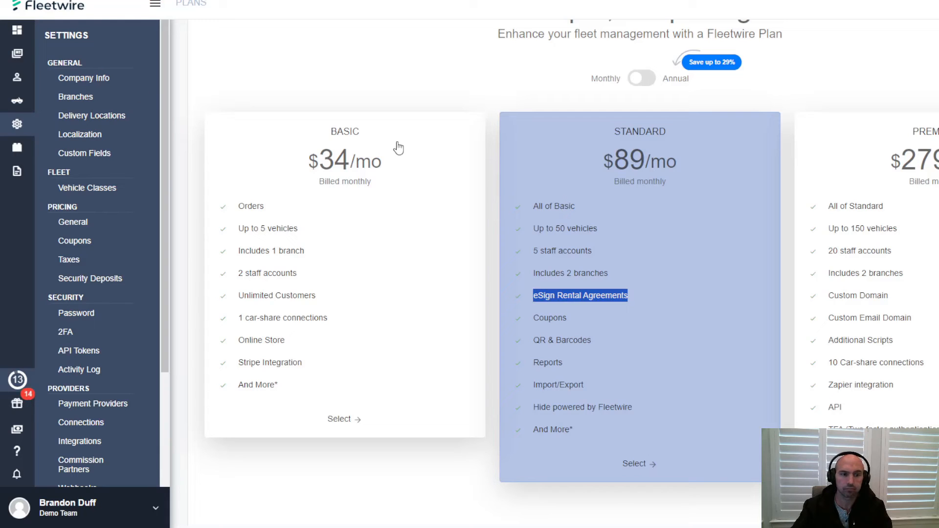
Scroll the Settings sidebar down to the Providers and account entries
scroll(down, 3)
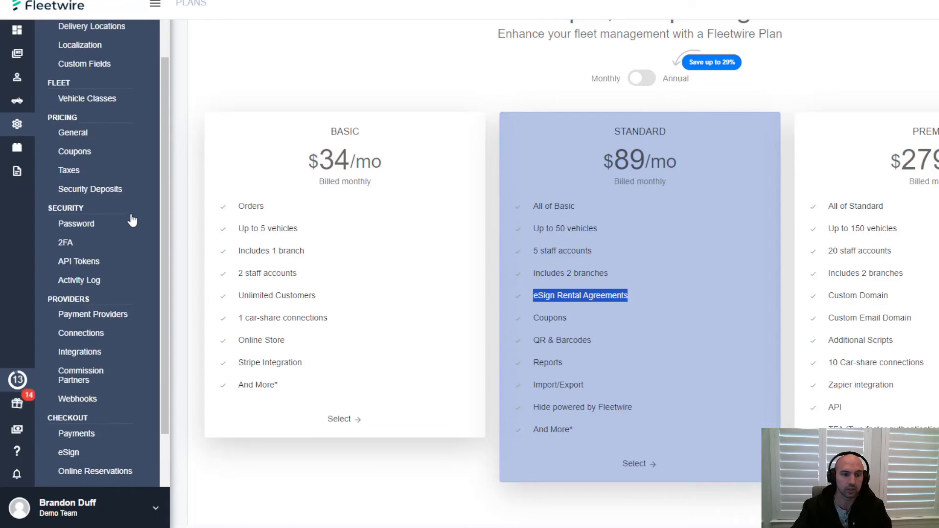
scroll(down, 3)
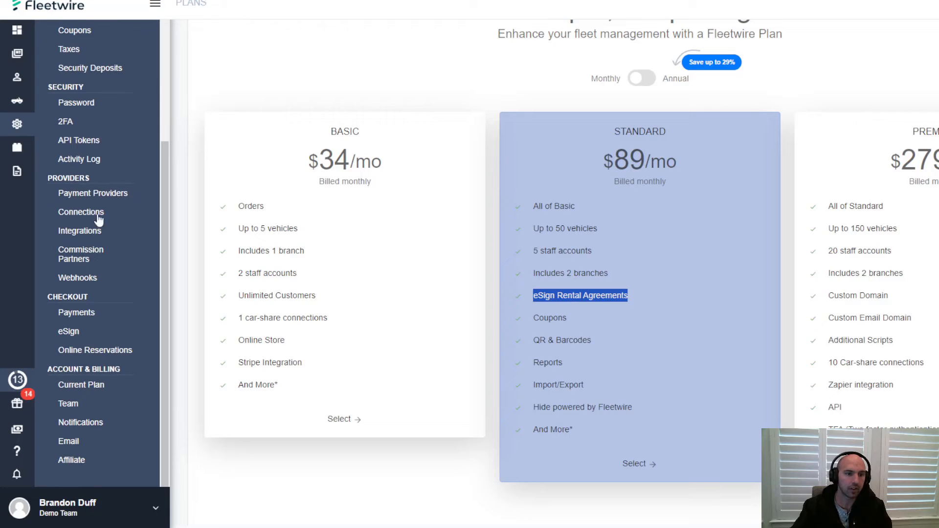
mouse_move(95, 236)
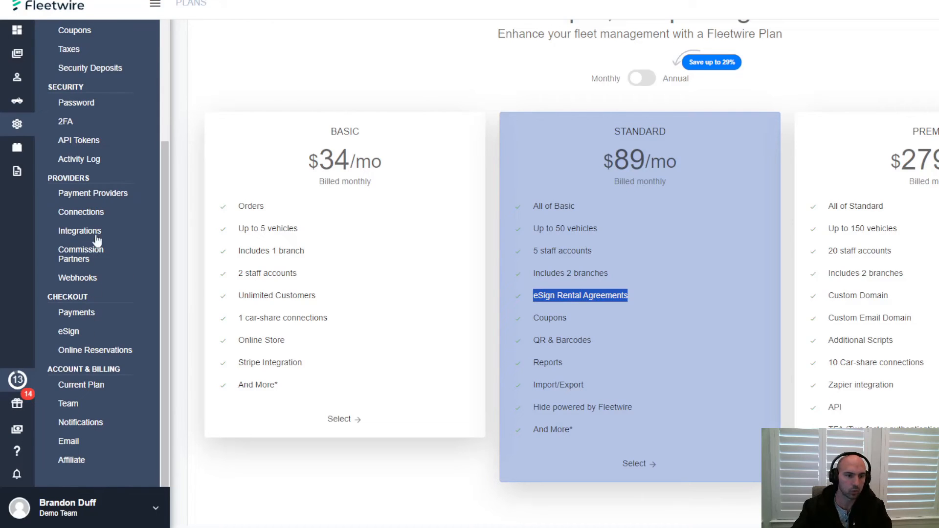
mouse_move(49, 323)
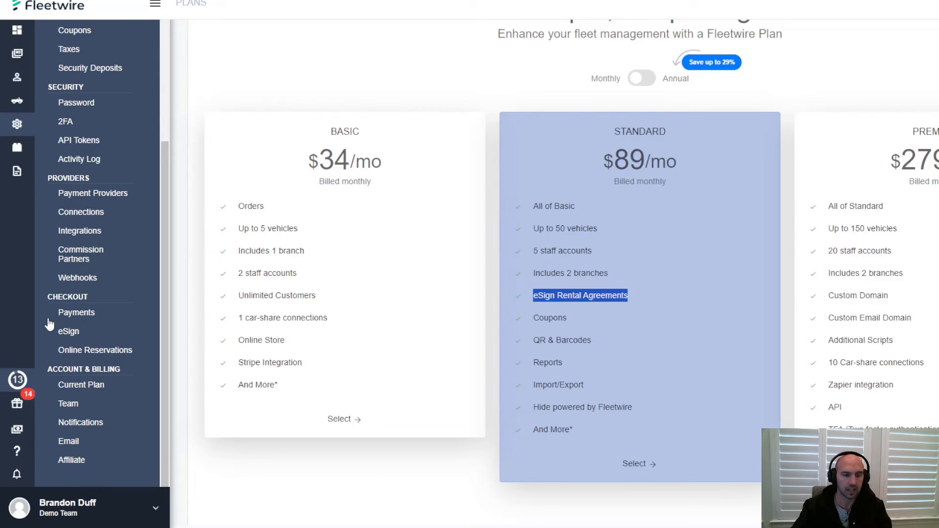
mouse_move(479, 210)
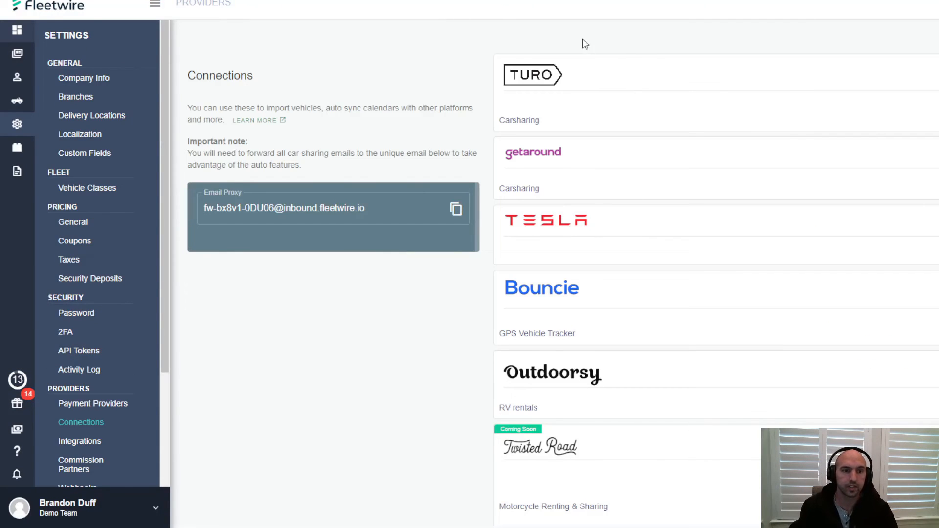
mouse_move(673, 88)
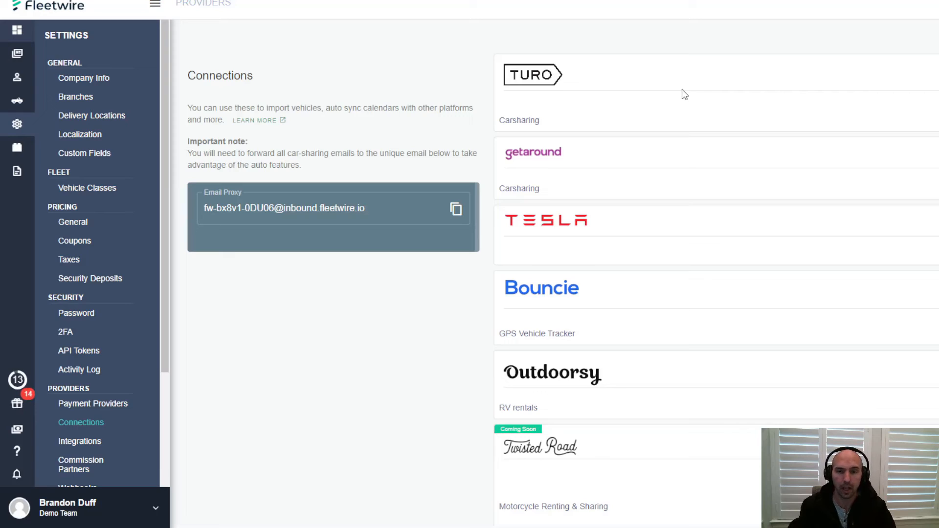
mouse_move(596, 96)
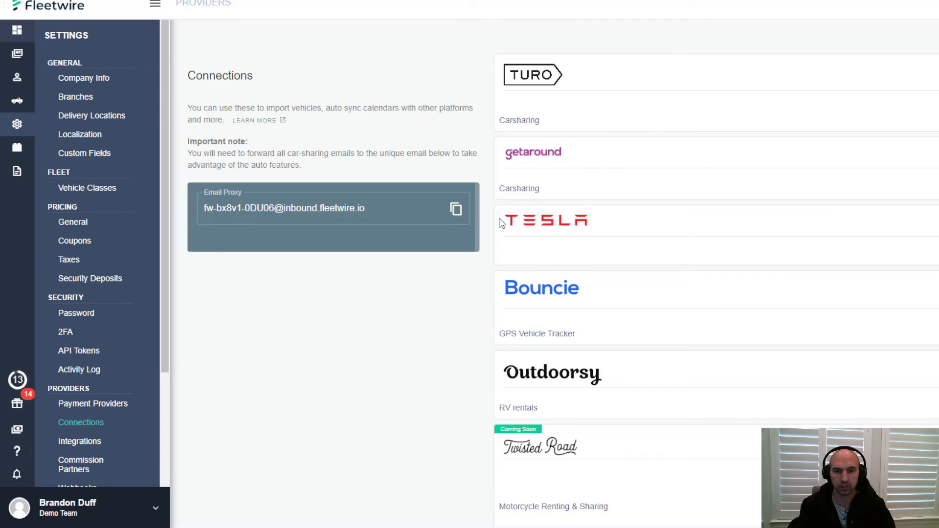
mouse_move(614, 301)
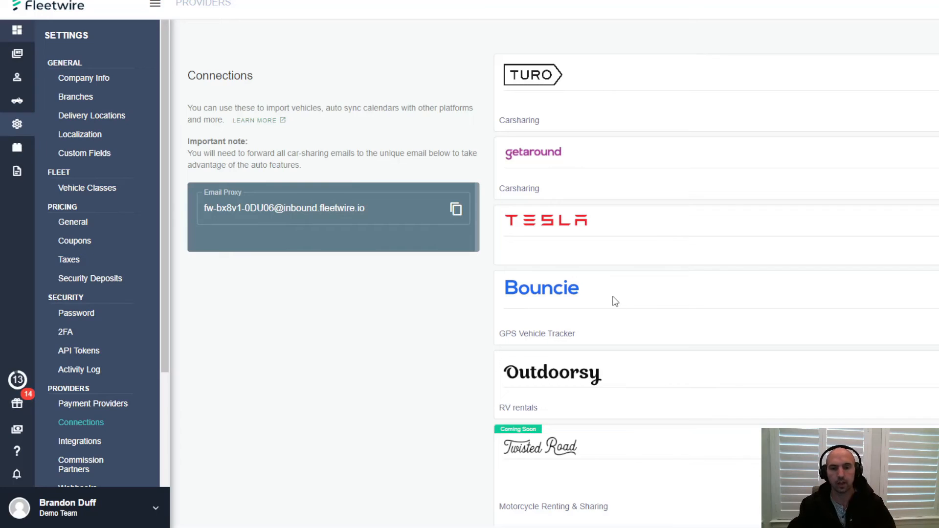
Scroll the Connections page past Axle to reveal the Stripe Identity and Webcal Data integrations
scroll(down, 3)
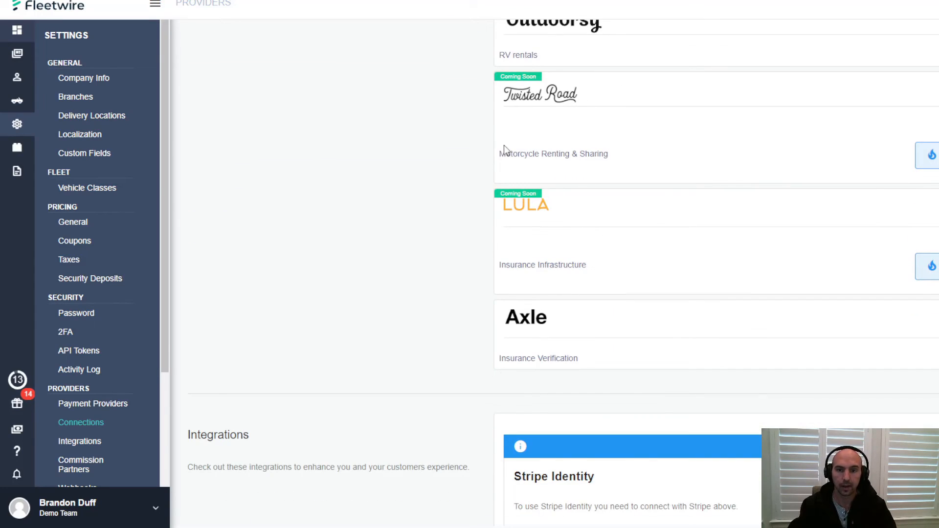
mouse_move(706, 263)
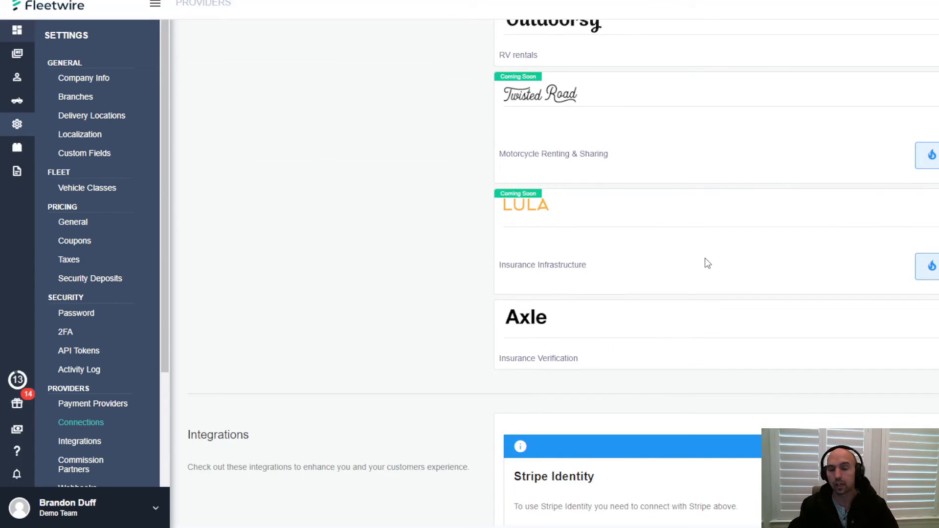
scroll(down, 3)
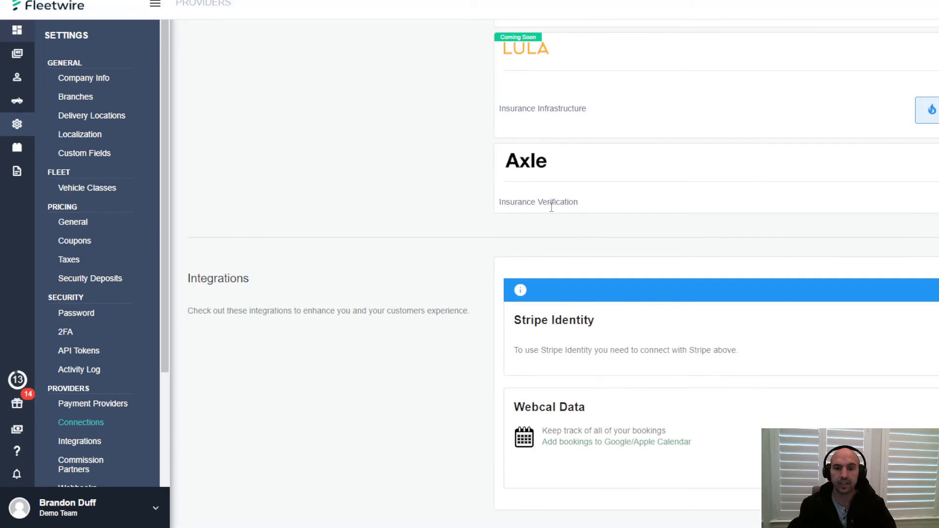
double_click(552, 320)
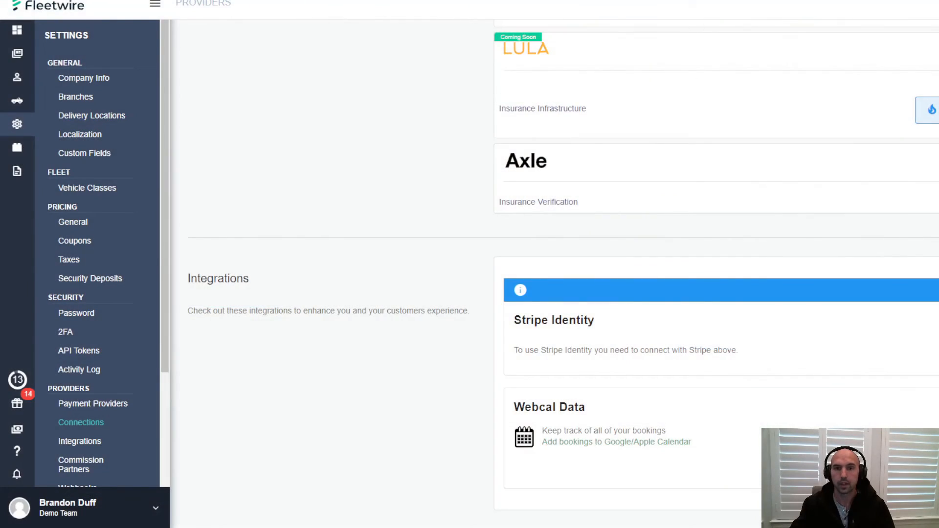
Show the Commission Partners settings, a coming-soon beta listing no partners
click(80, 464)
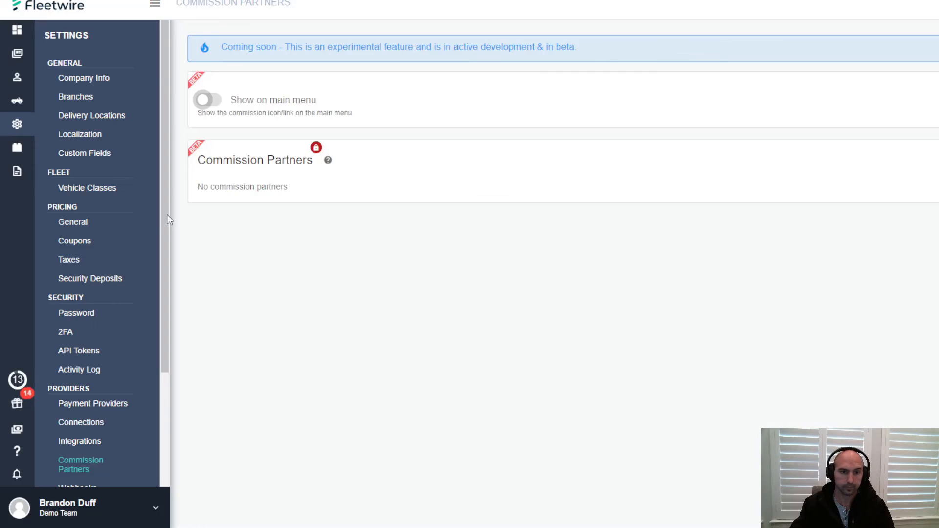
mouse_move(300, 78)
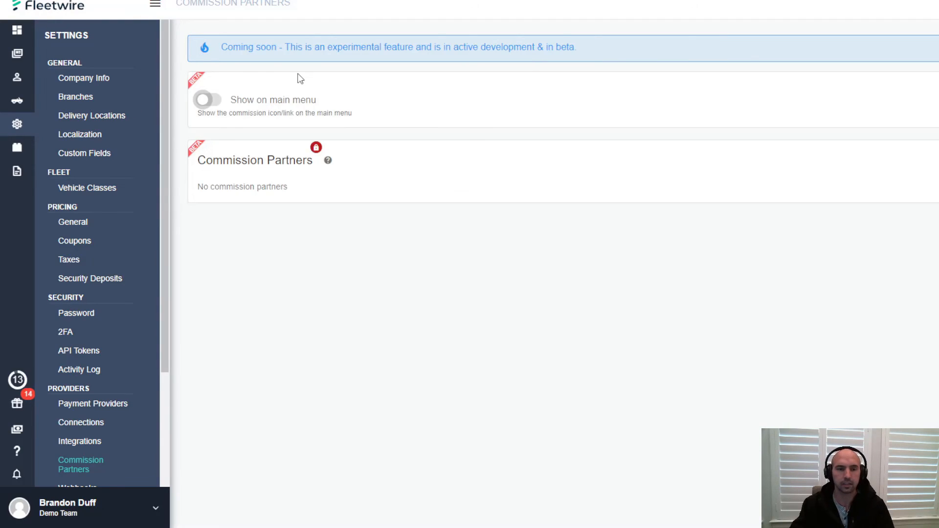
mouse_move(378, 163)
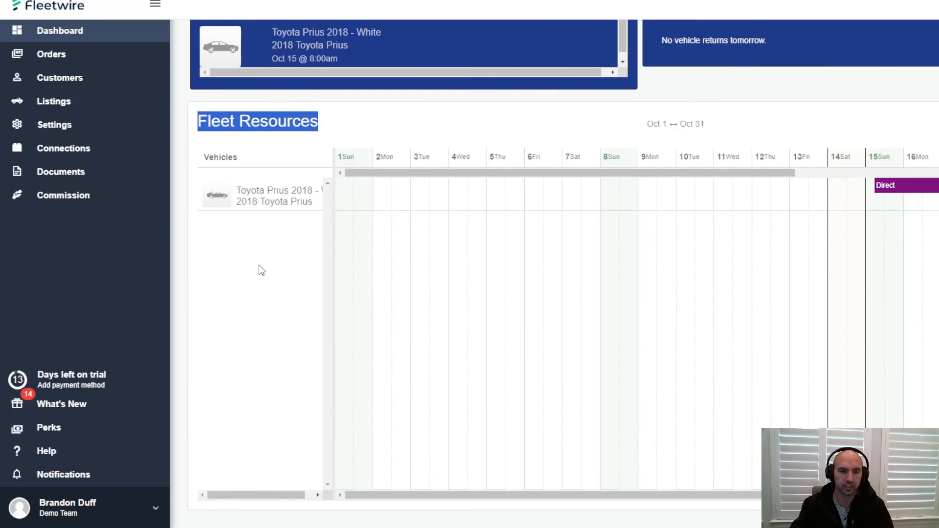
mouse_move(470, 151)
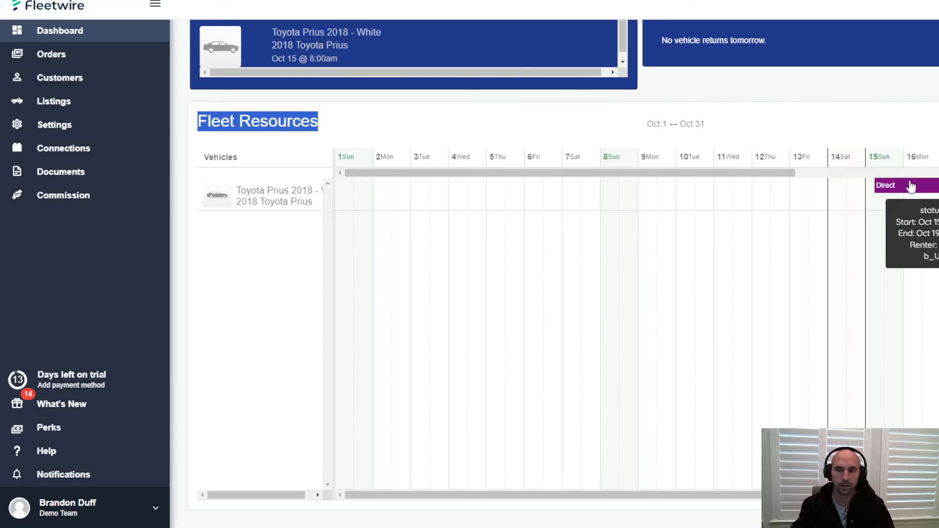
mouse_move(876, 164)
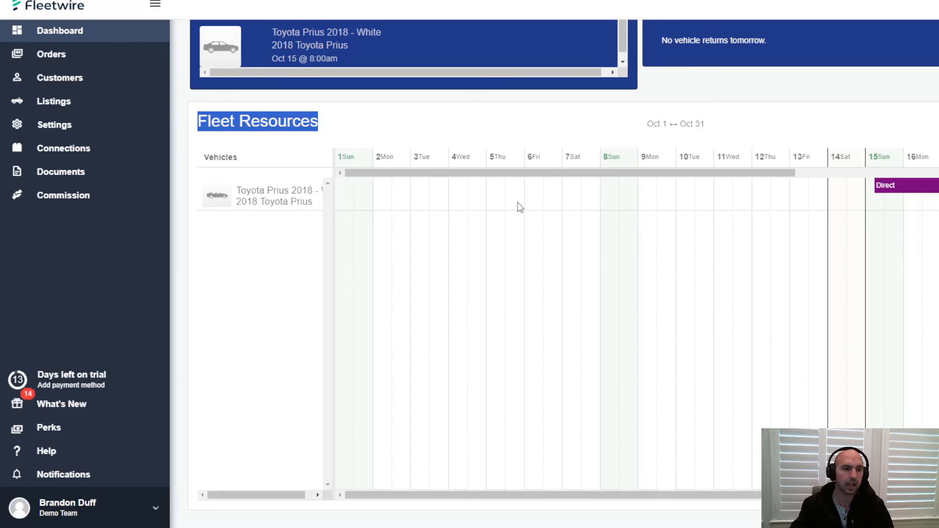
Show the Documents page's Contracts view with empty templates and contract data
click(61, 172)
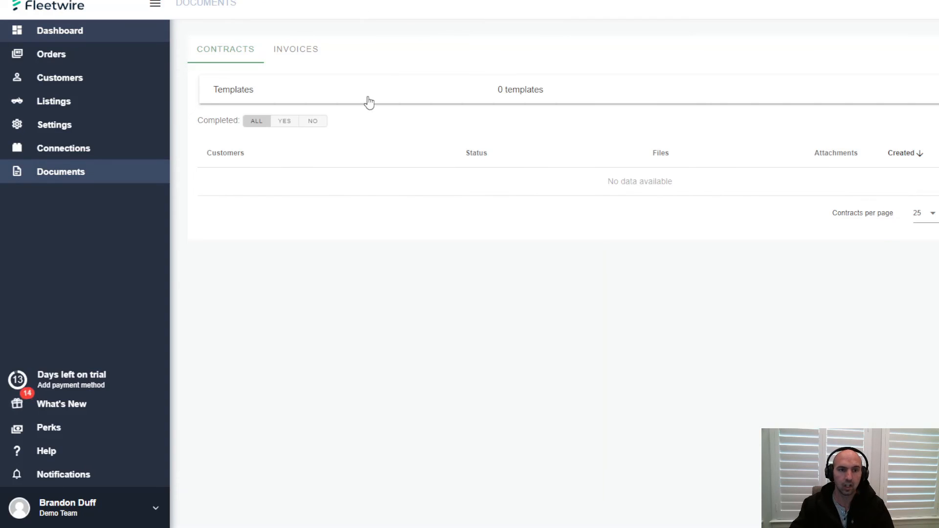
mouse_move(436, 219)
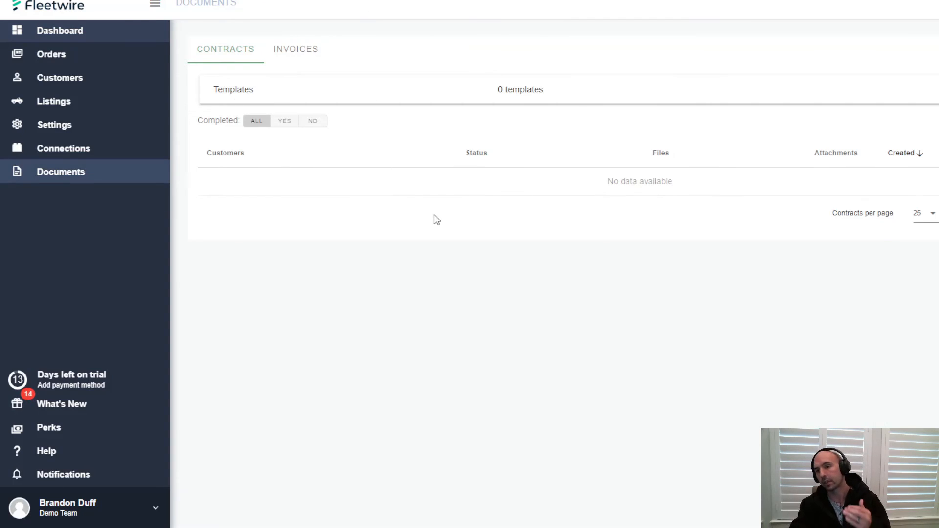
mouse_move(122, 204)
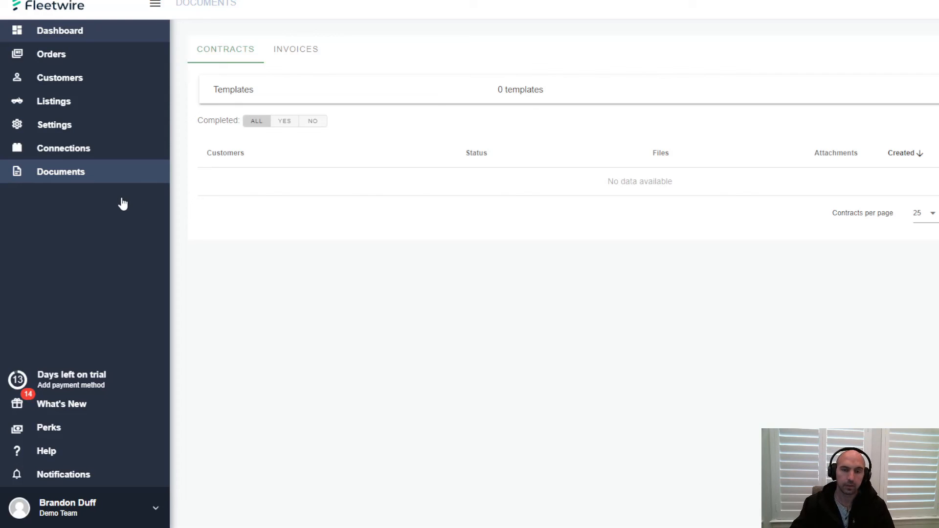
mouse_move(359, 202)
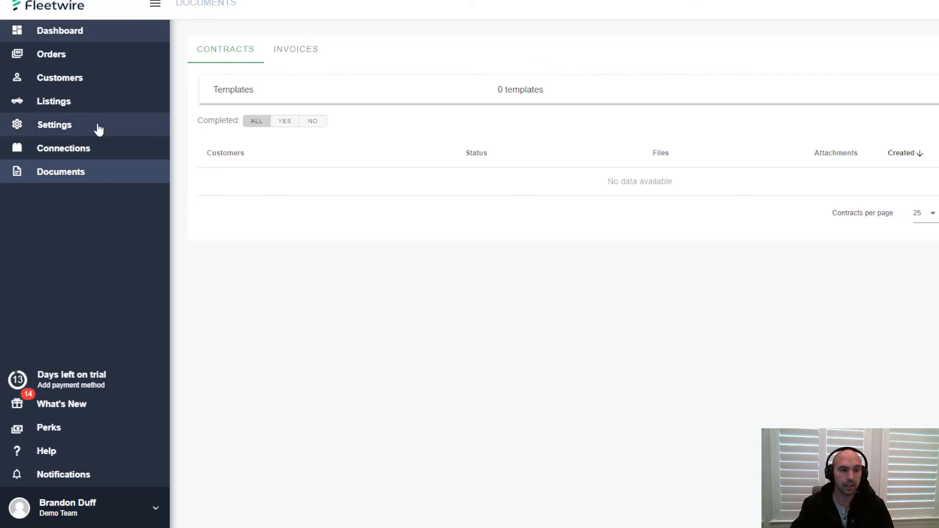
mouse_move(646, 89)
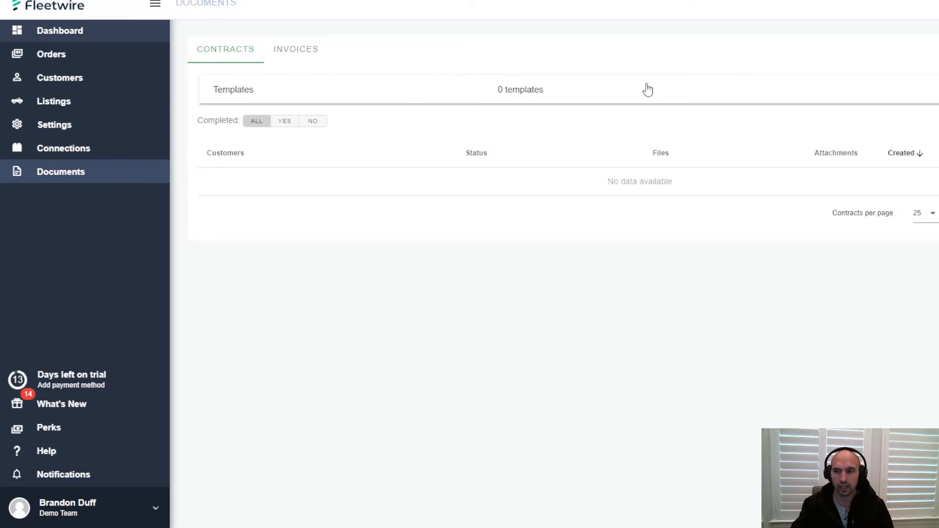
mouse_move(567, 116)
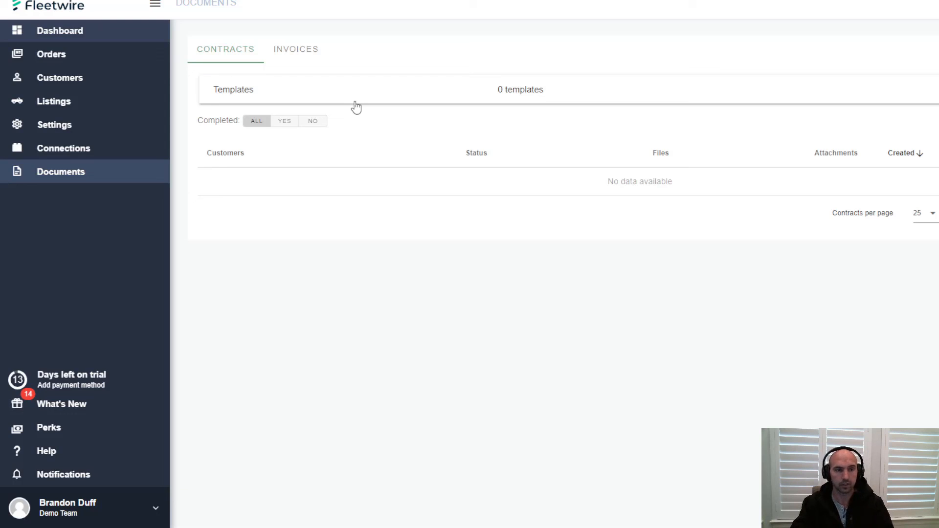
mouse_move(585, 89)
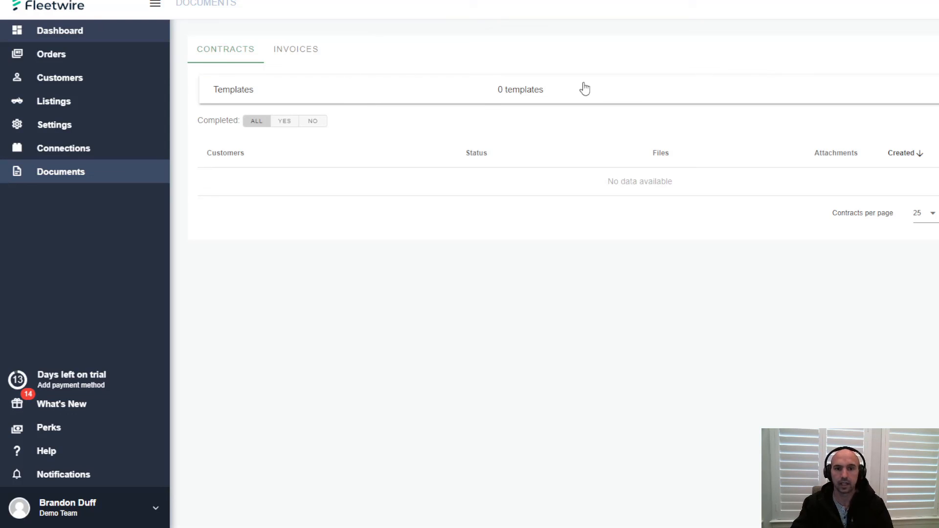
mouse_move(580, 87)
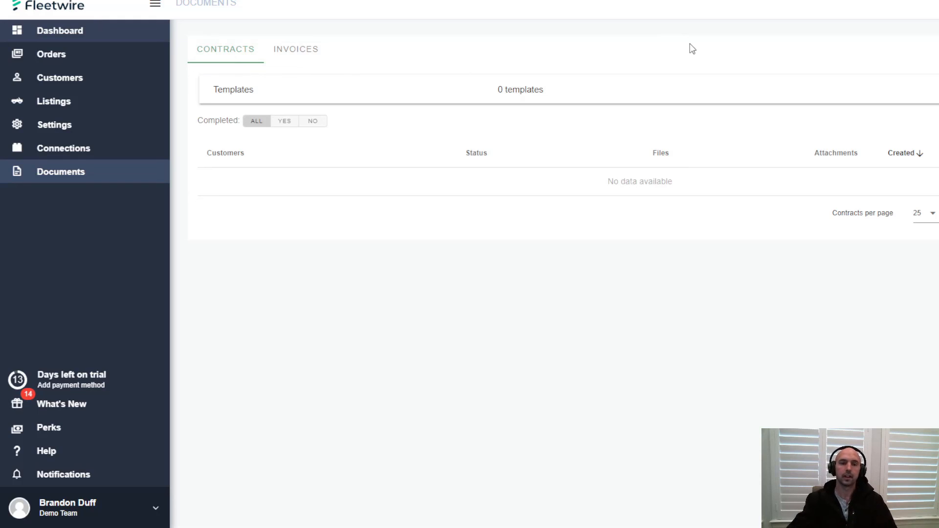
mouse_move(296, 49)
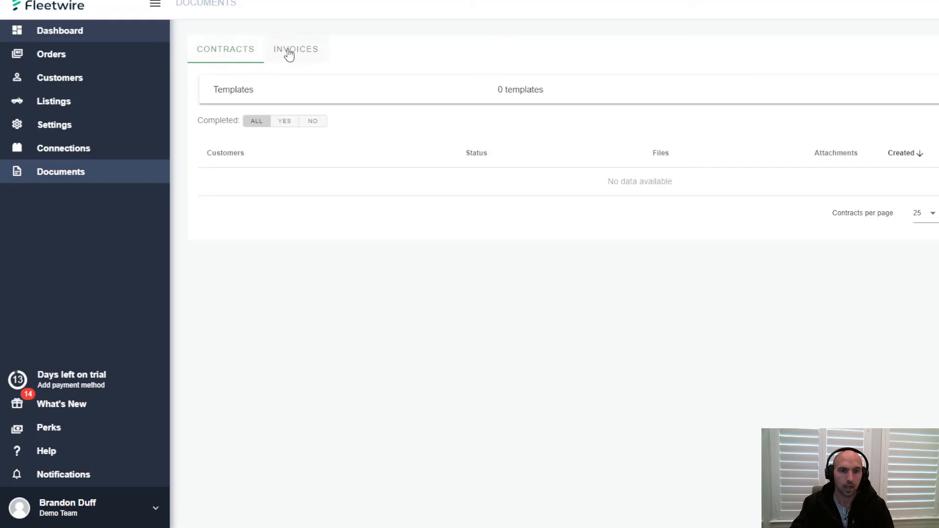